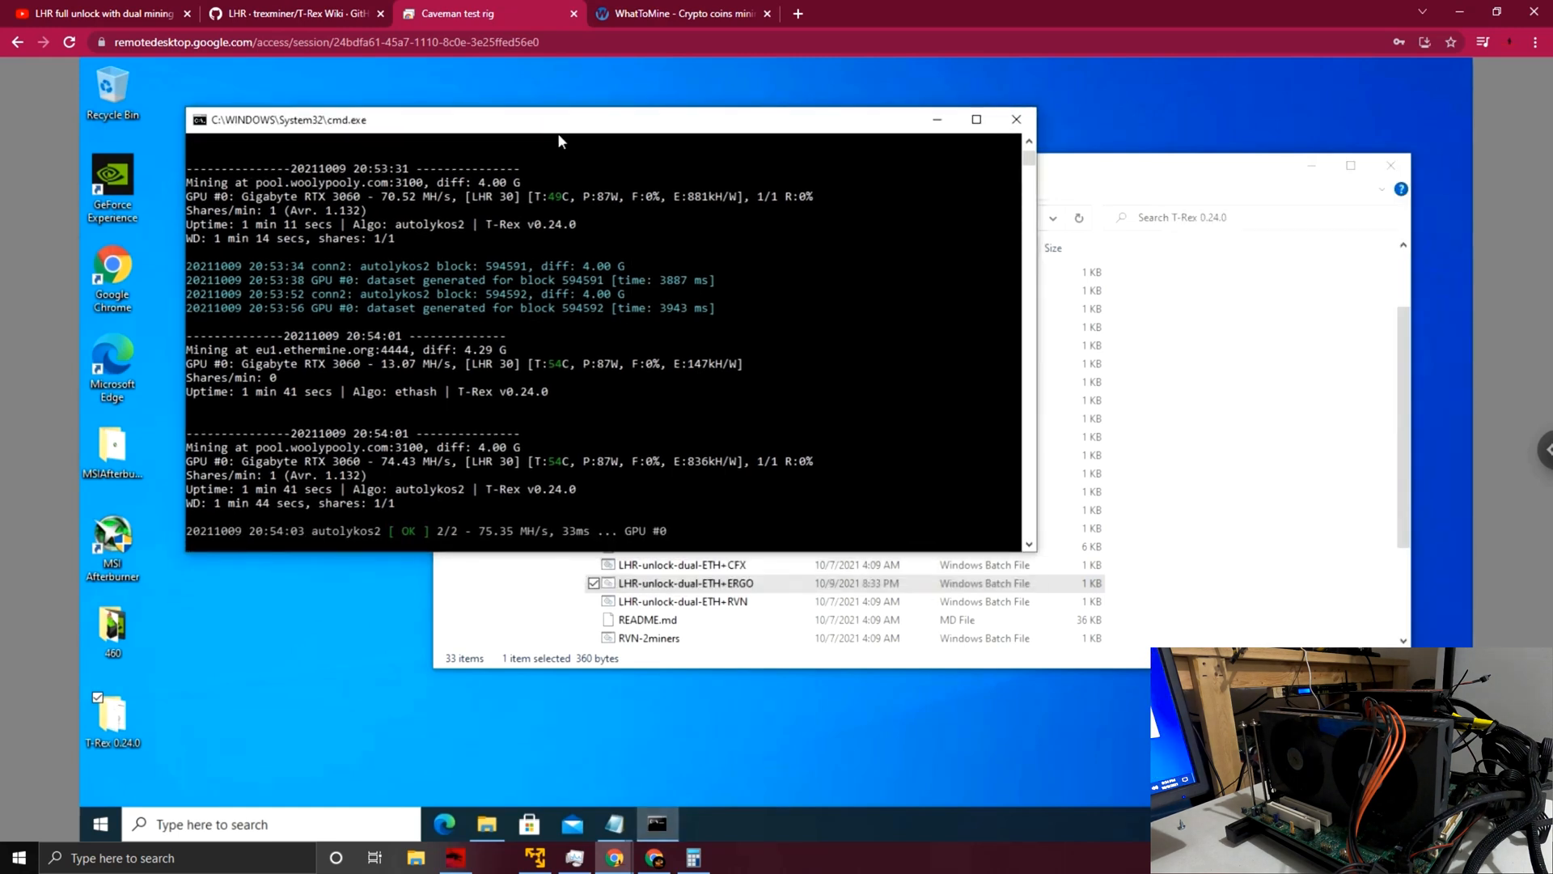
pyautogui.moveTo(386, 374)
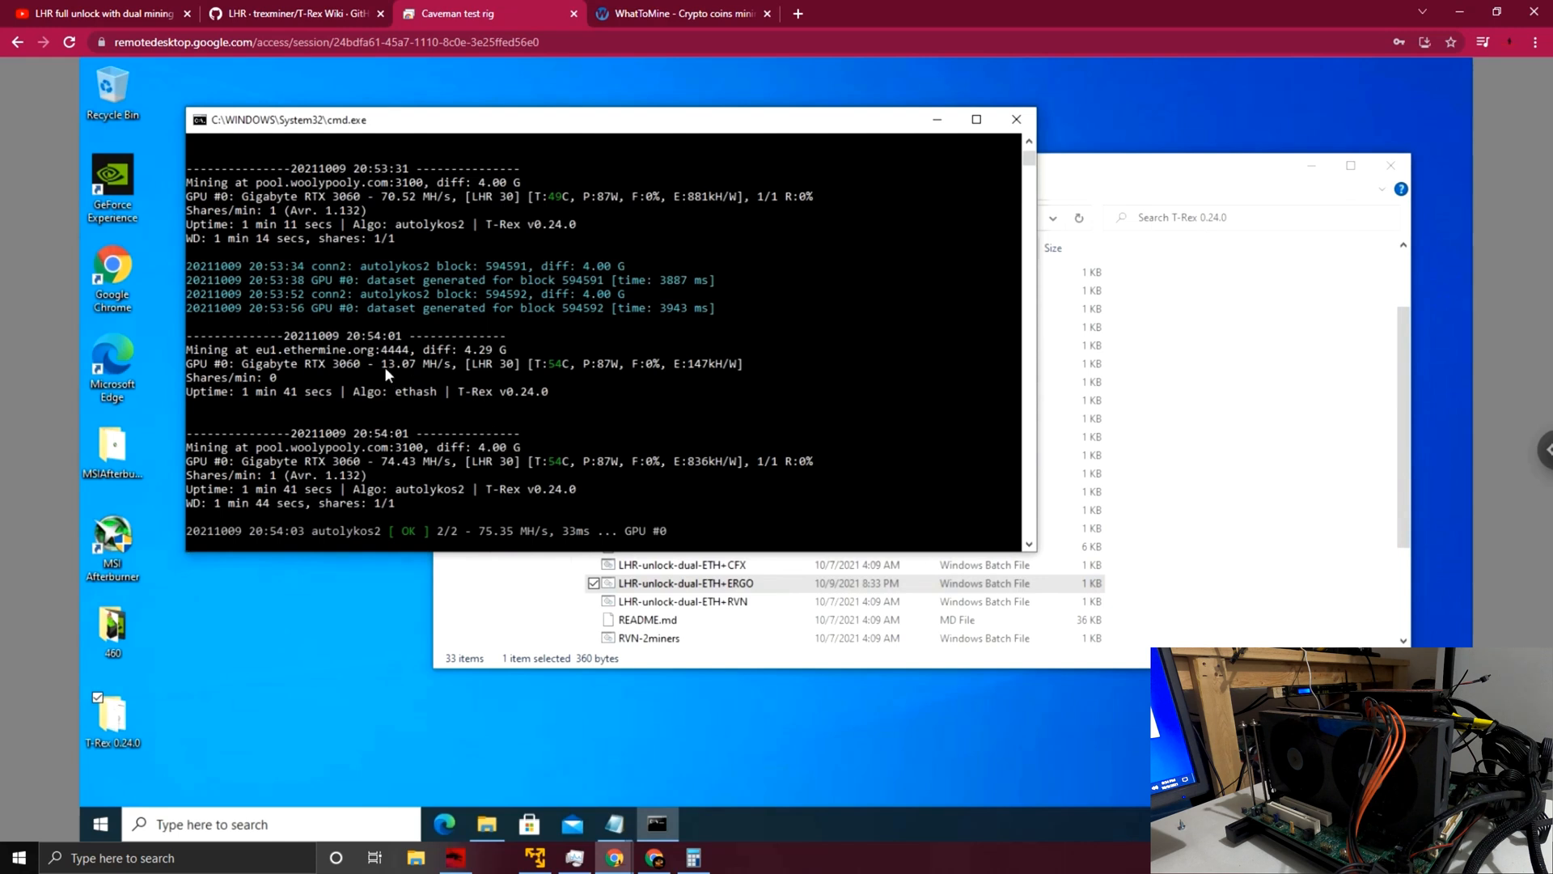
pyautogui.moveTo(443, 398)
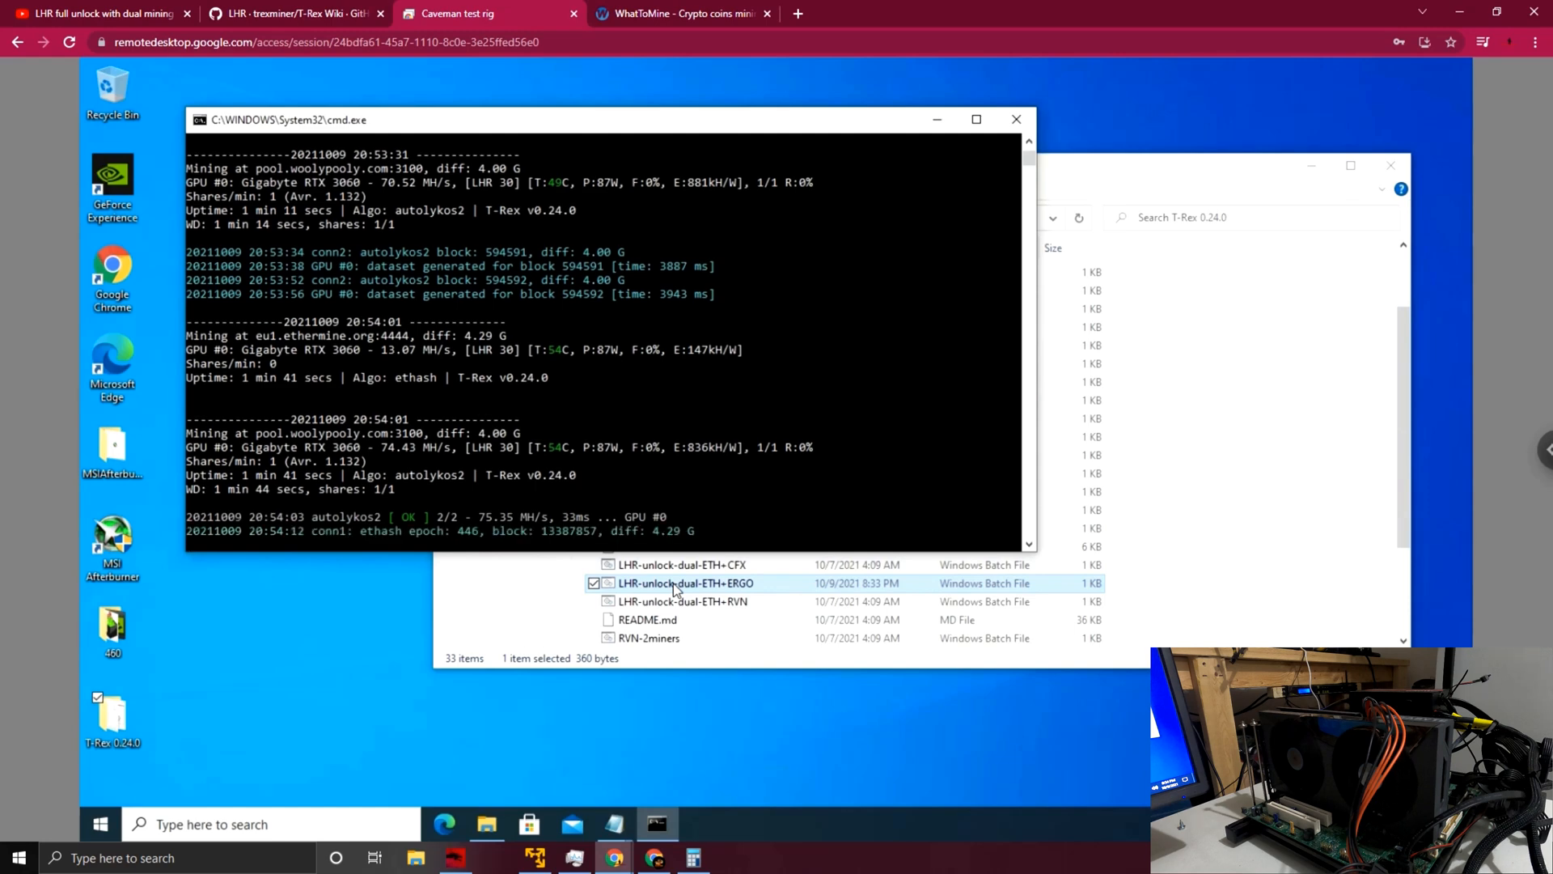
# Step: Open the LHR-unlock-dual-ETH+ERGO batch file in Notepad via the Edit action
pyautogui.rightClick(686, 583)
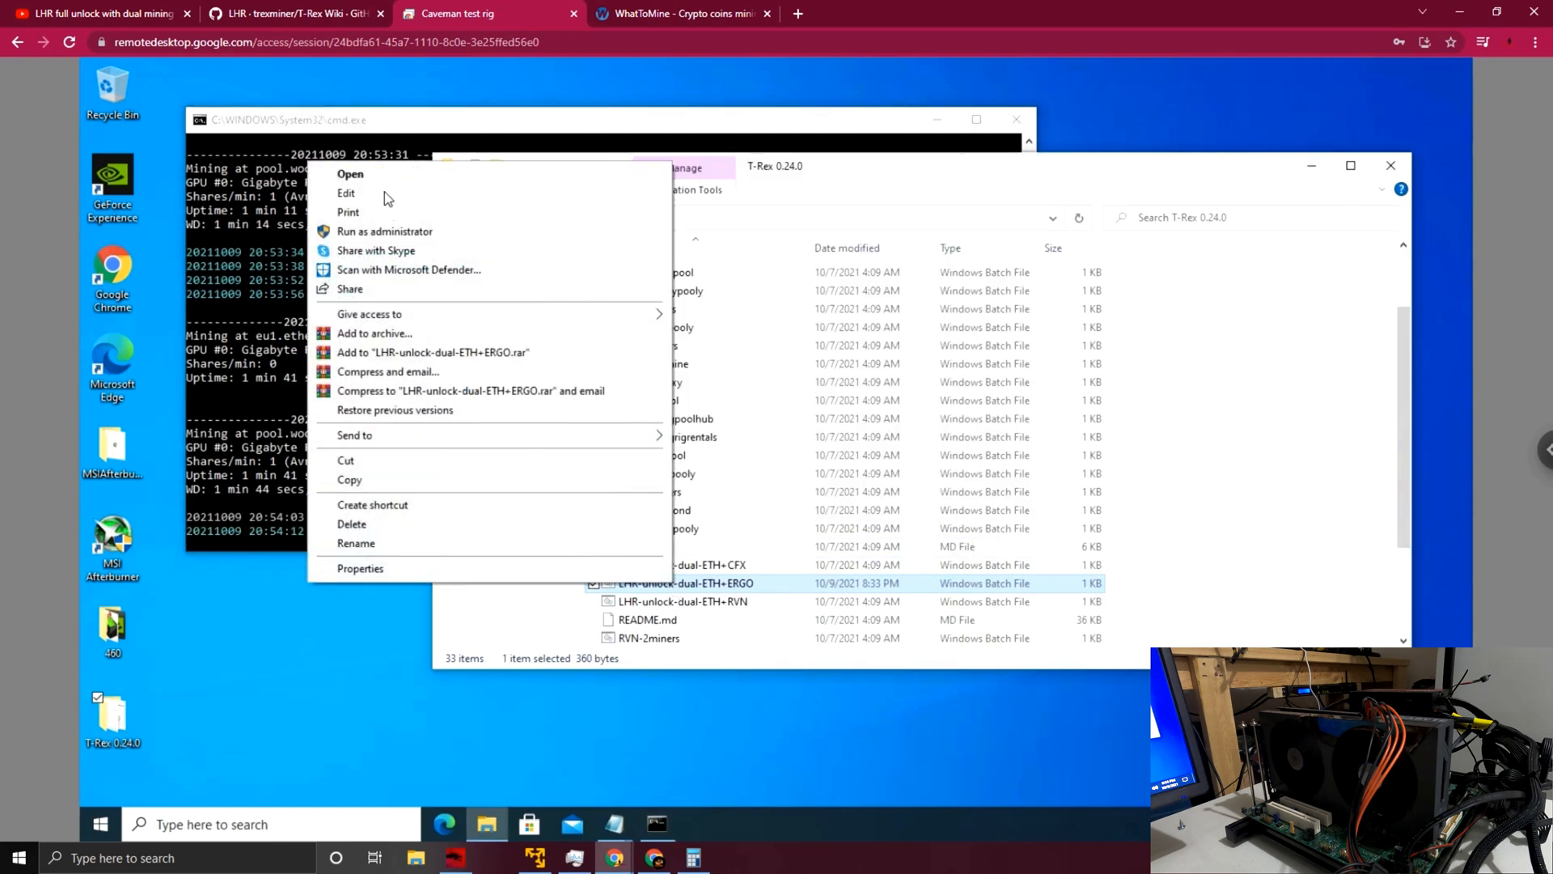
pyautogui.click(346, 193)
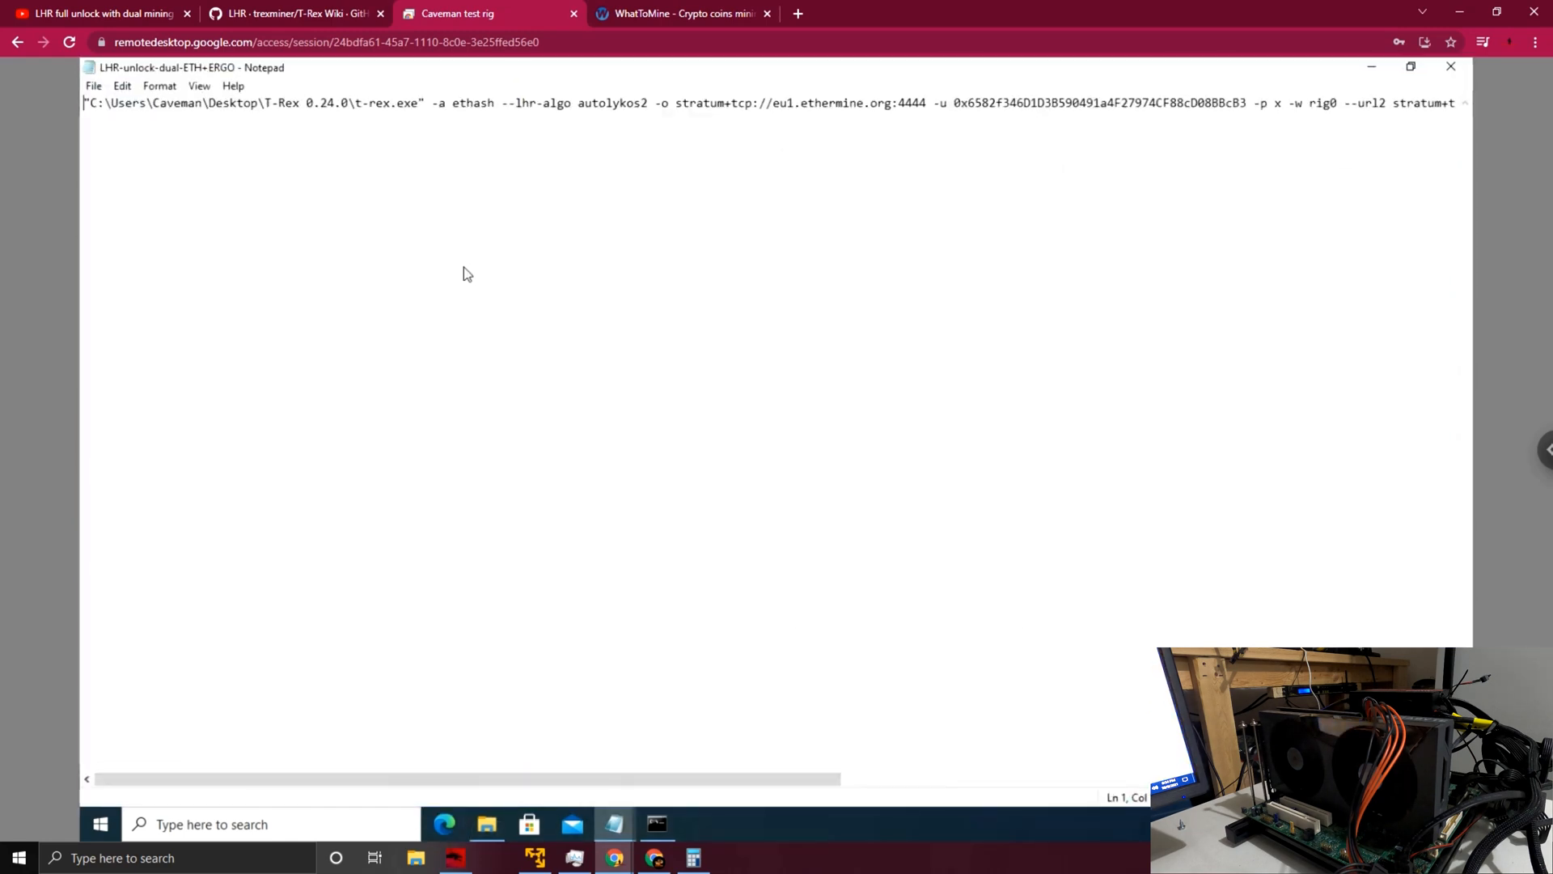
pyautogui.moveTo(648, 791)
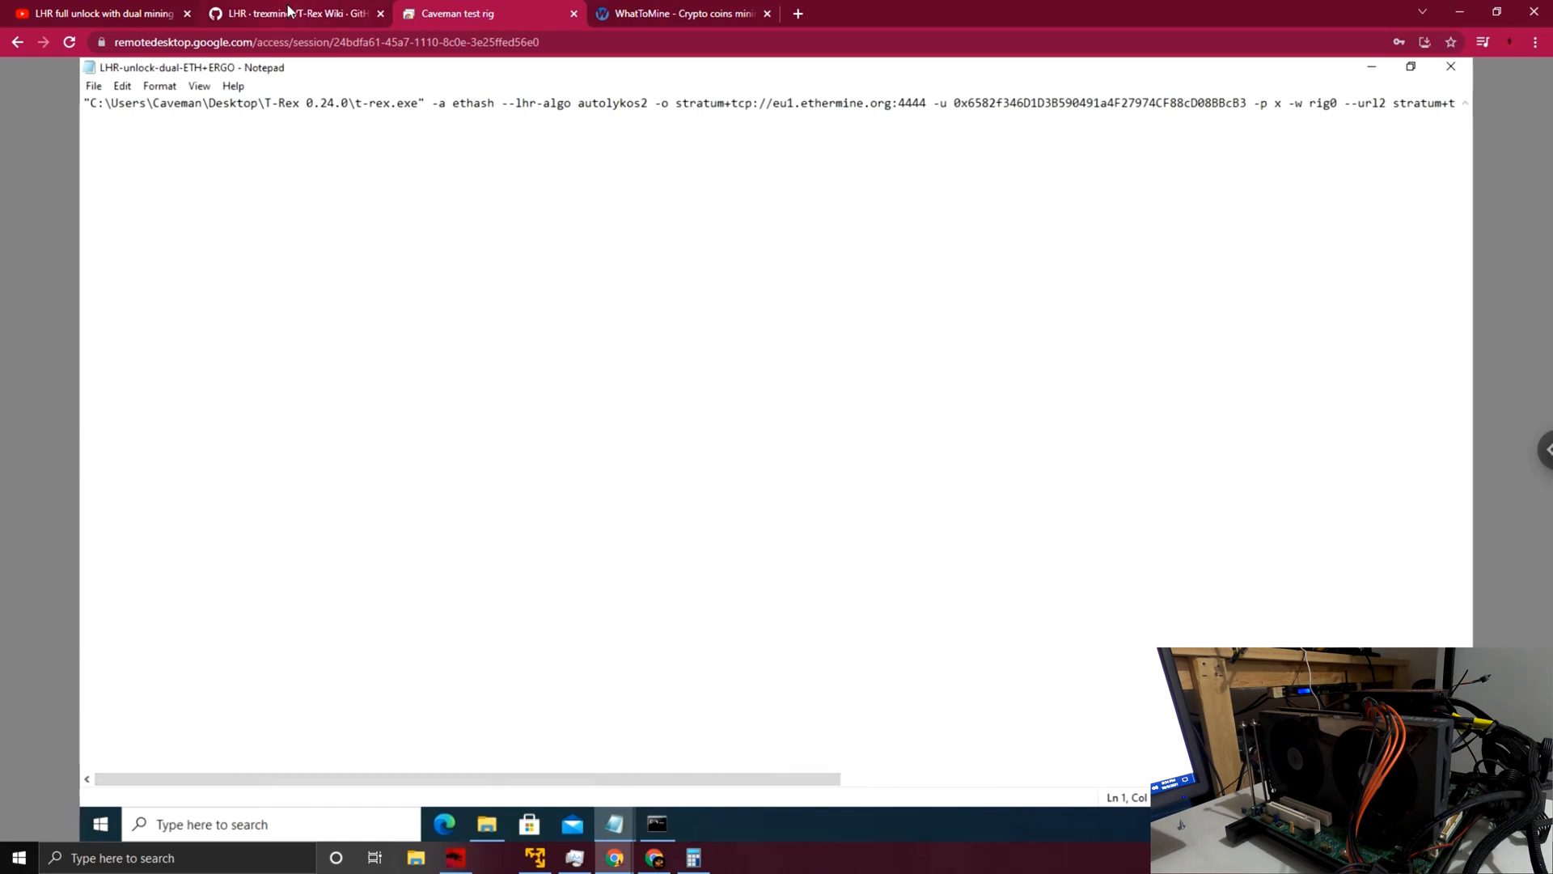
# Step: Switch to the T-Rex LHR wiki tab and scroll to the ETH+ERGO hashrate and overclock table
pyautogui.click(295, 13)
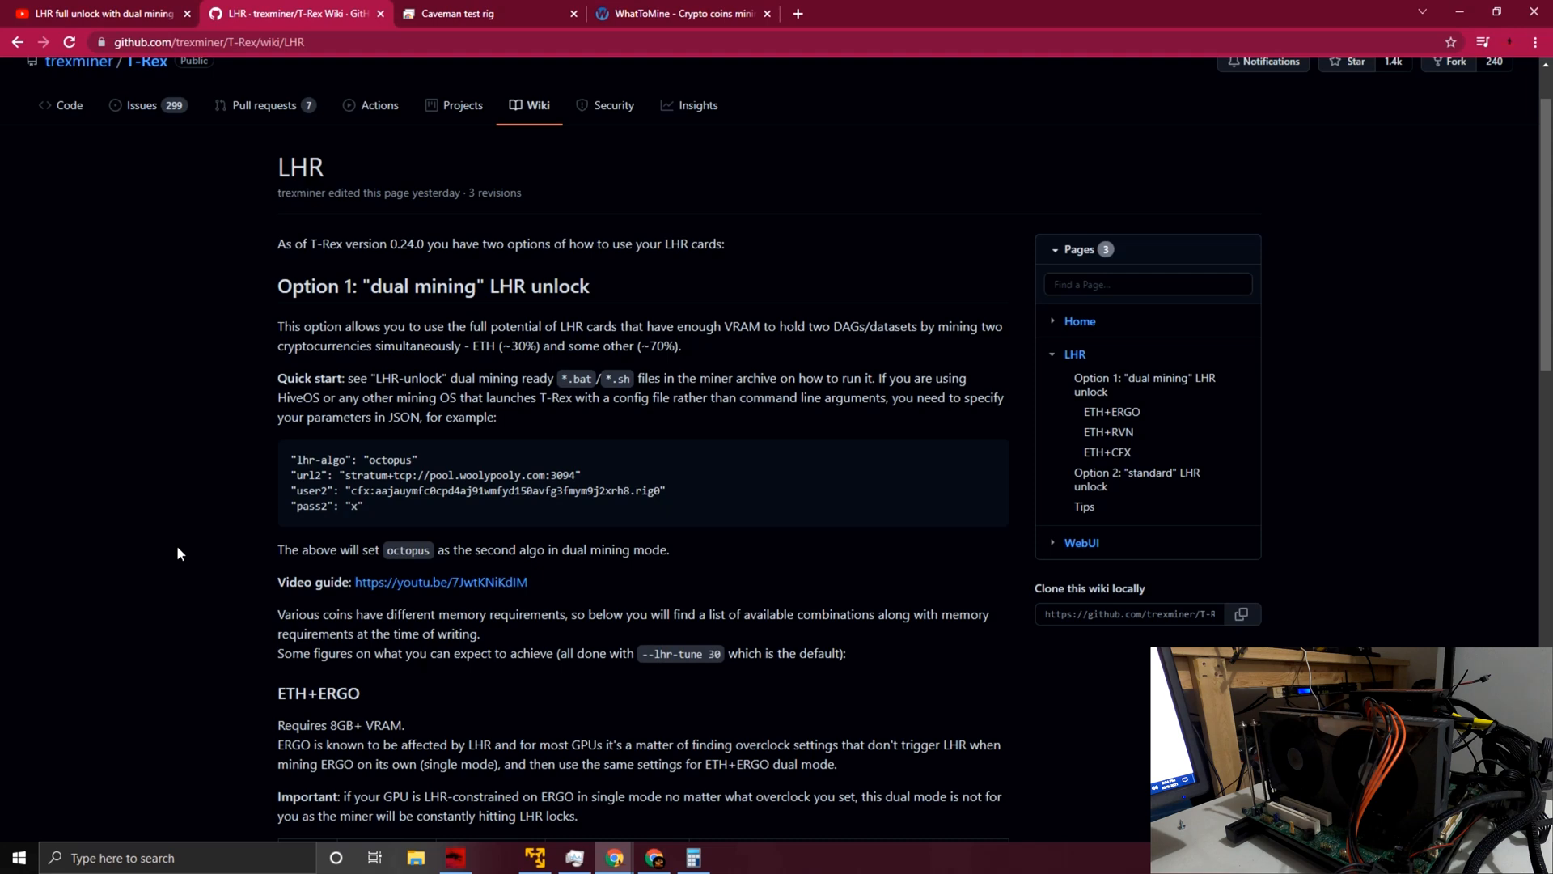
pyautogui.scroll(-3)
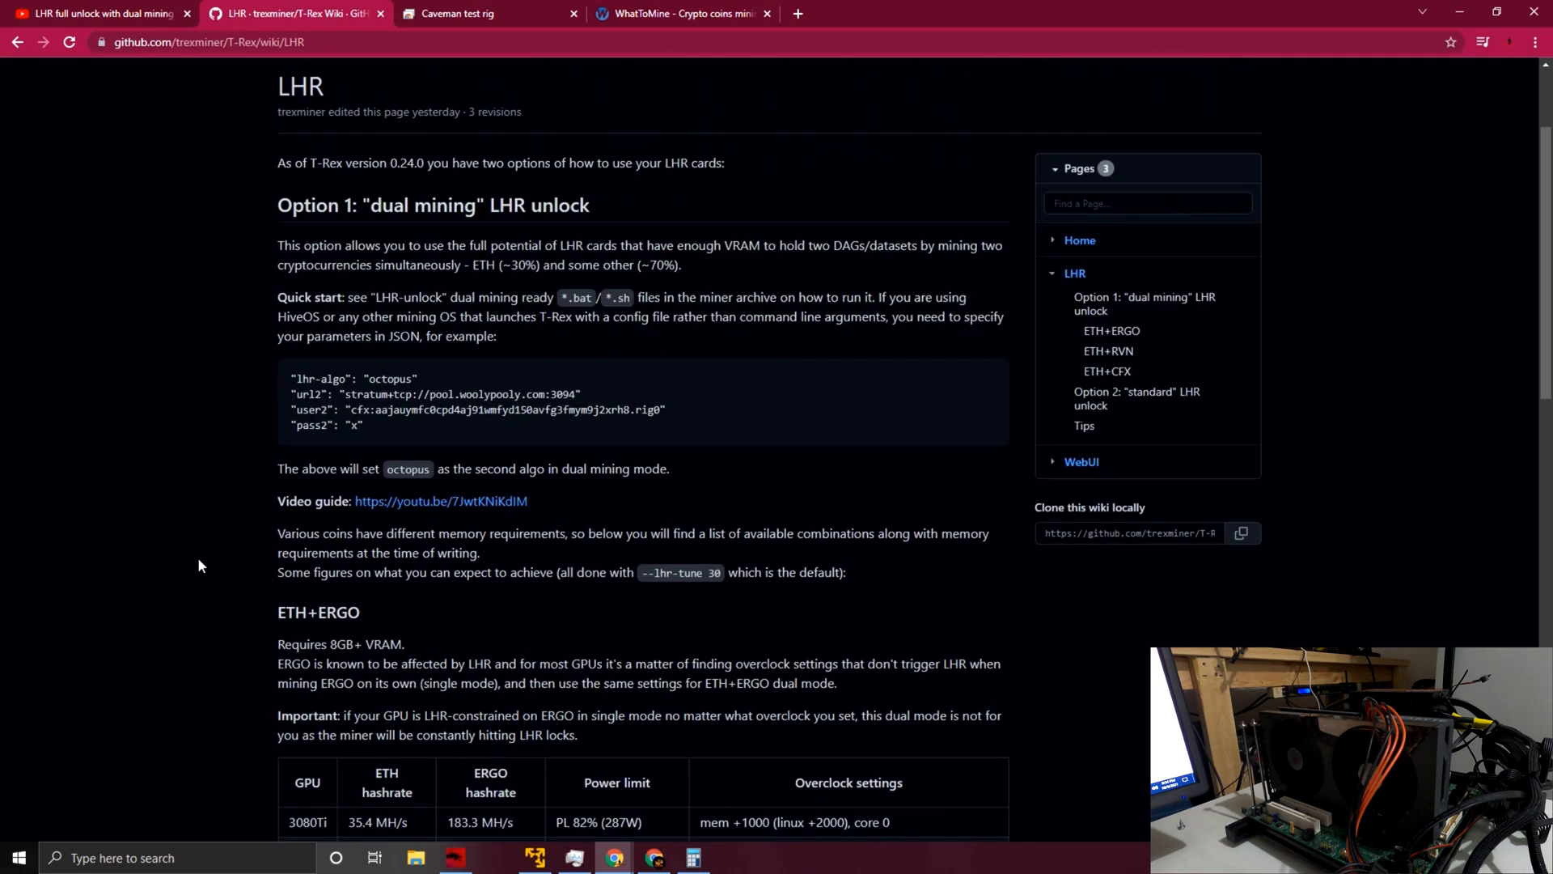
pyautogui.scroll(-3)
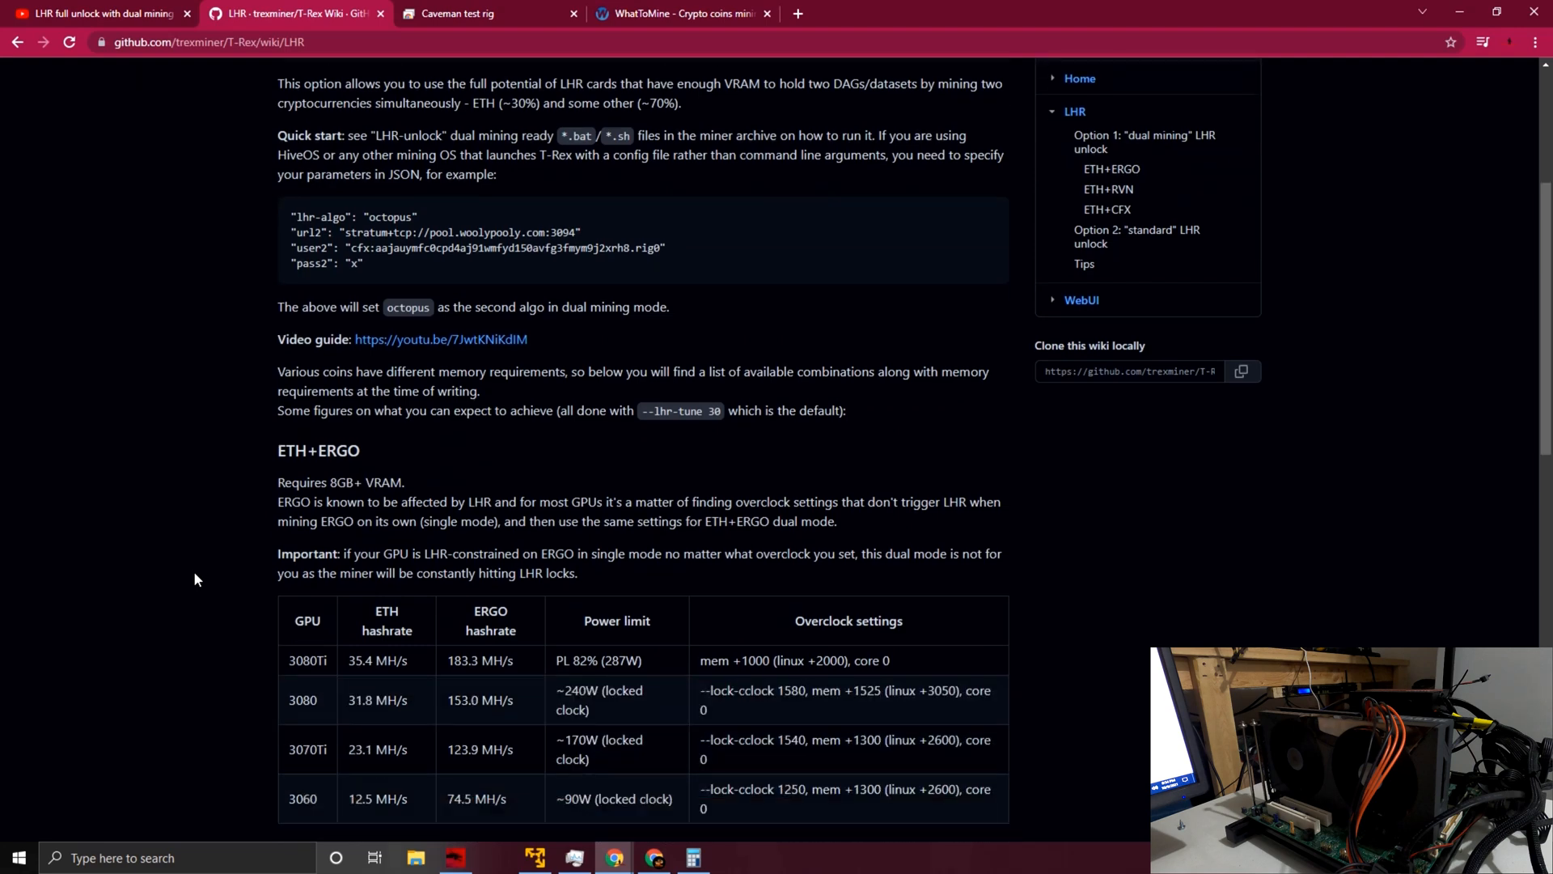
pyautogui.scroll(-3)
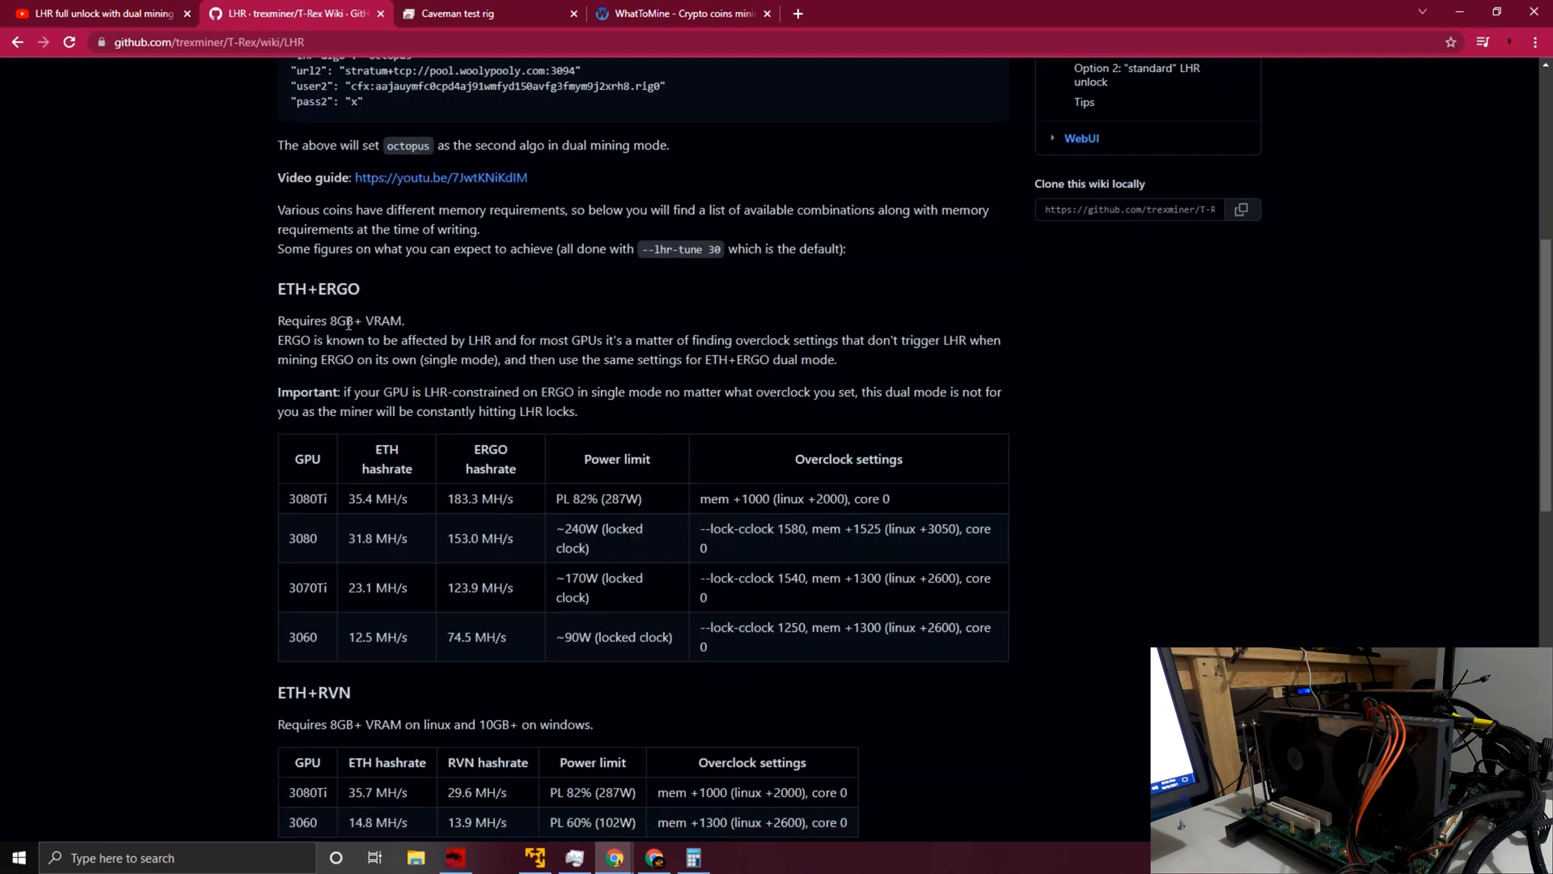
pyautogui.moveTo(242, 356)
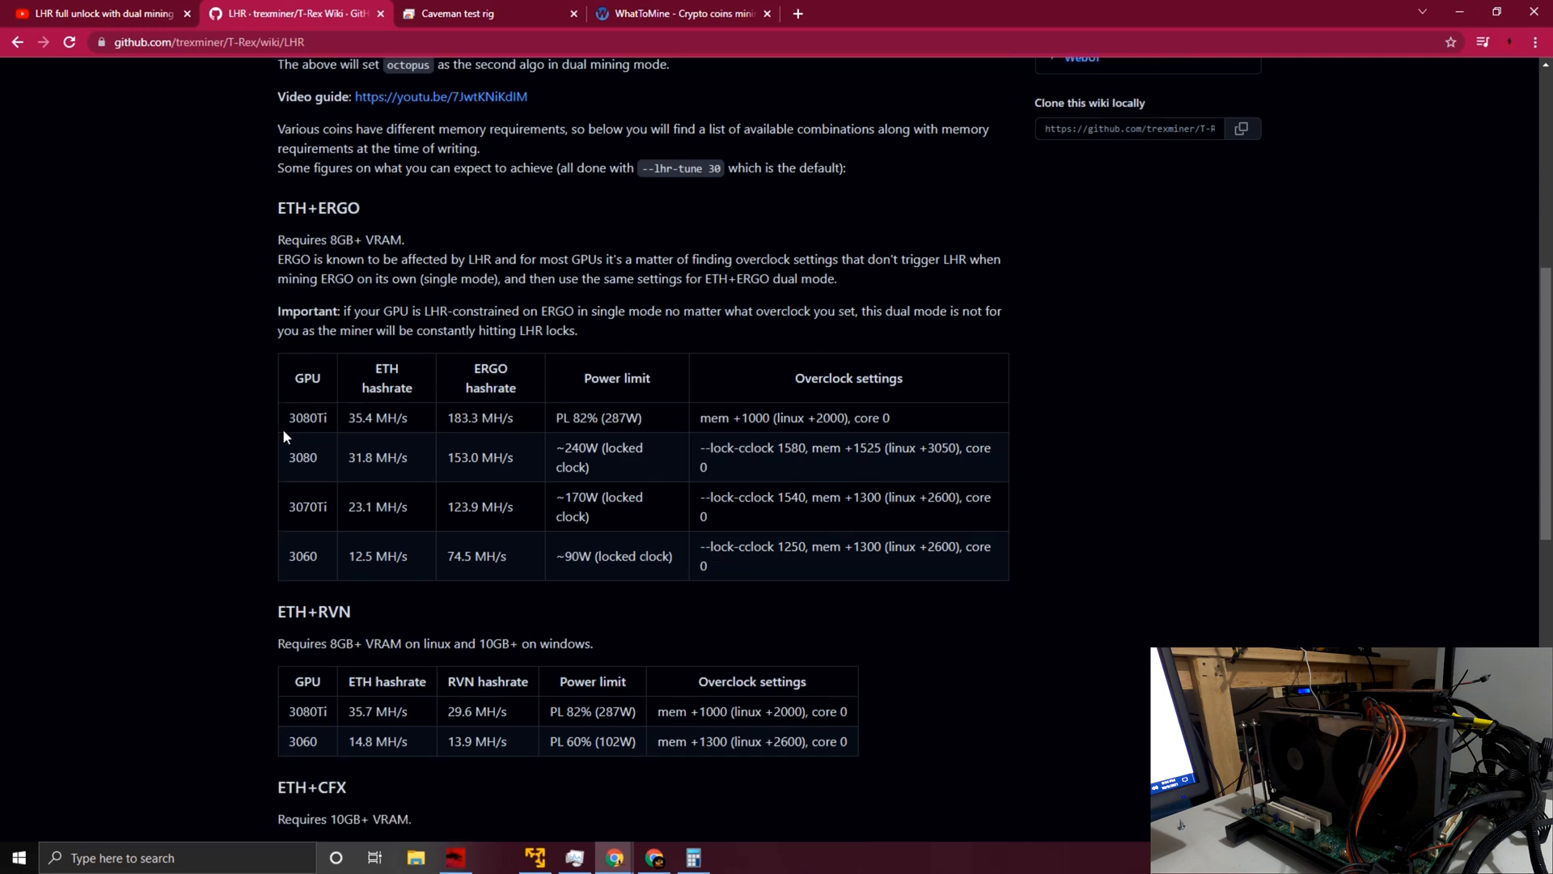
pyautogui.moveTo(336, 576)
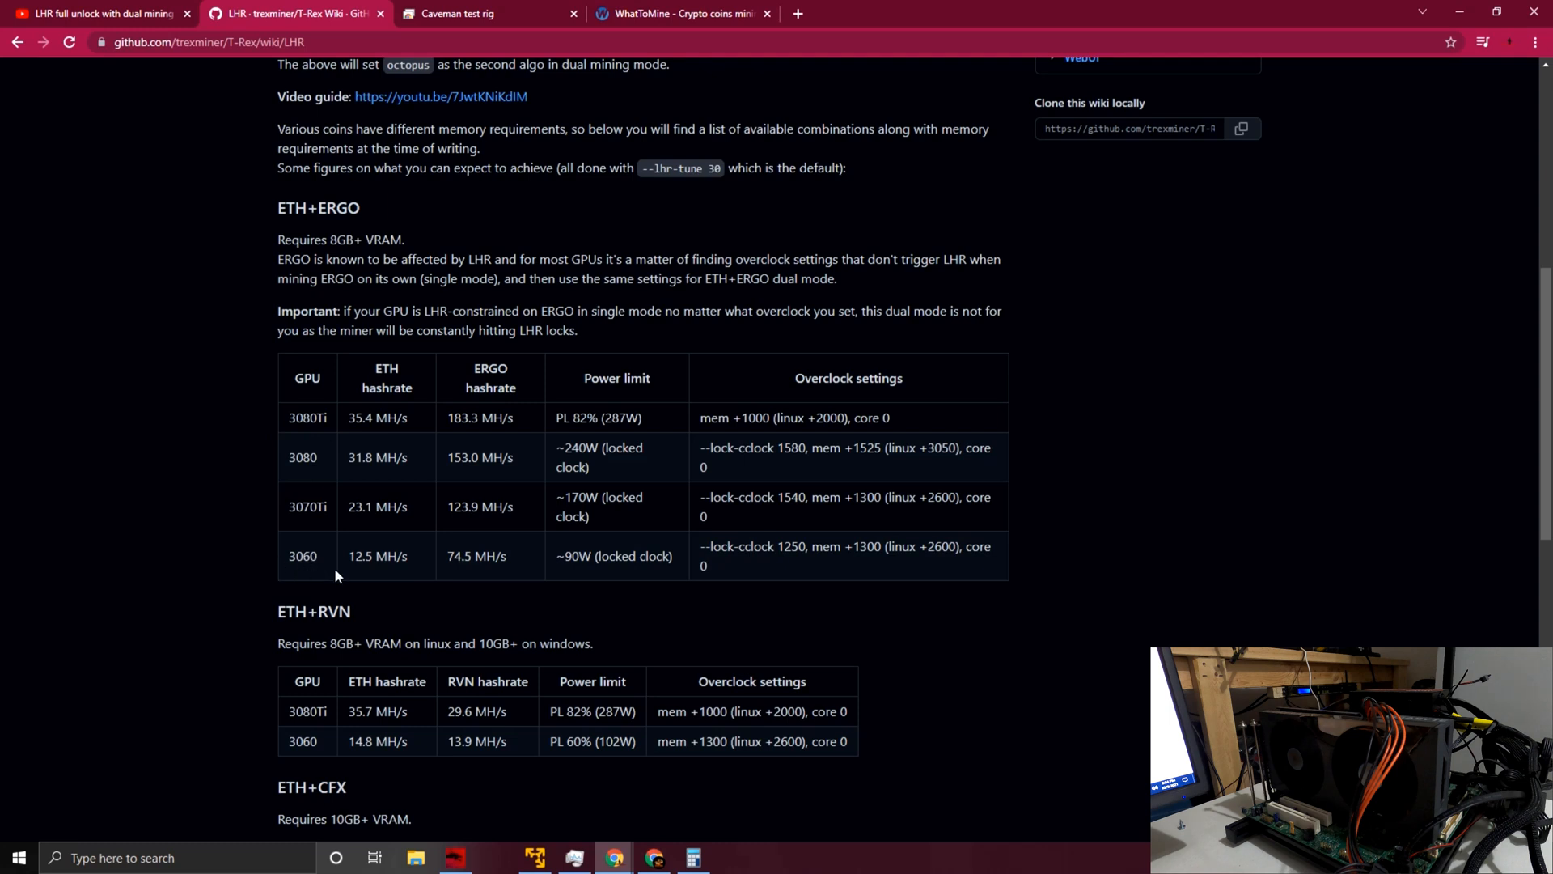
pyautogui.moveTo(288, 591)
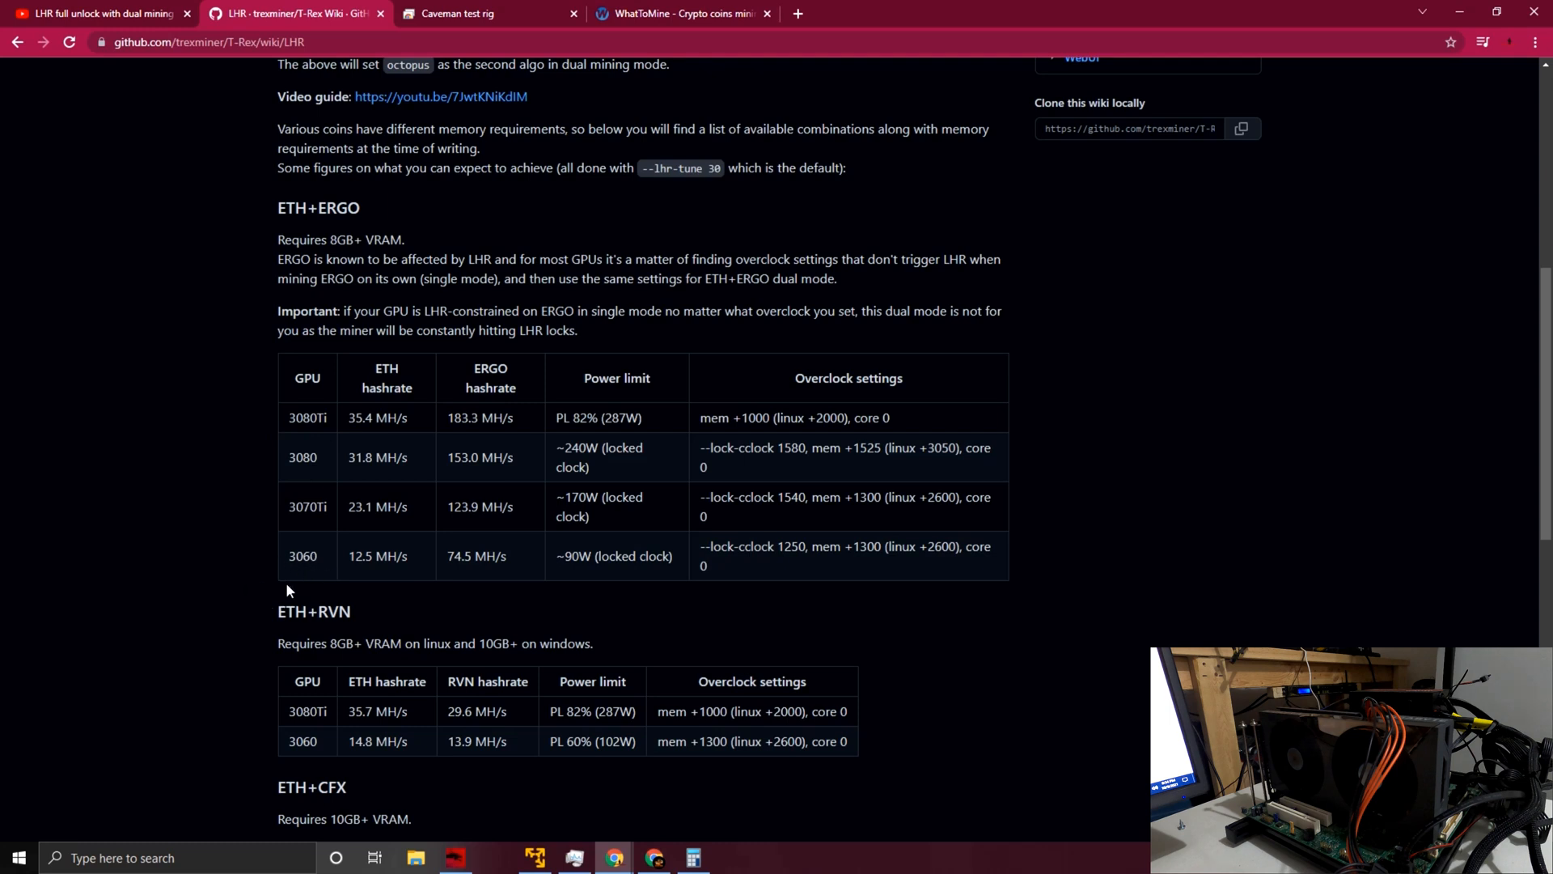
pyautogui.moveTo(500, 602)
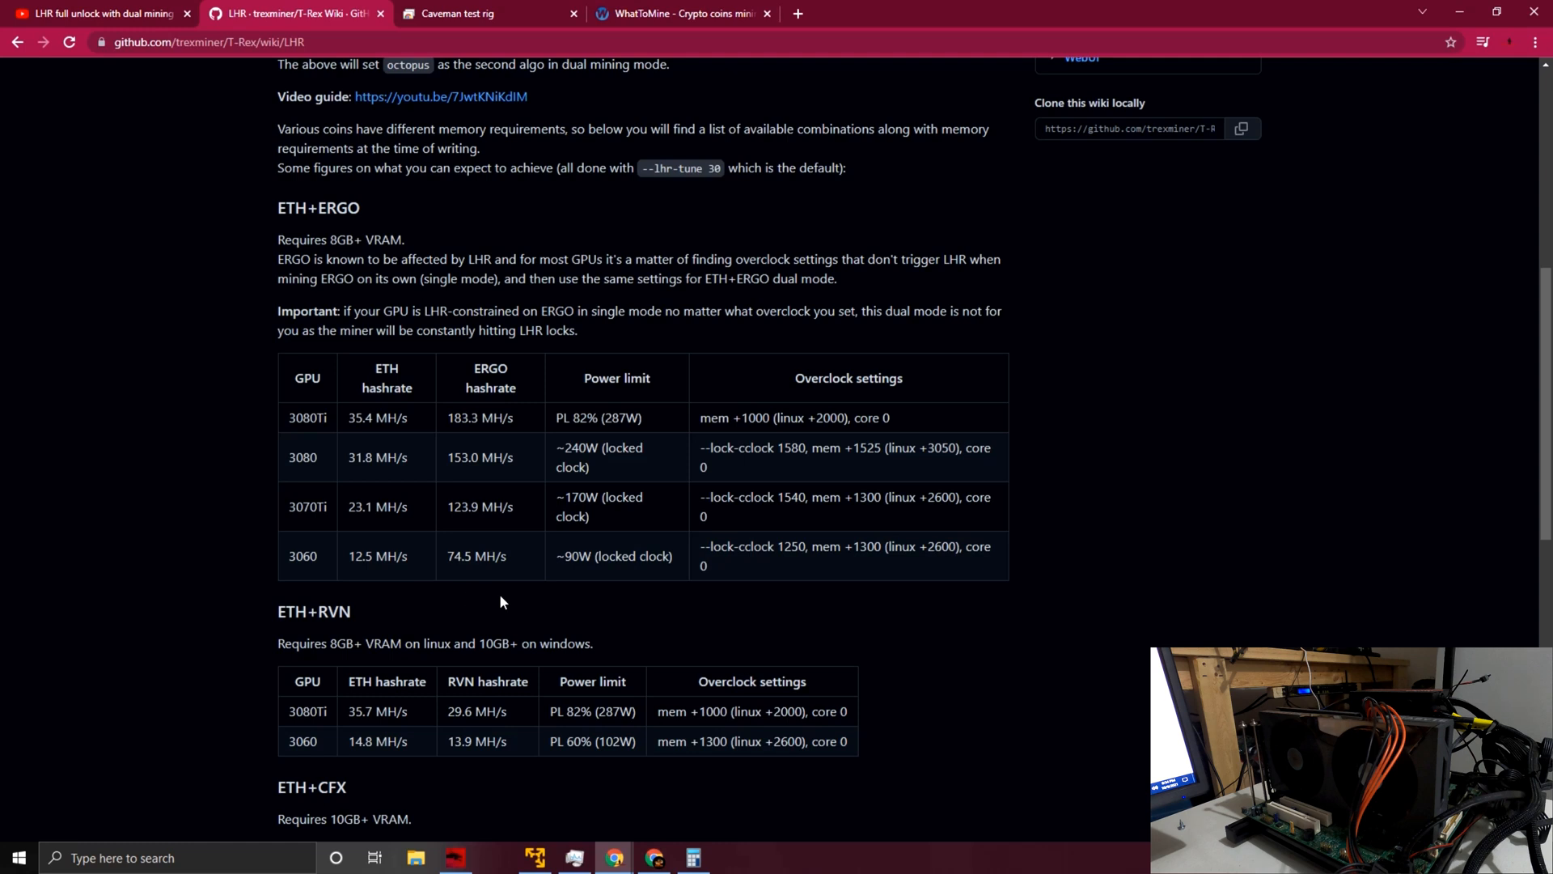
pyautogui.moveTo(364, 495)
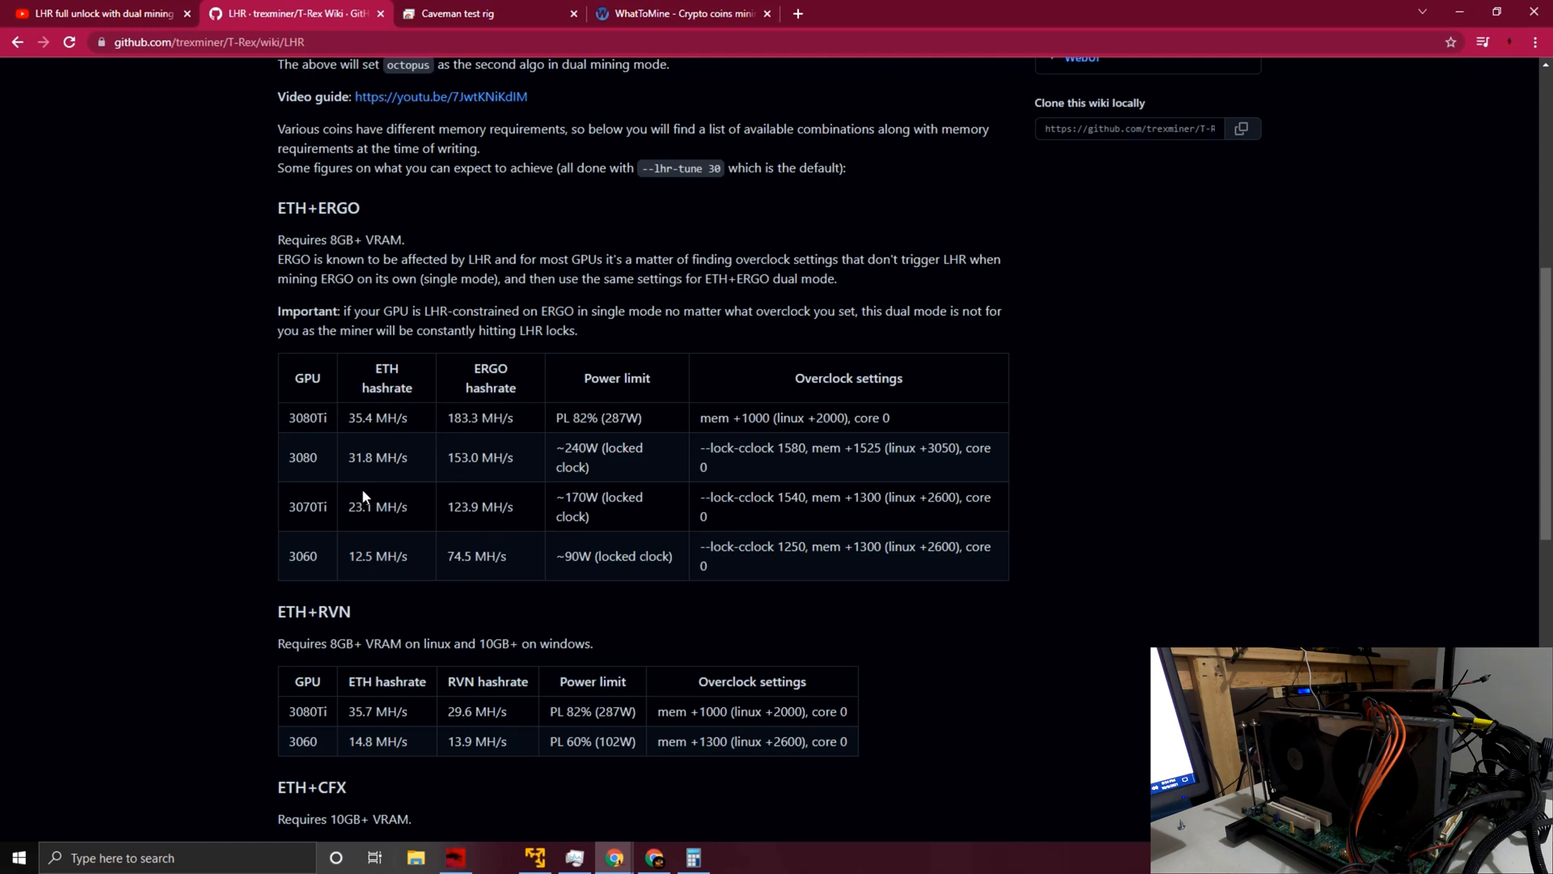
pyautogui.moveTo(500, 492)
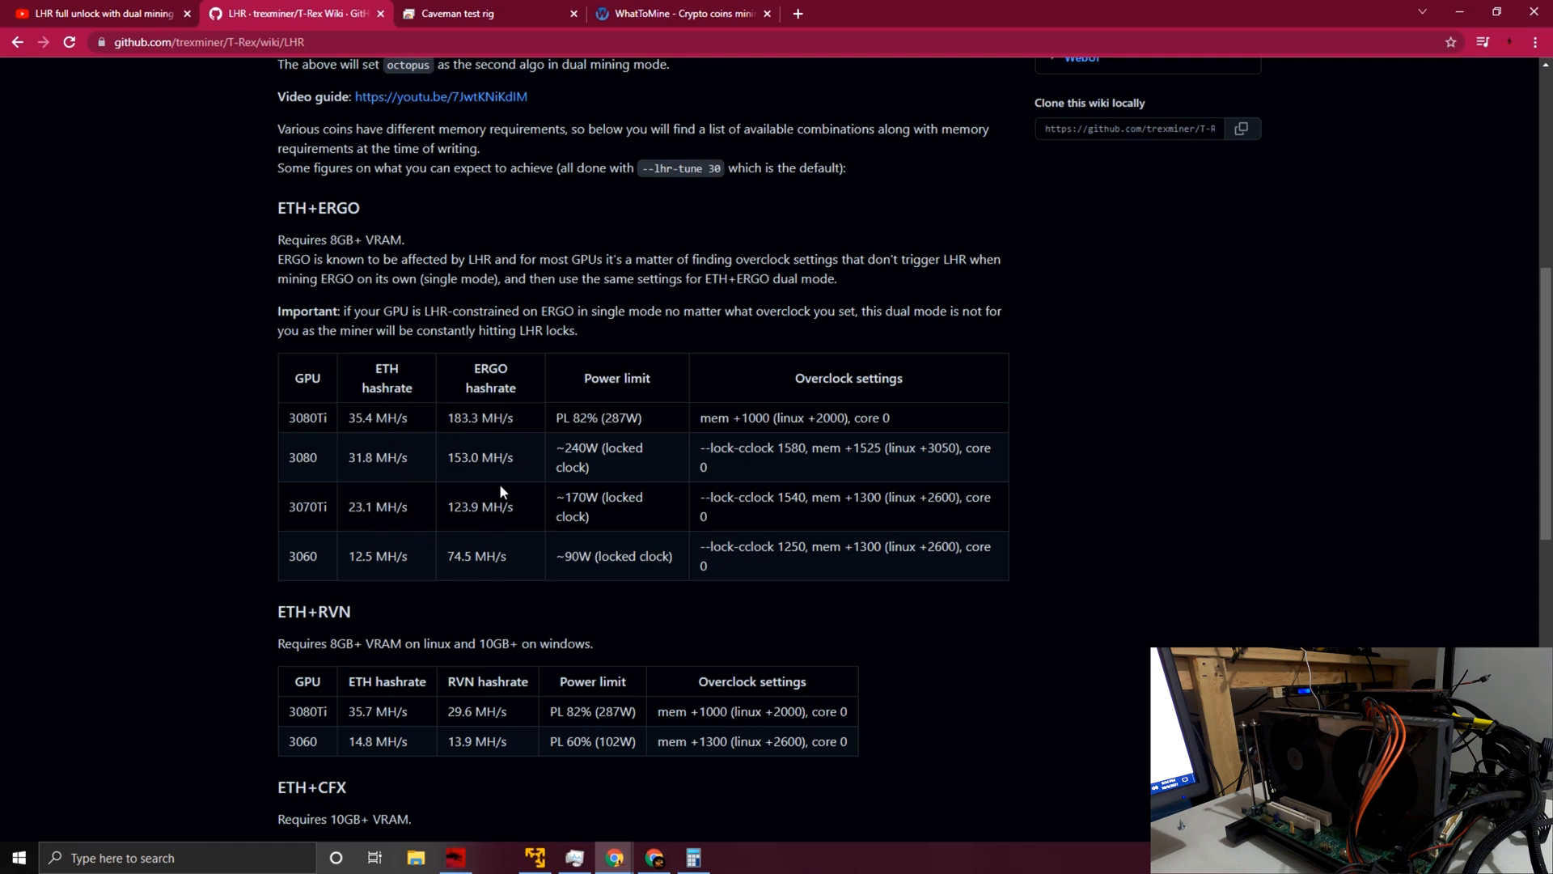
pyautogui.moveTo(609, 596)
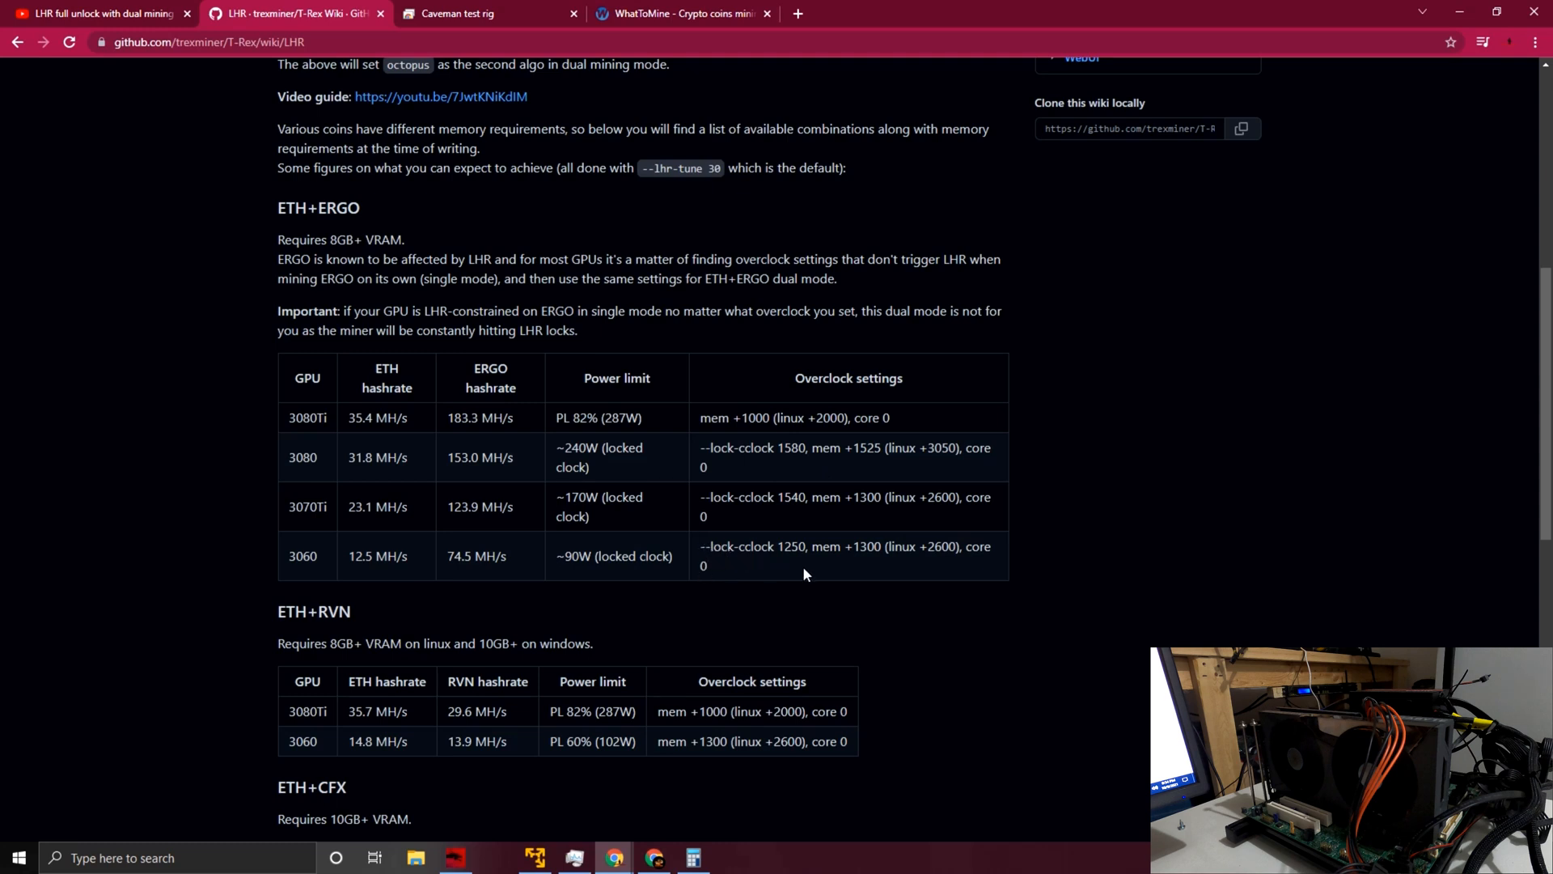
pyautogui.moveTo(716, 575)
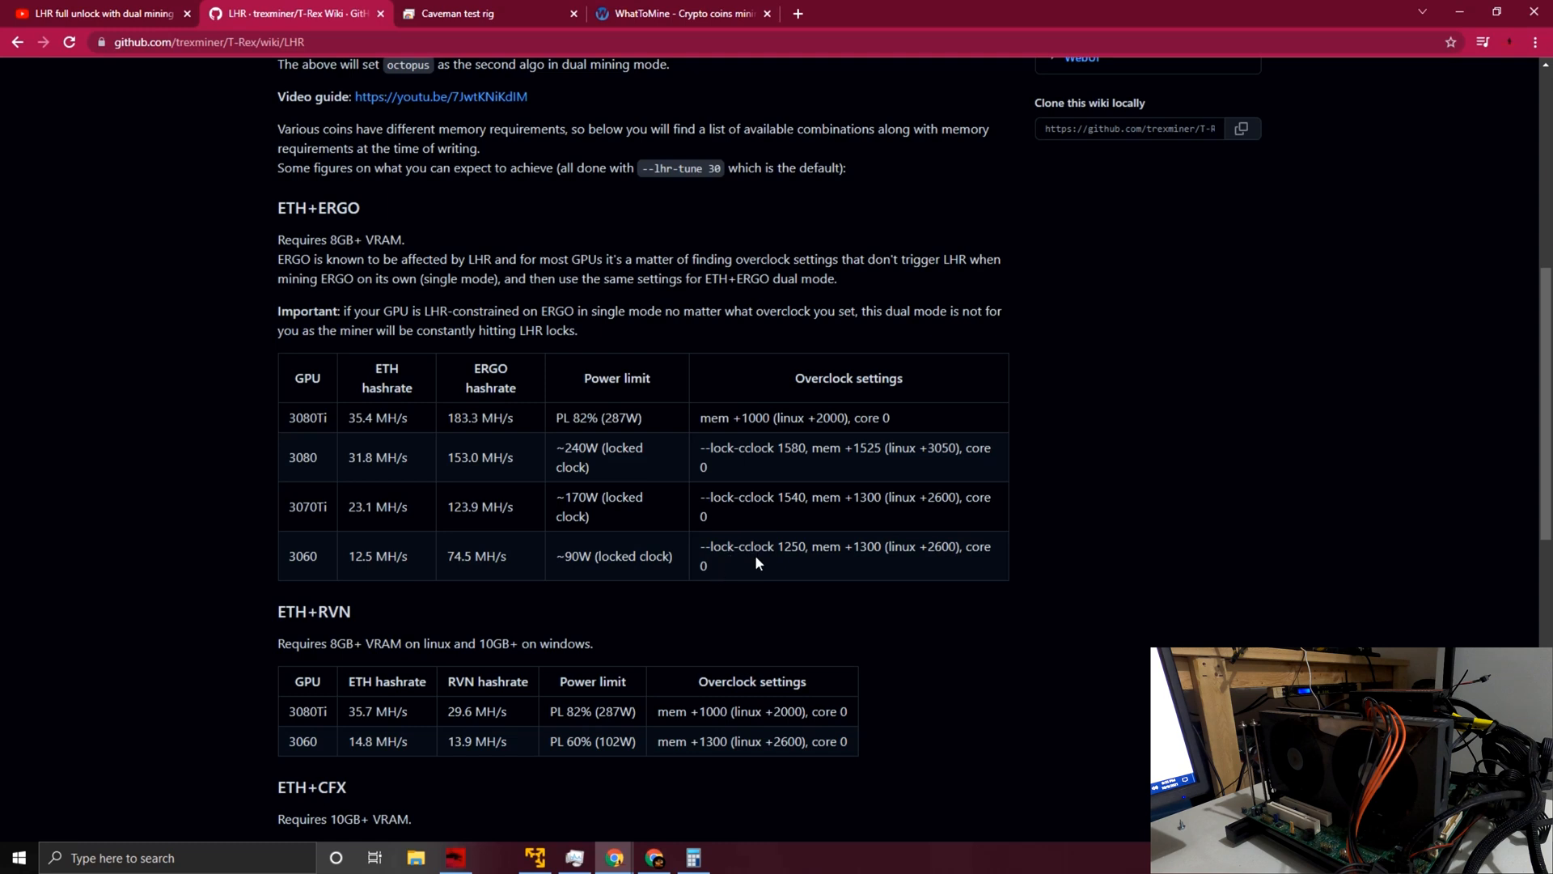
pyautogui.moveTo(723, 564)
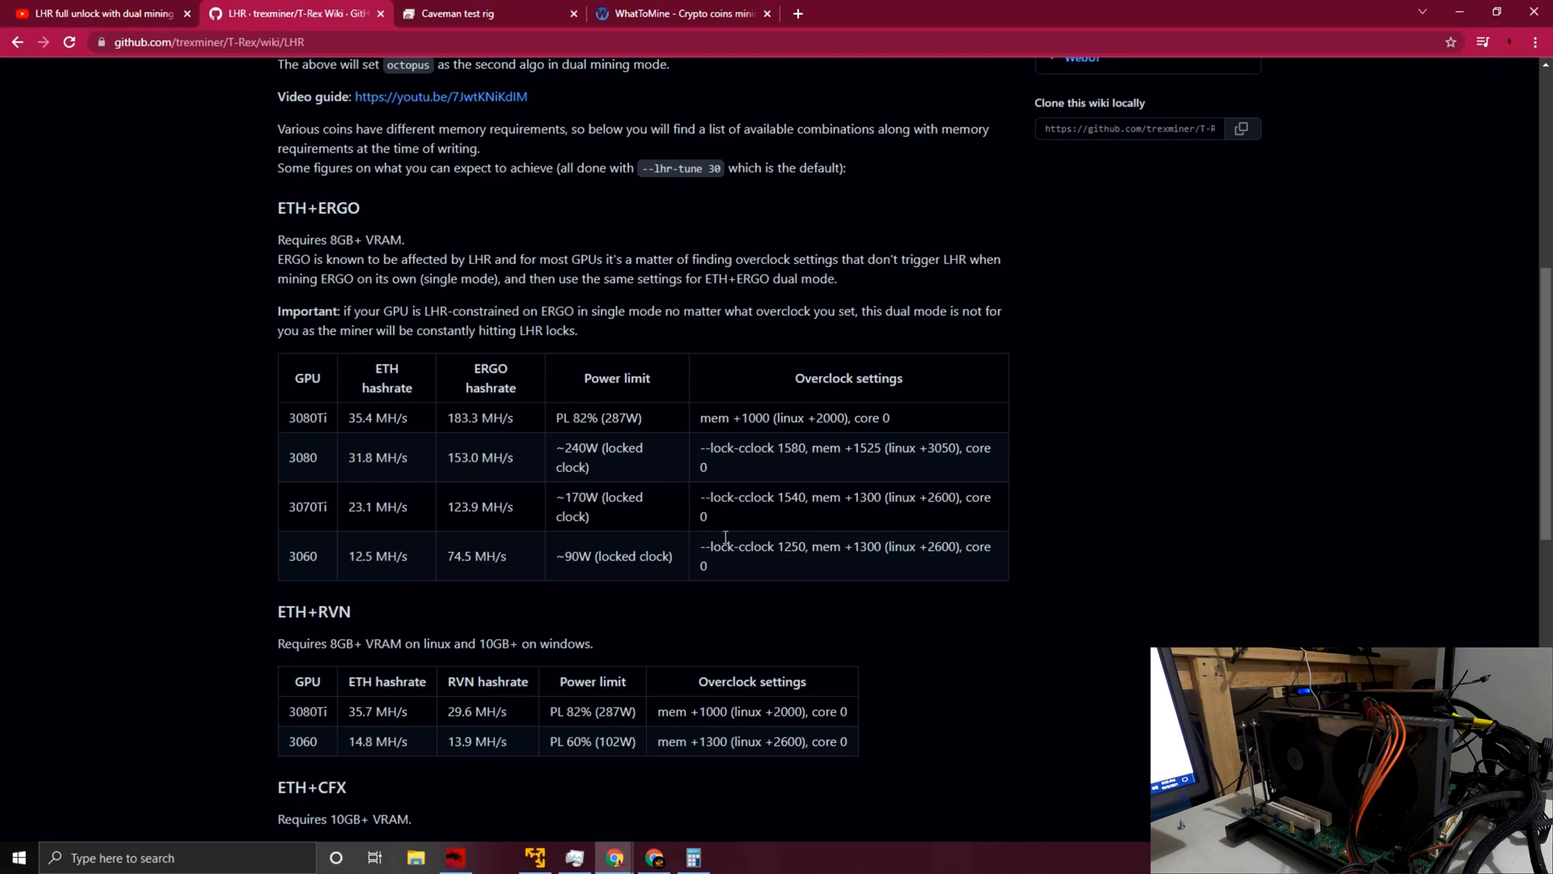
# Step: Scroll past the ETH+RVN and ETH+CFX tables to the standard LHR unlock option and Tips
pyautogui.scroll(-3)
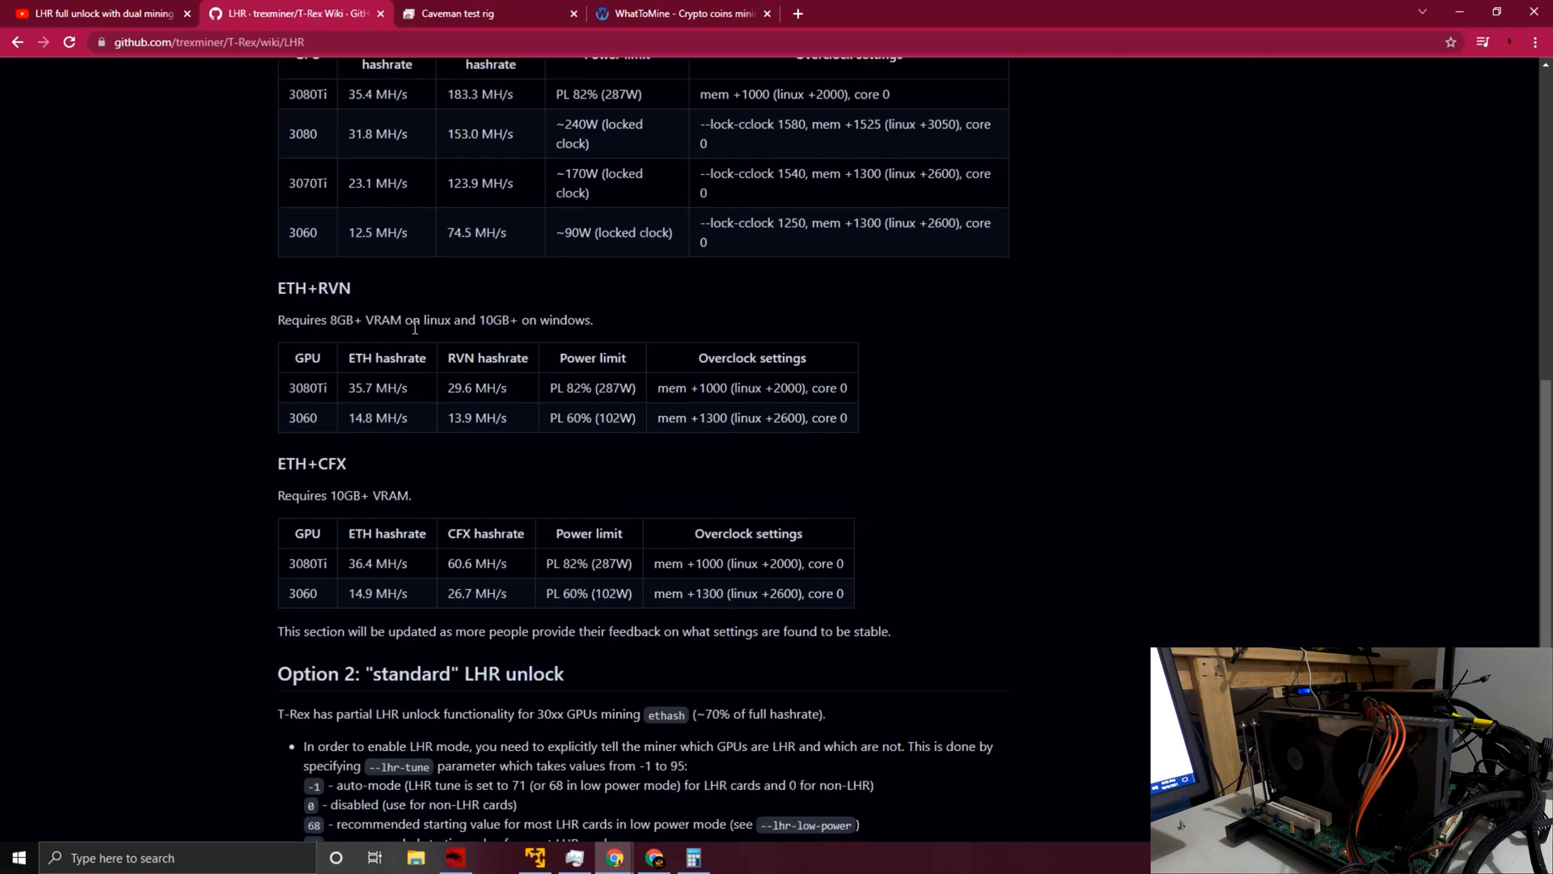
pyautogui.moveTo(456, 338)
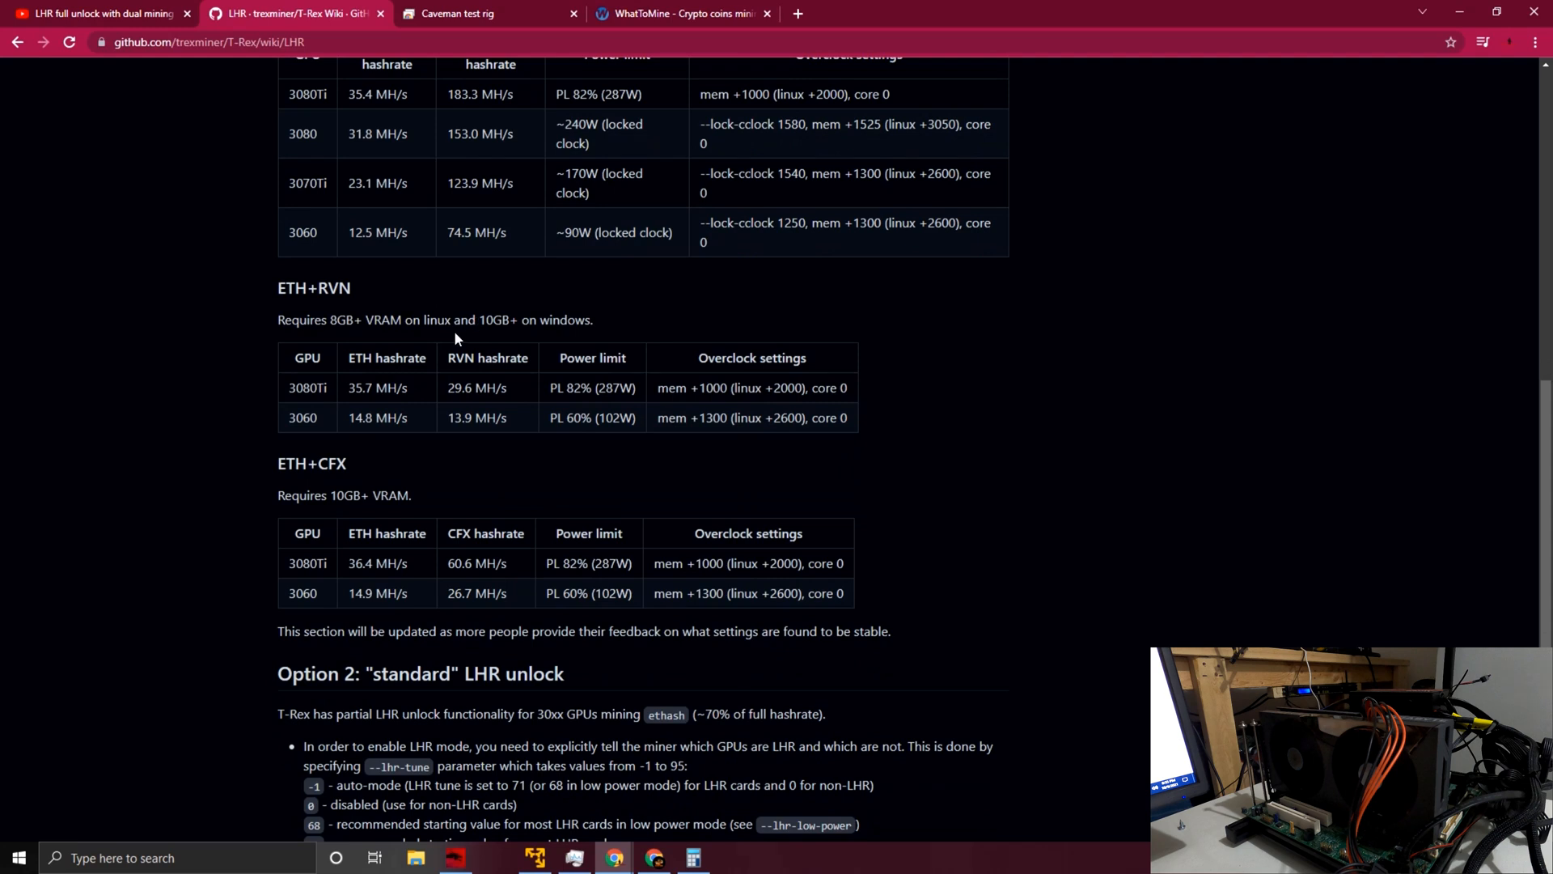
pyautogui.moveTo(405, 354)
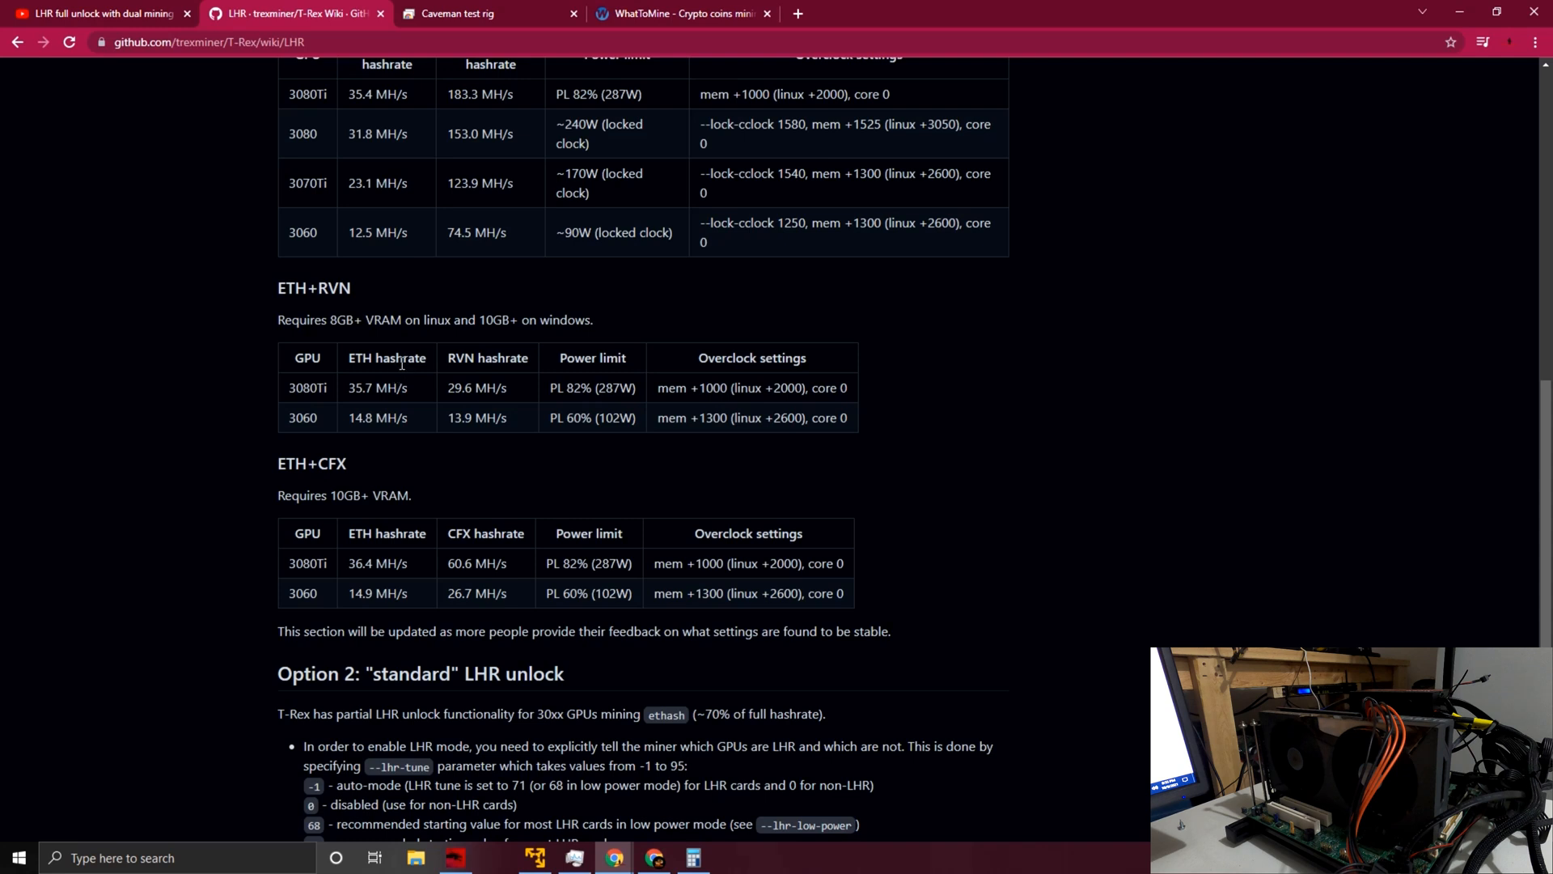
pyautogui.moveTo(435, 371)
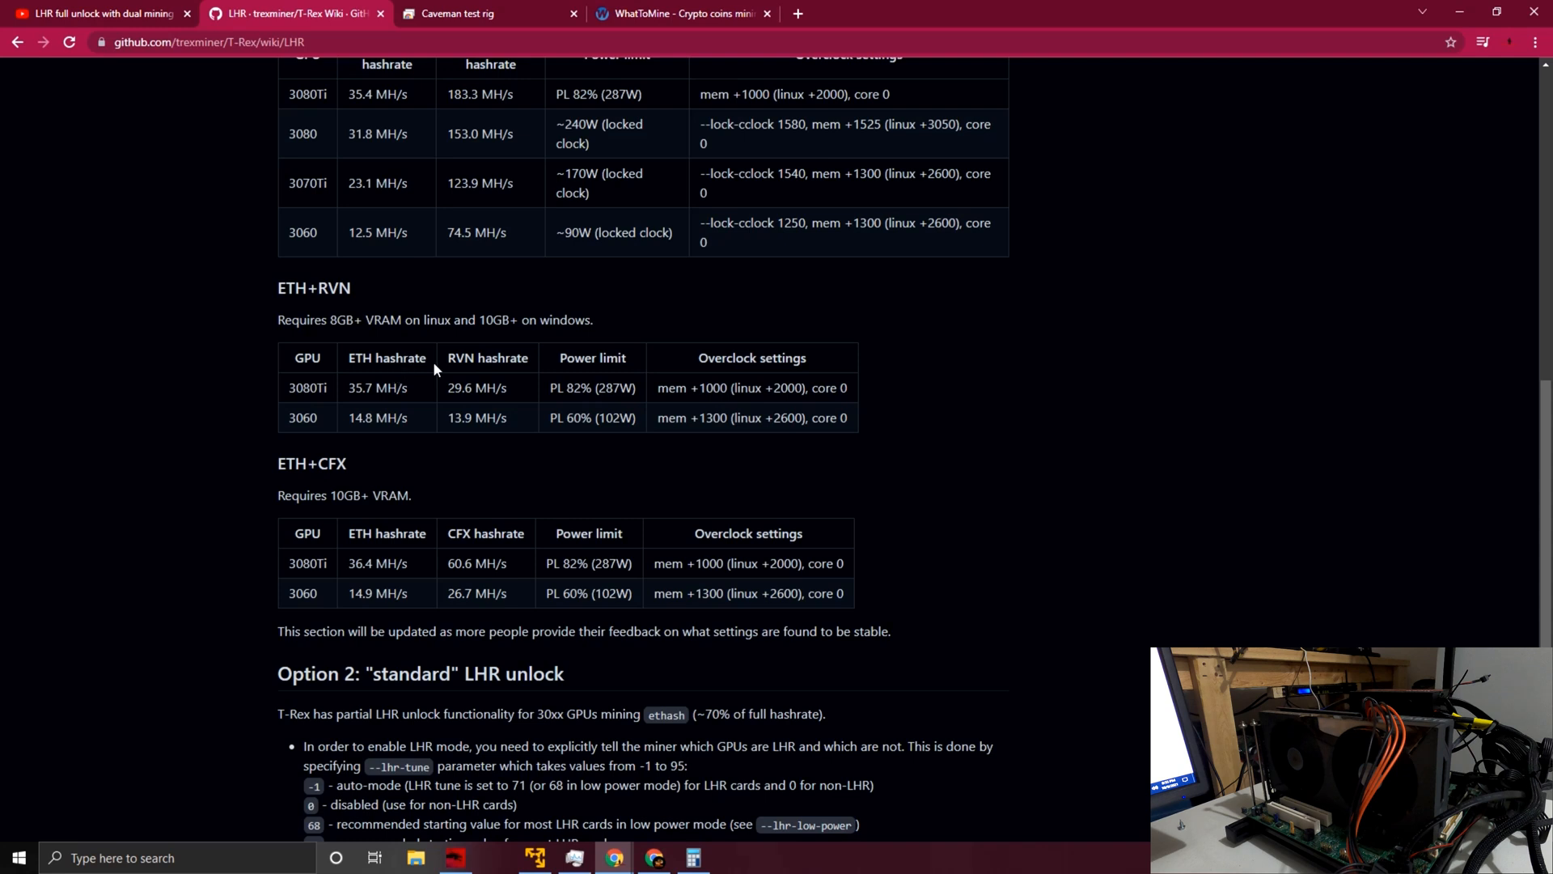
pyautogui.moveTo(474, 327)
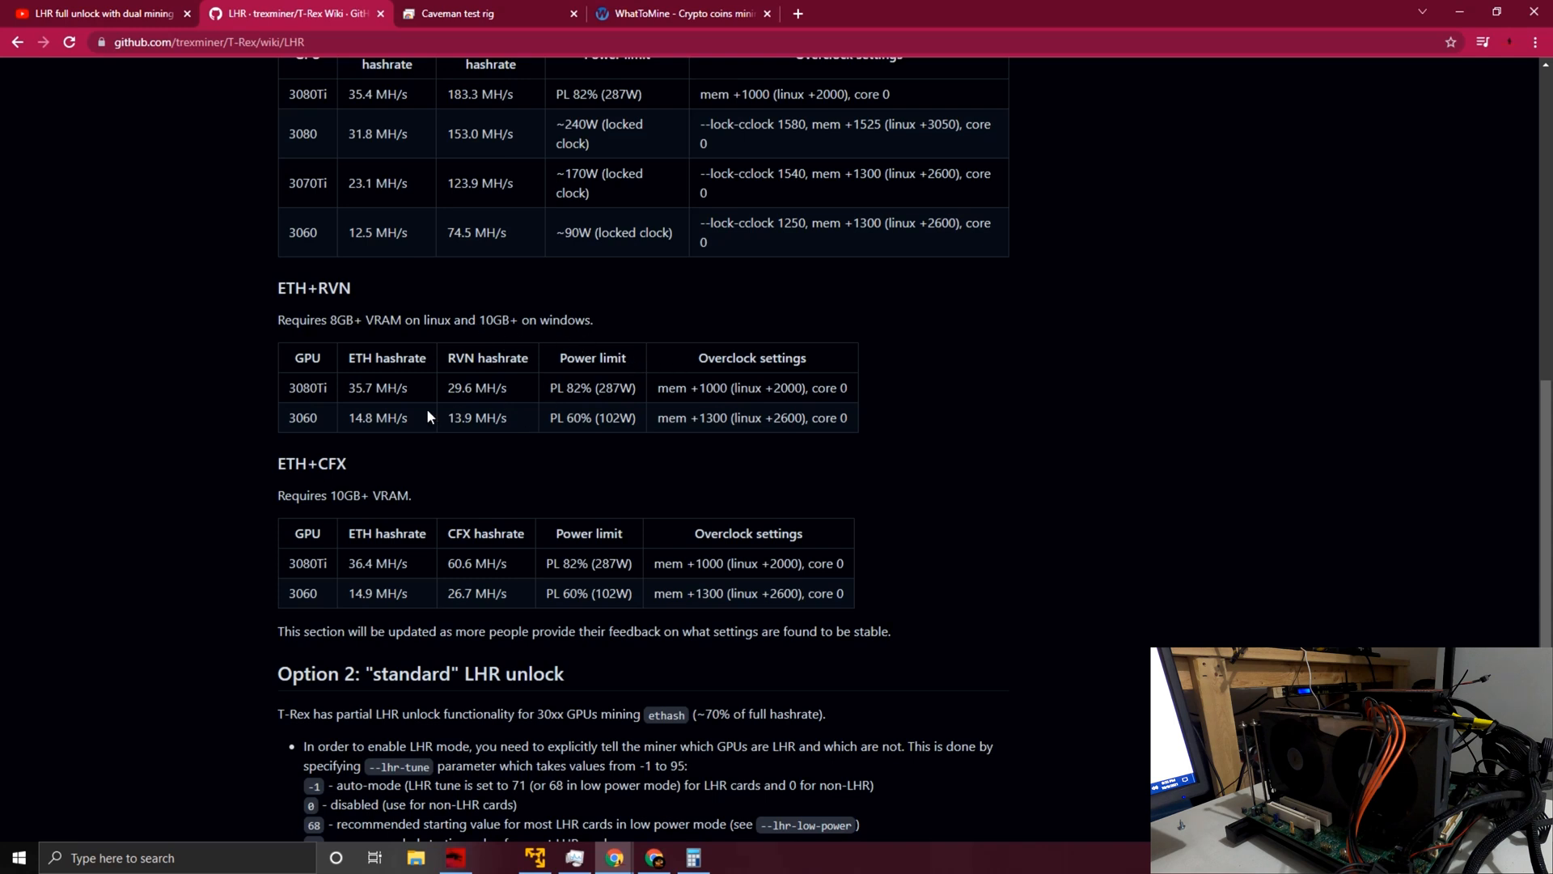
pyautogui.moveTo(333, 336)
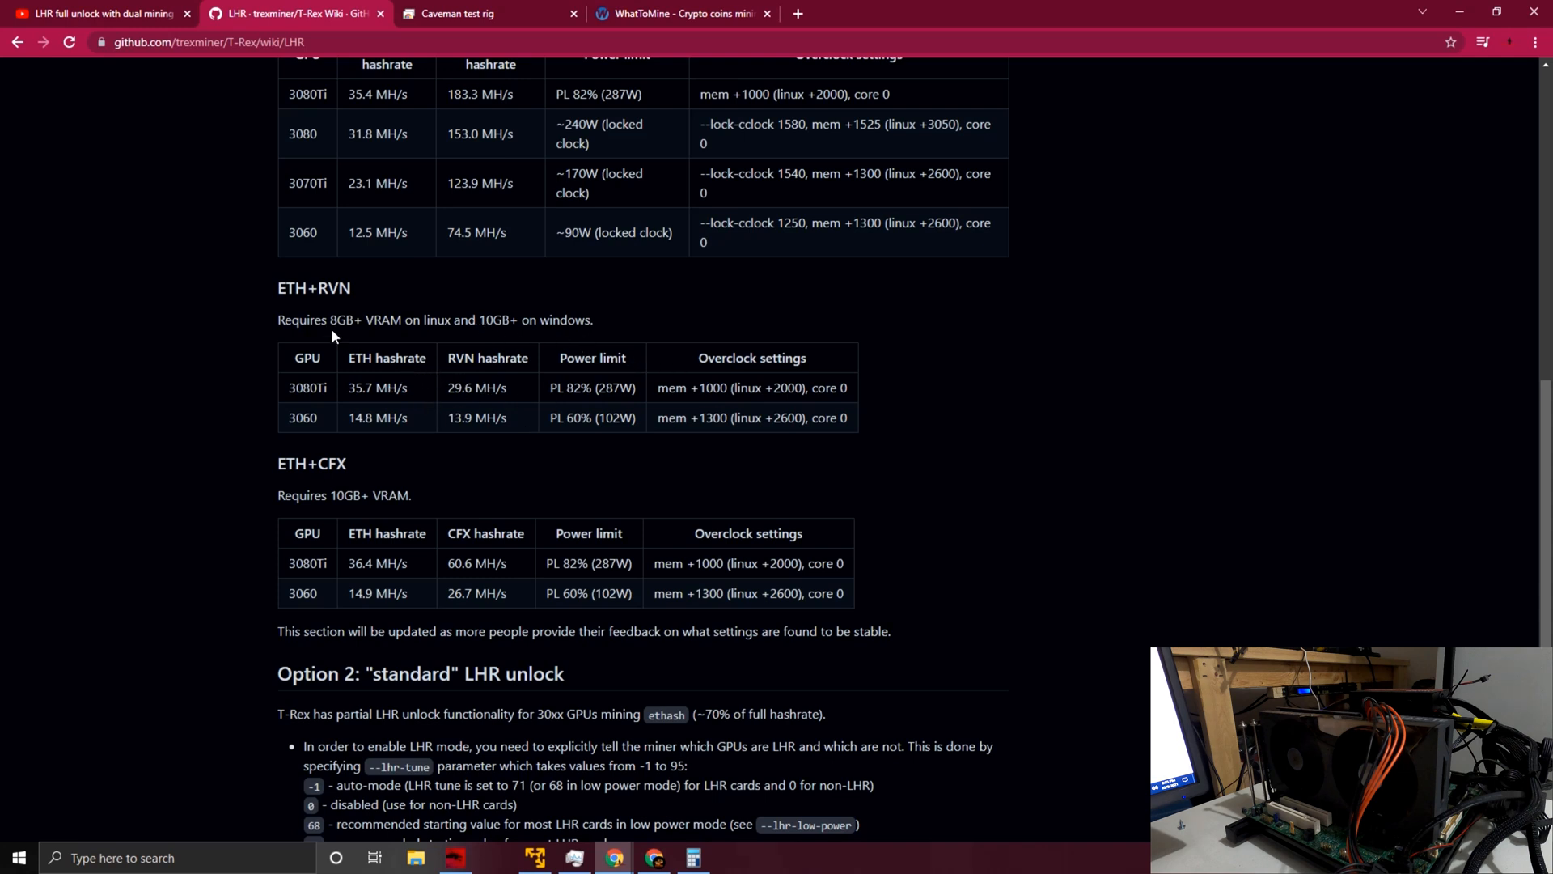
pyautogui.moveTo(330, 326)
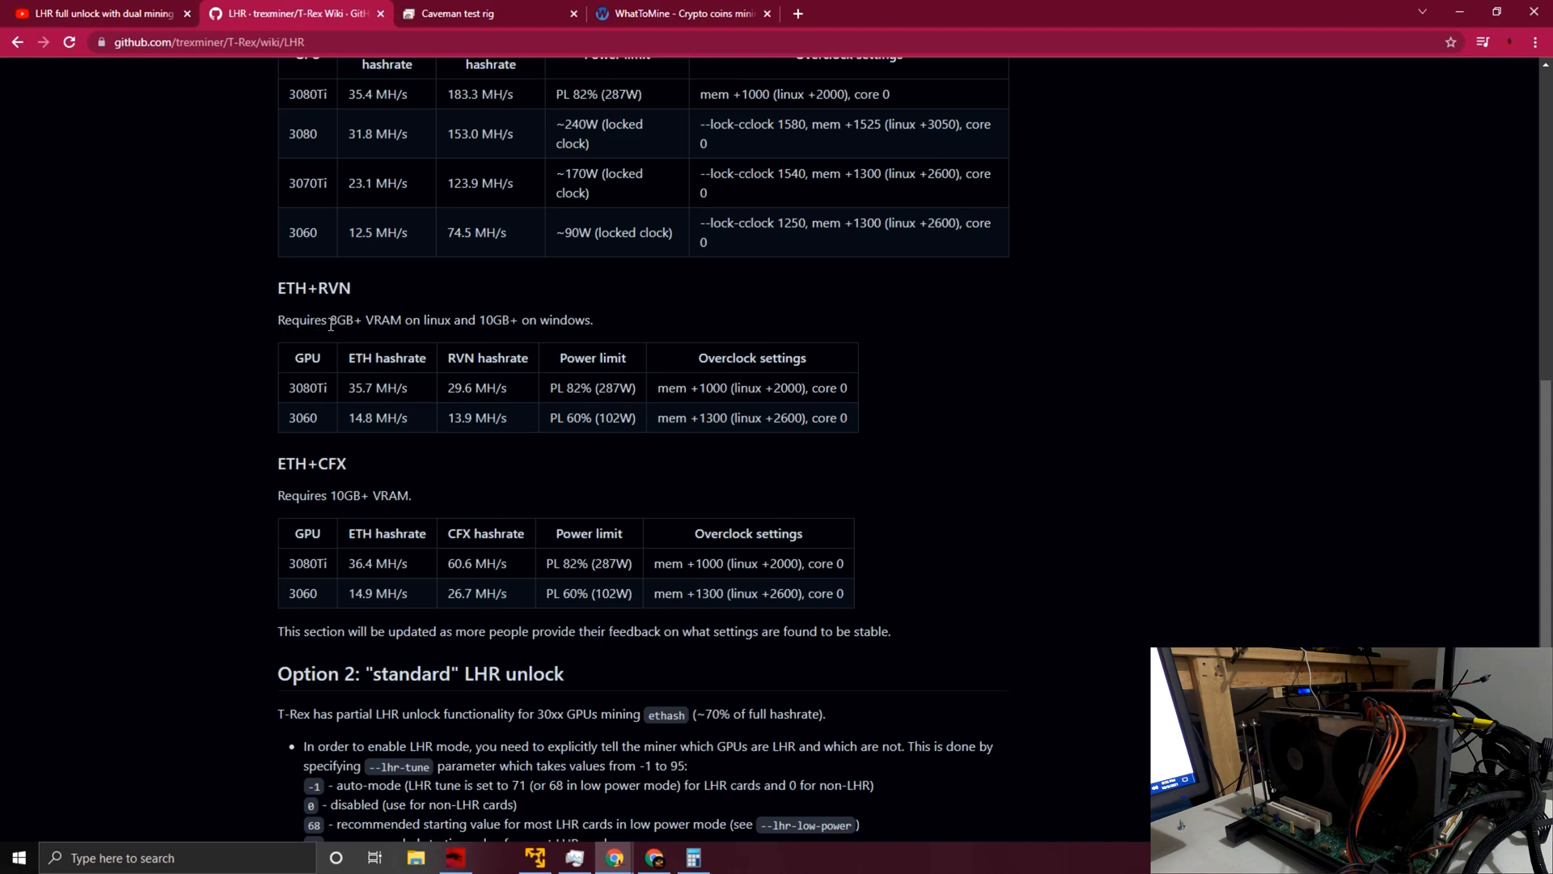
pyautogui.moveTo(395, 320)
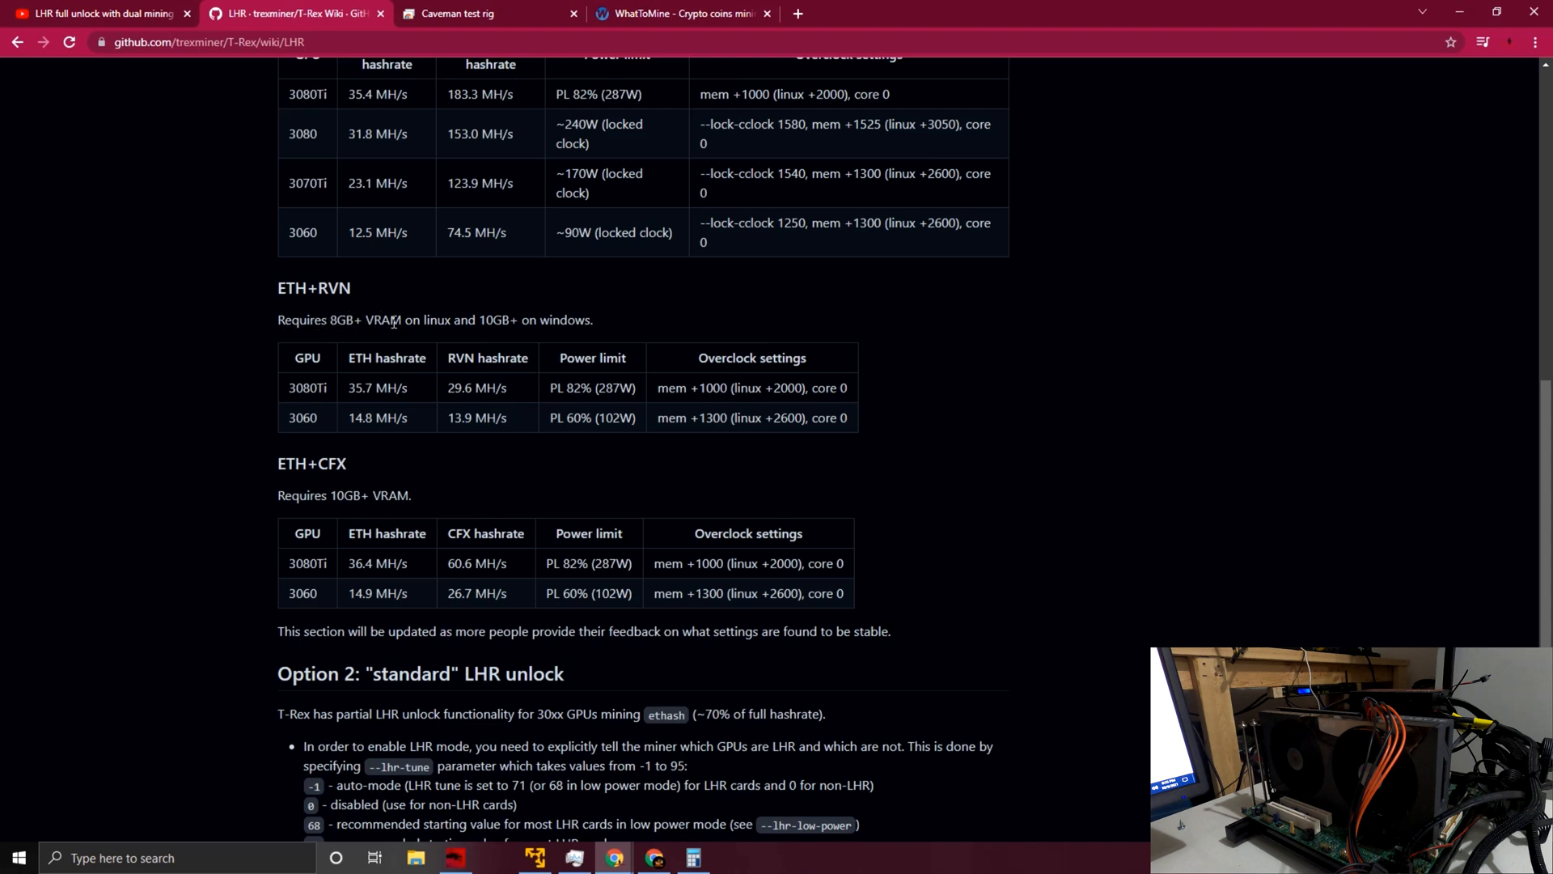
pyautogui.moveTo(346, 424)
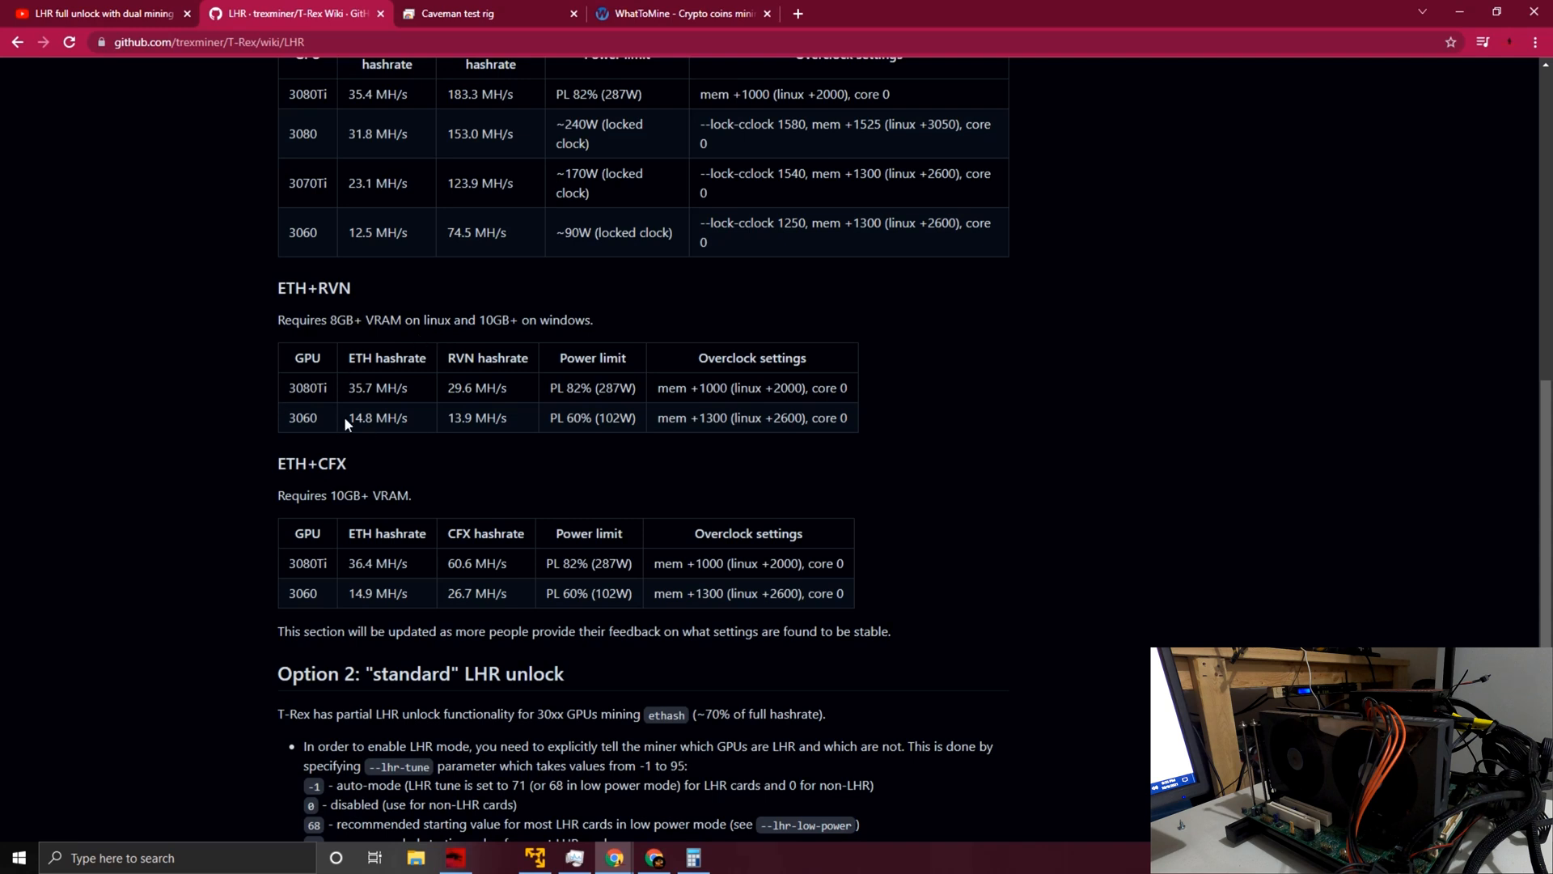
pyautogui.scroll(-3)
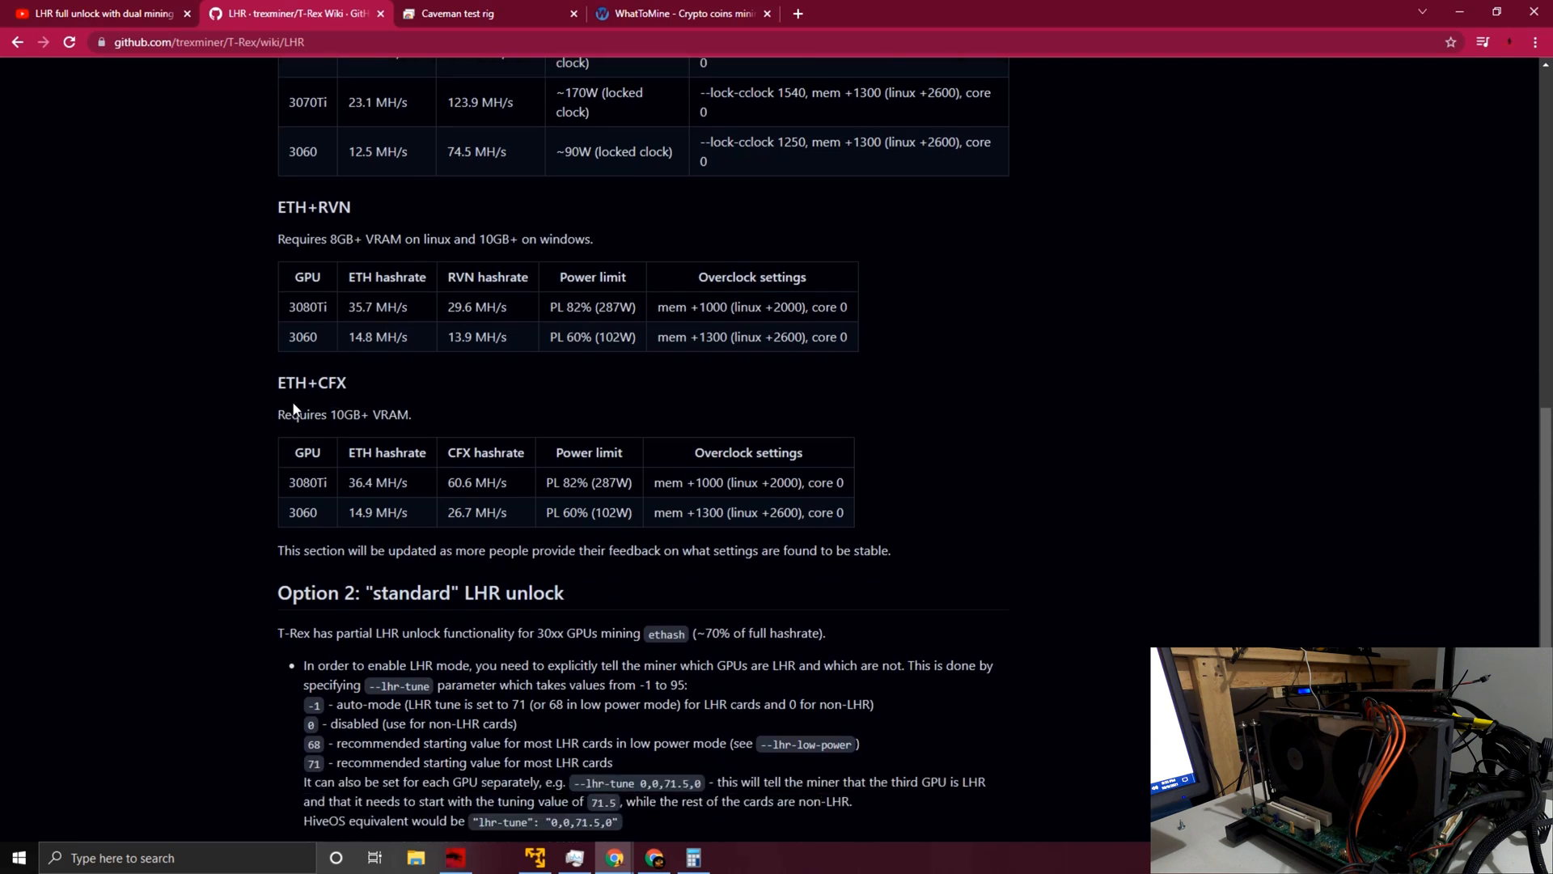
pyautogui.moveTo(290, 412)
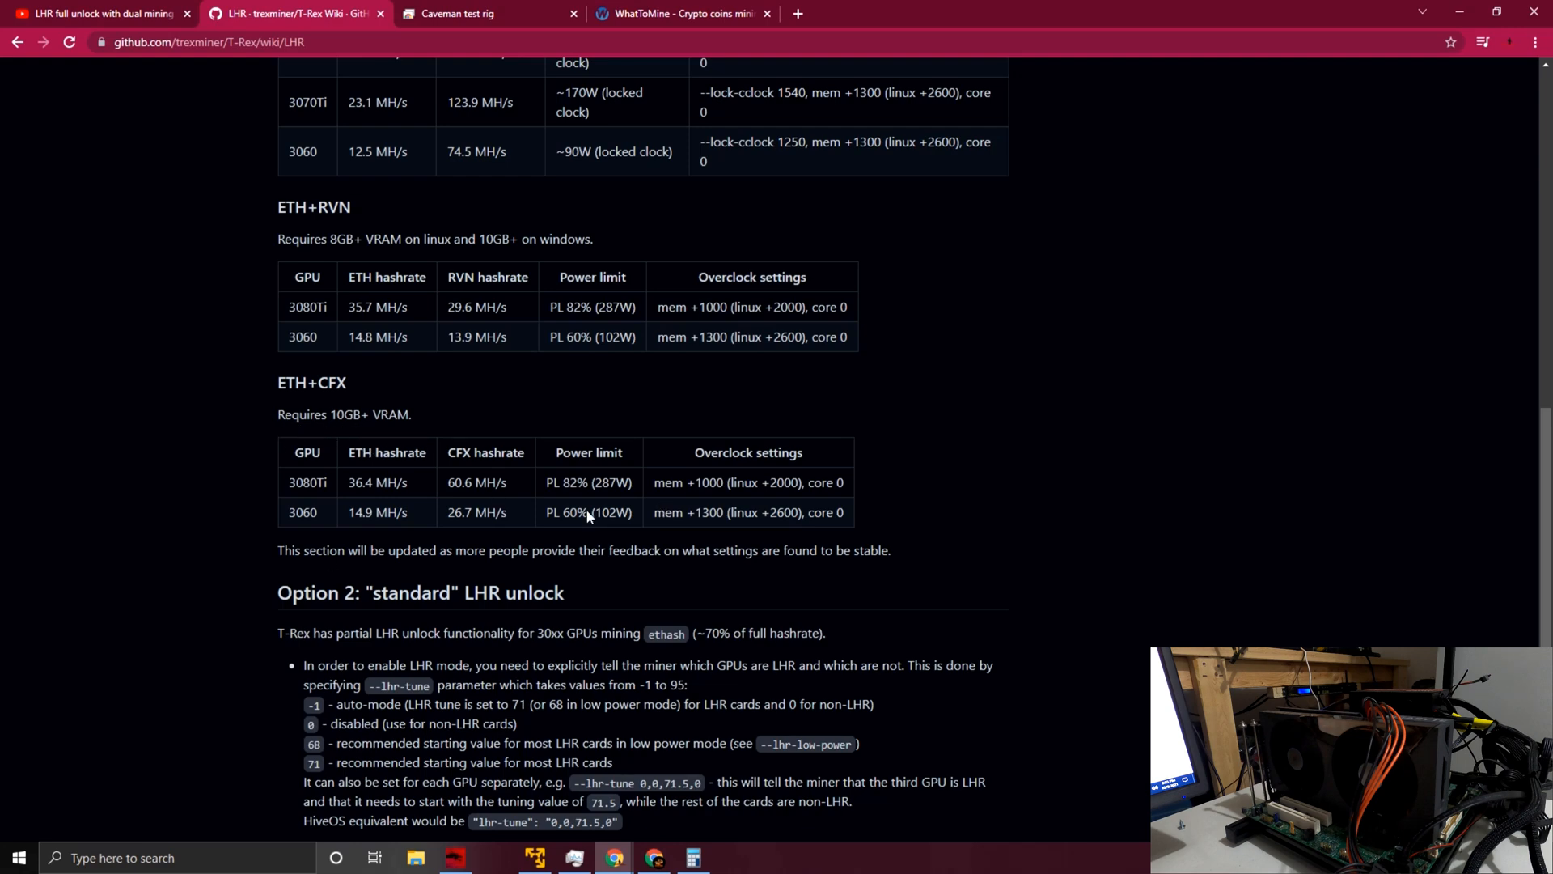
pyautogui.scroll(-3)
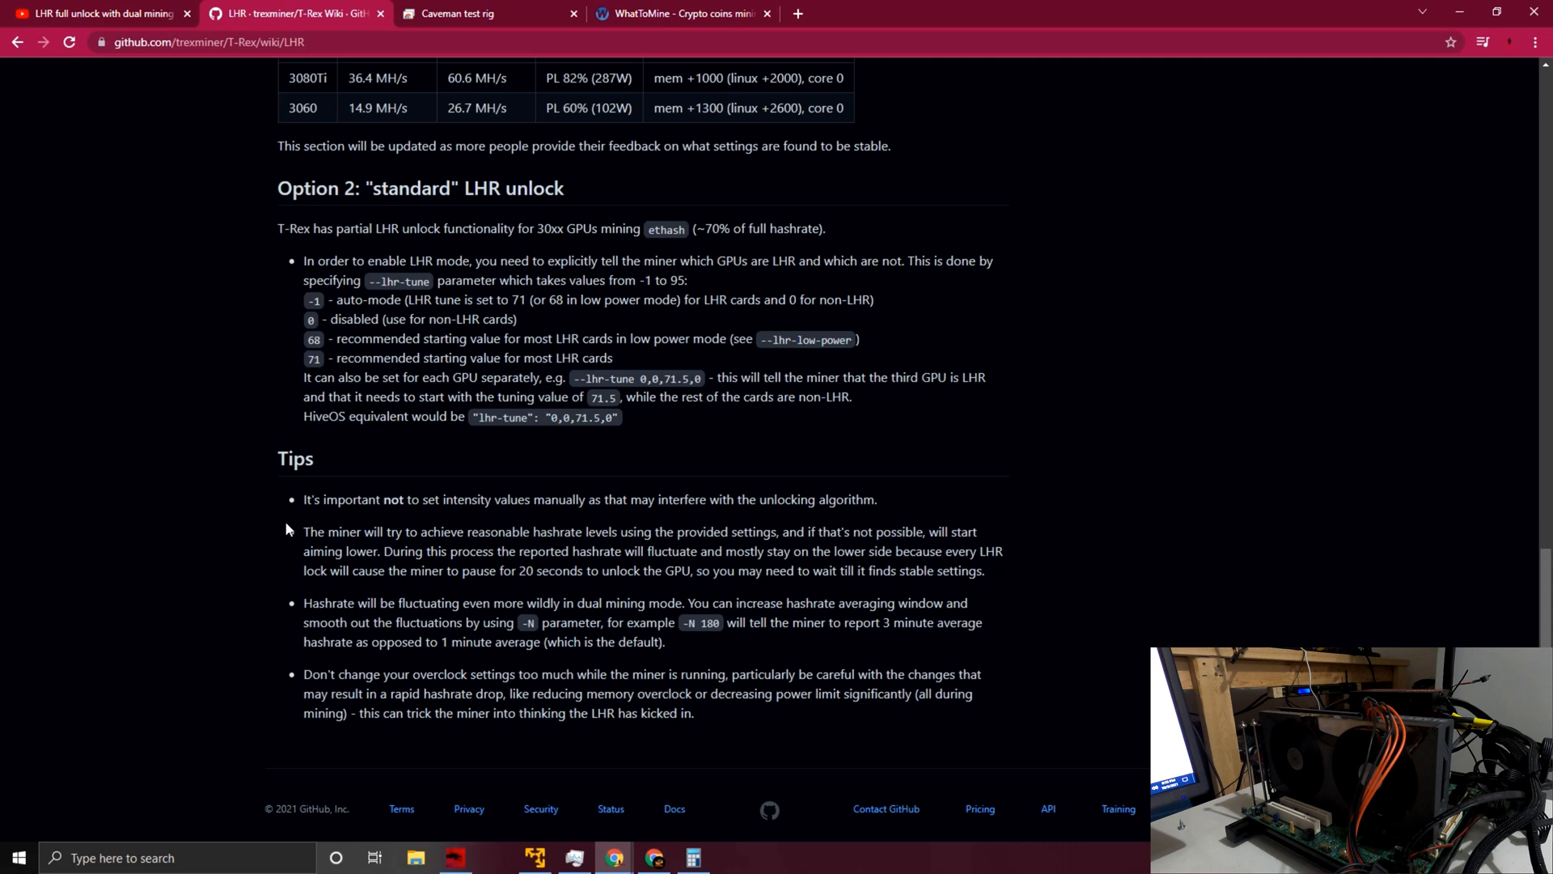
pyautogui.moveTo(387, 454)
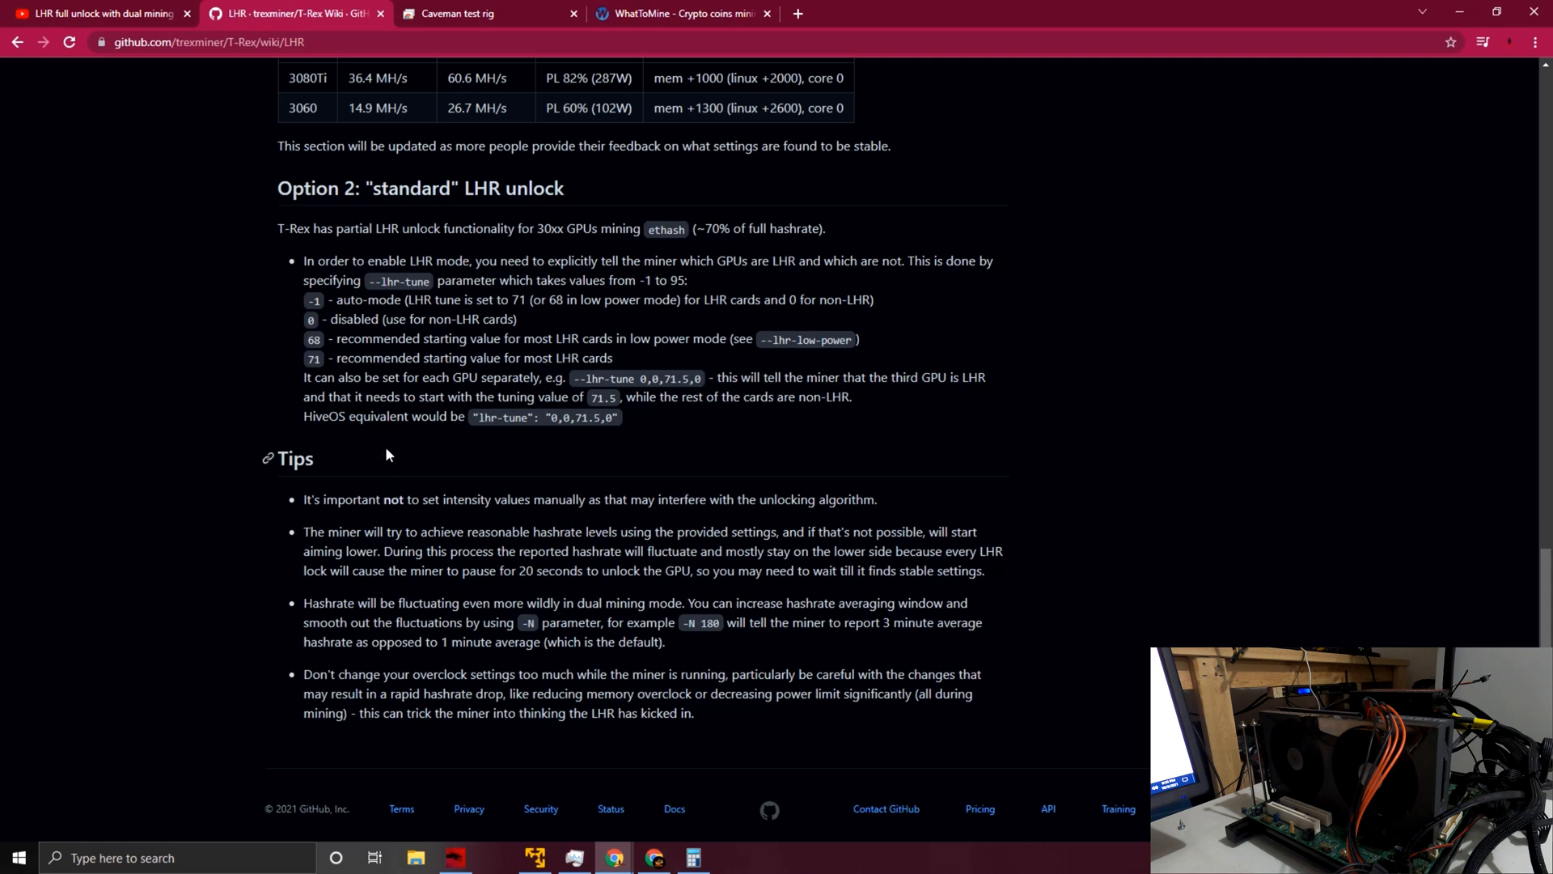
pyautogui.moveTo(466, 458)
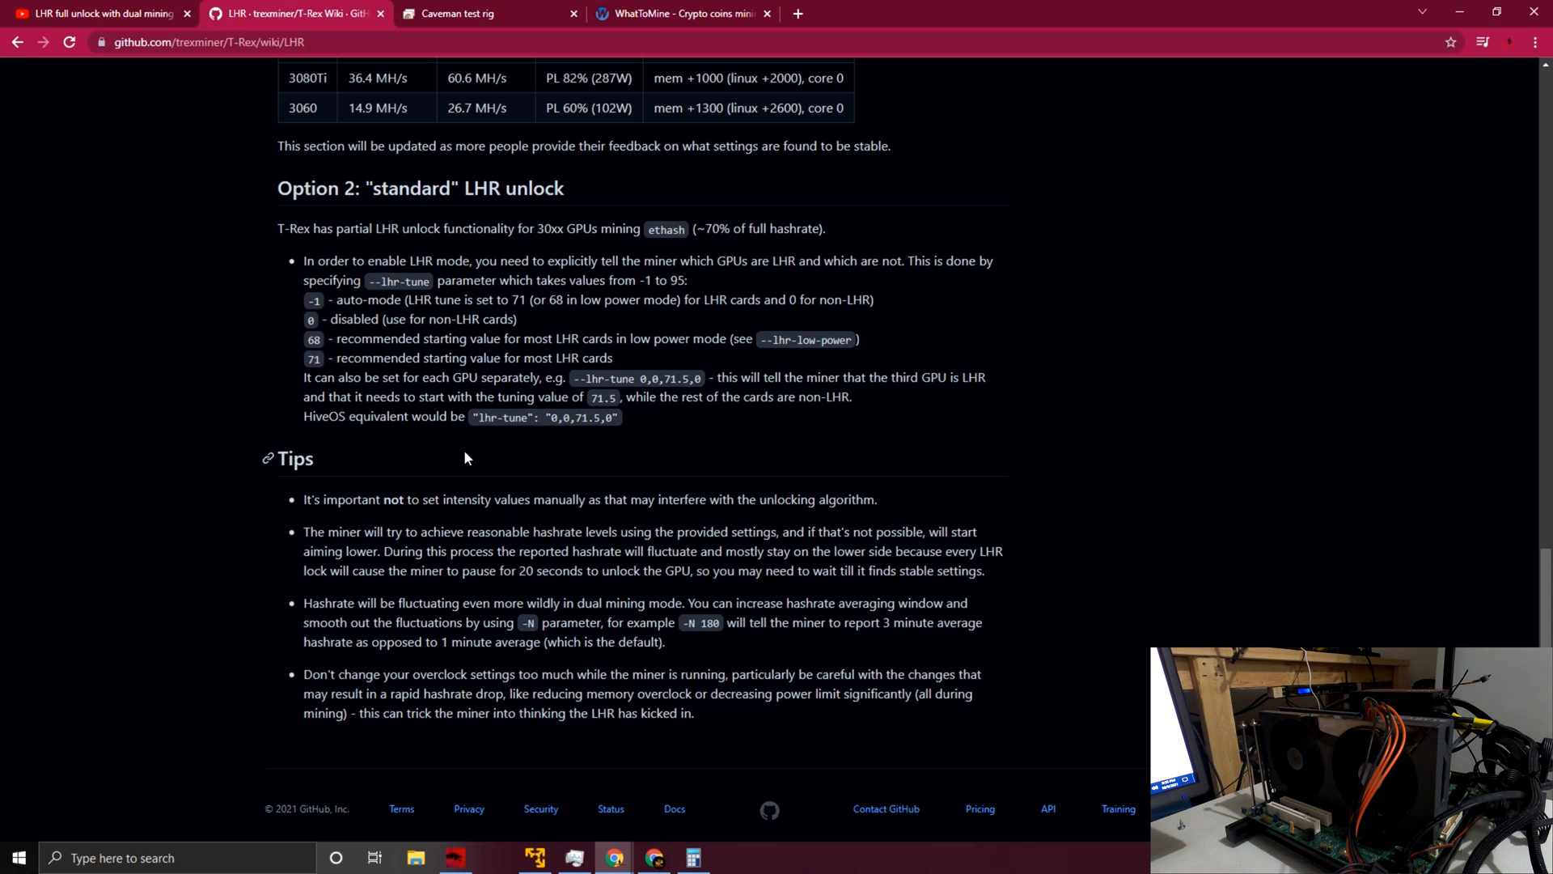
pyautogui.moveTo(690, 343)
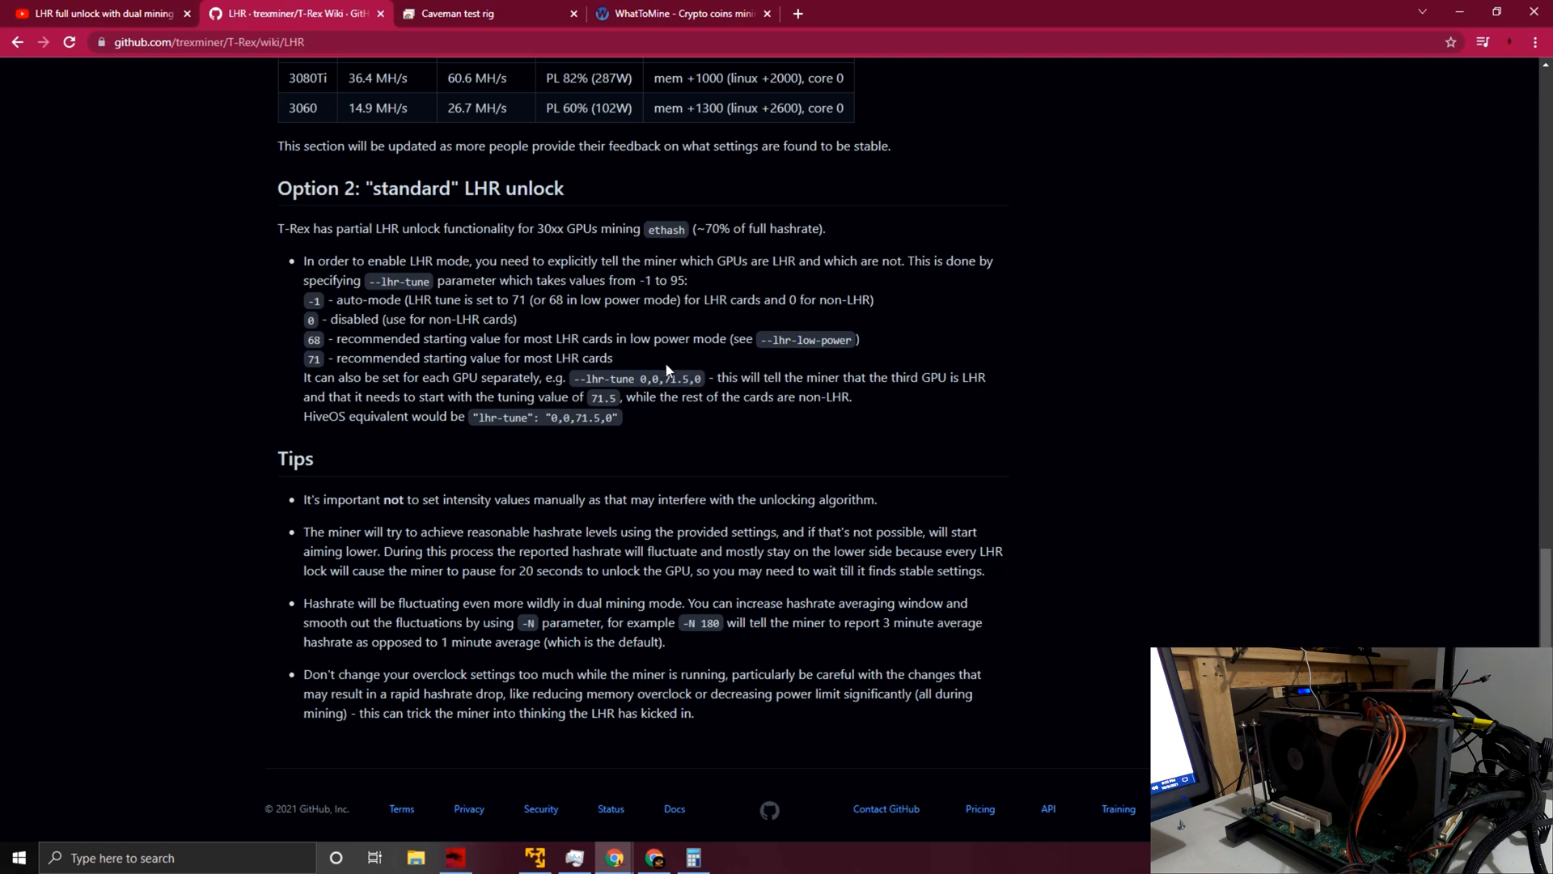
pyautogui.moveTo(541, 523)
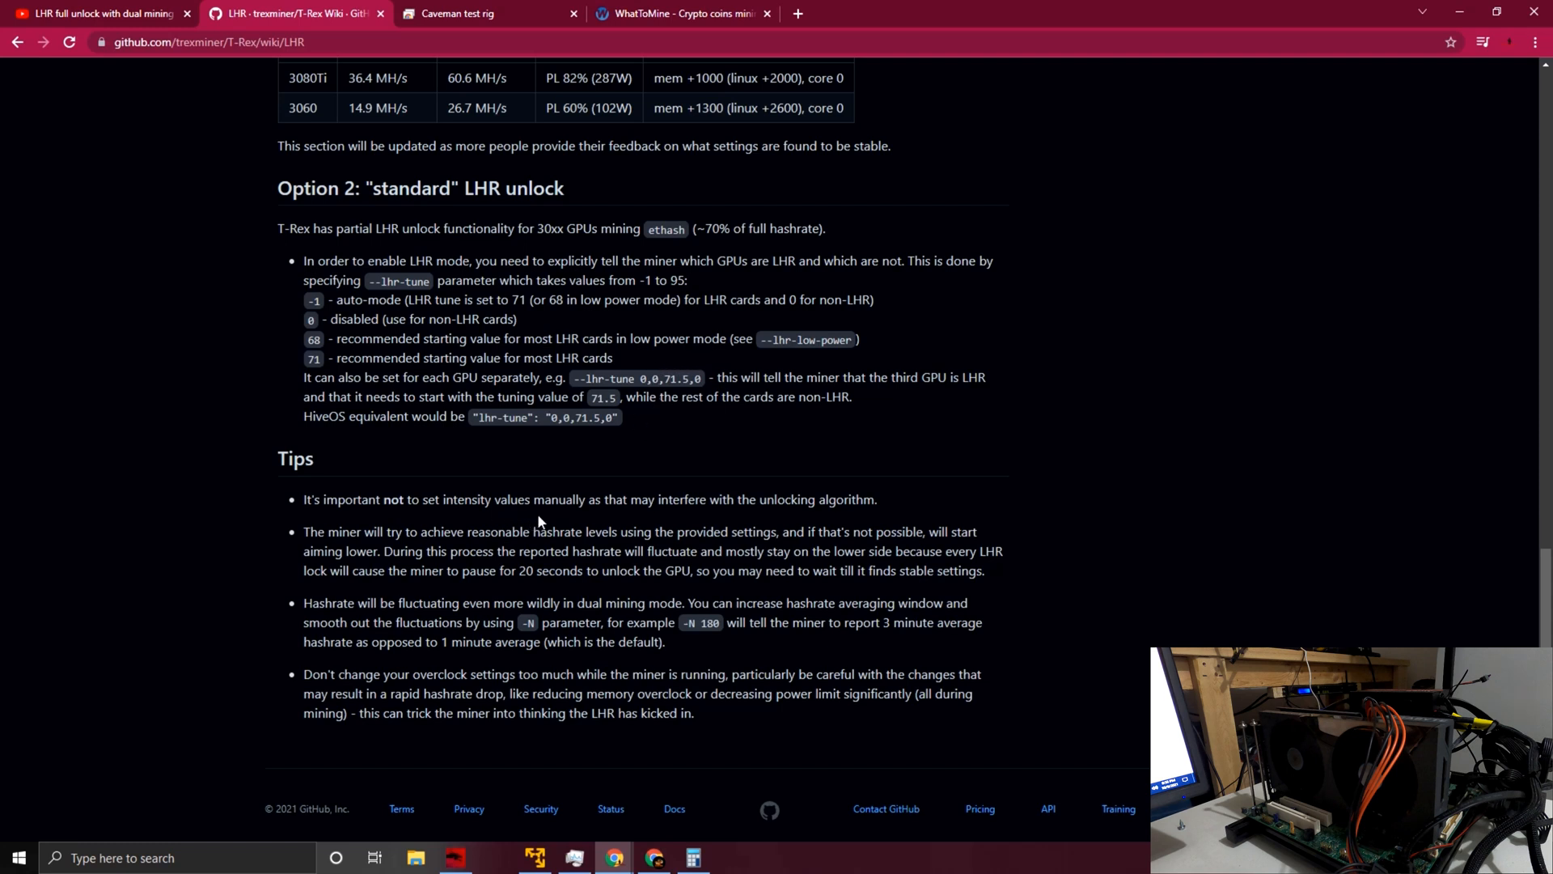
# Step: Return to the Caveman test rig tab and scroll the command line to its WoolyPooly pool, fan and clock settings
pyautogui.click(456, 13)
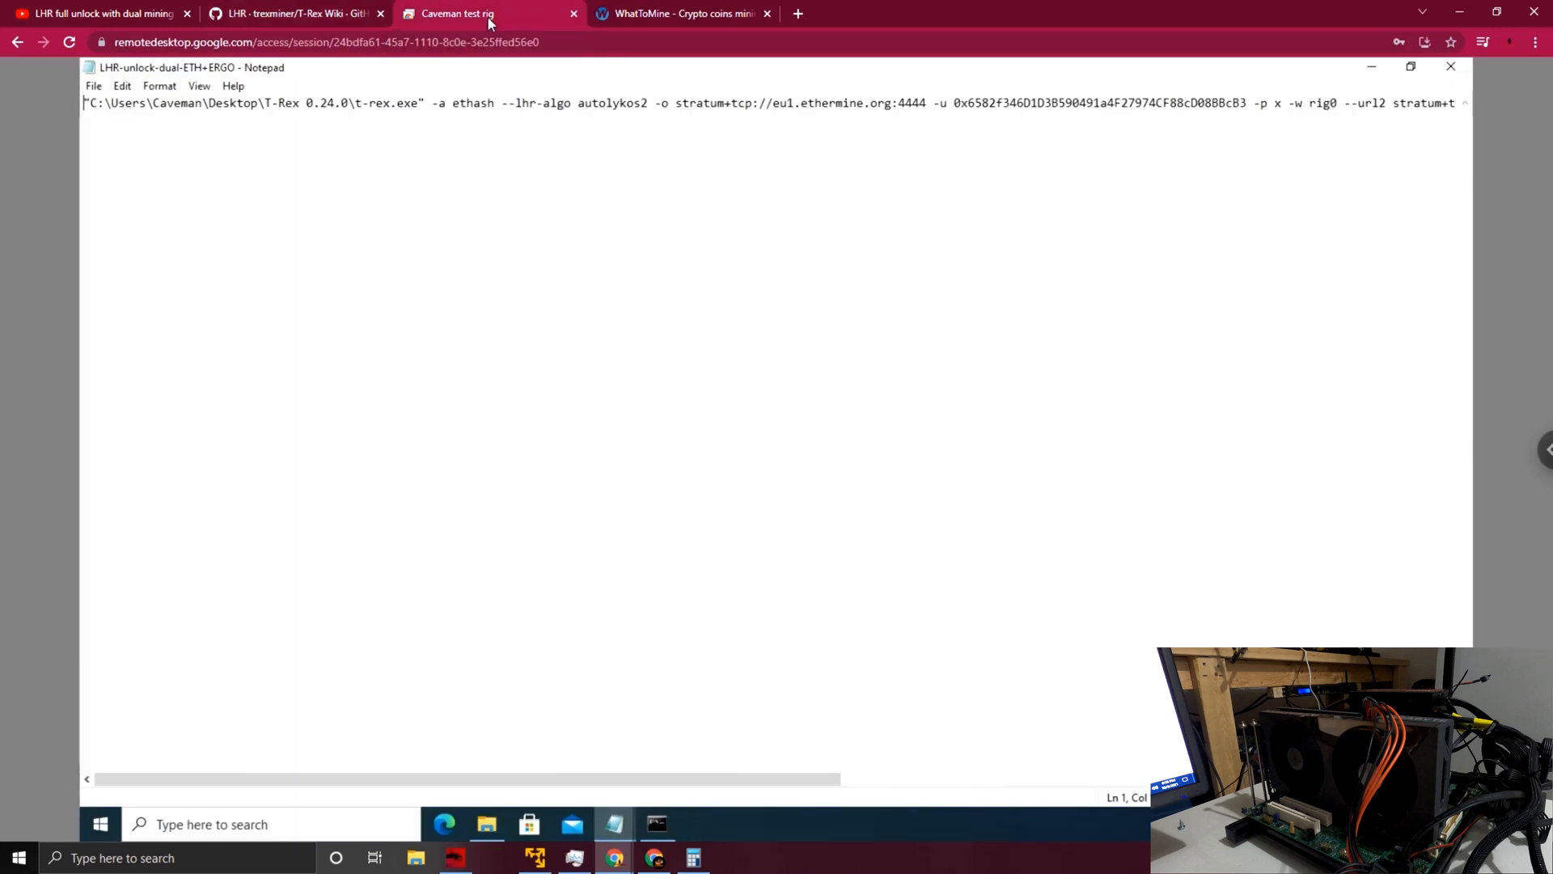
pyautogui.moveTo(136, 184)
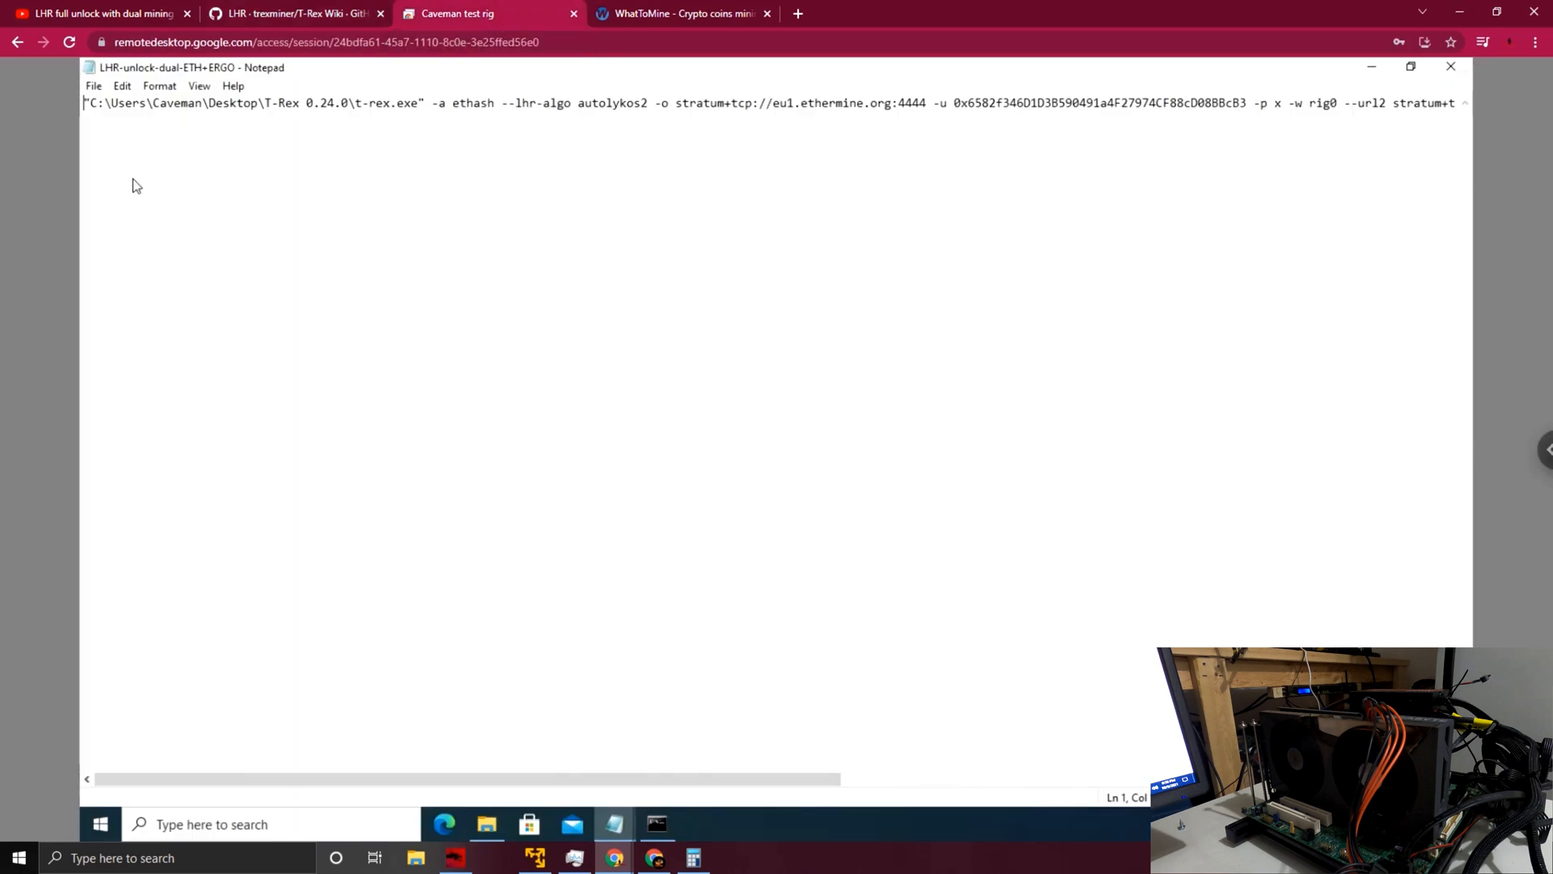
pyautogui.moveTo(87, 126)
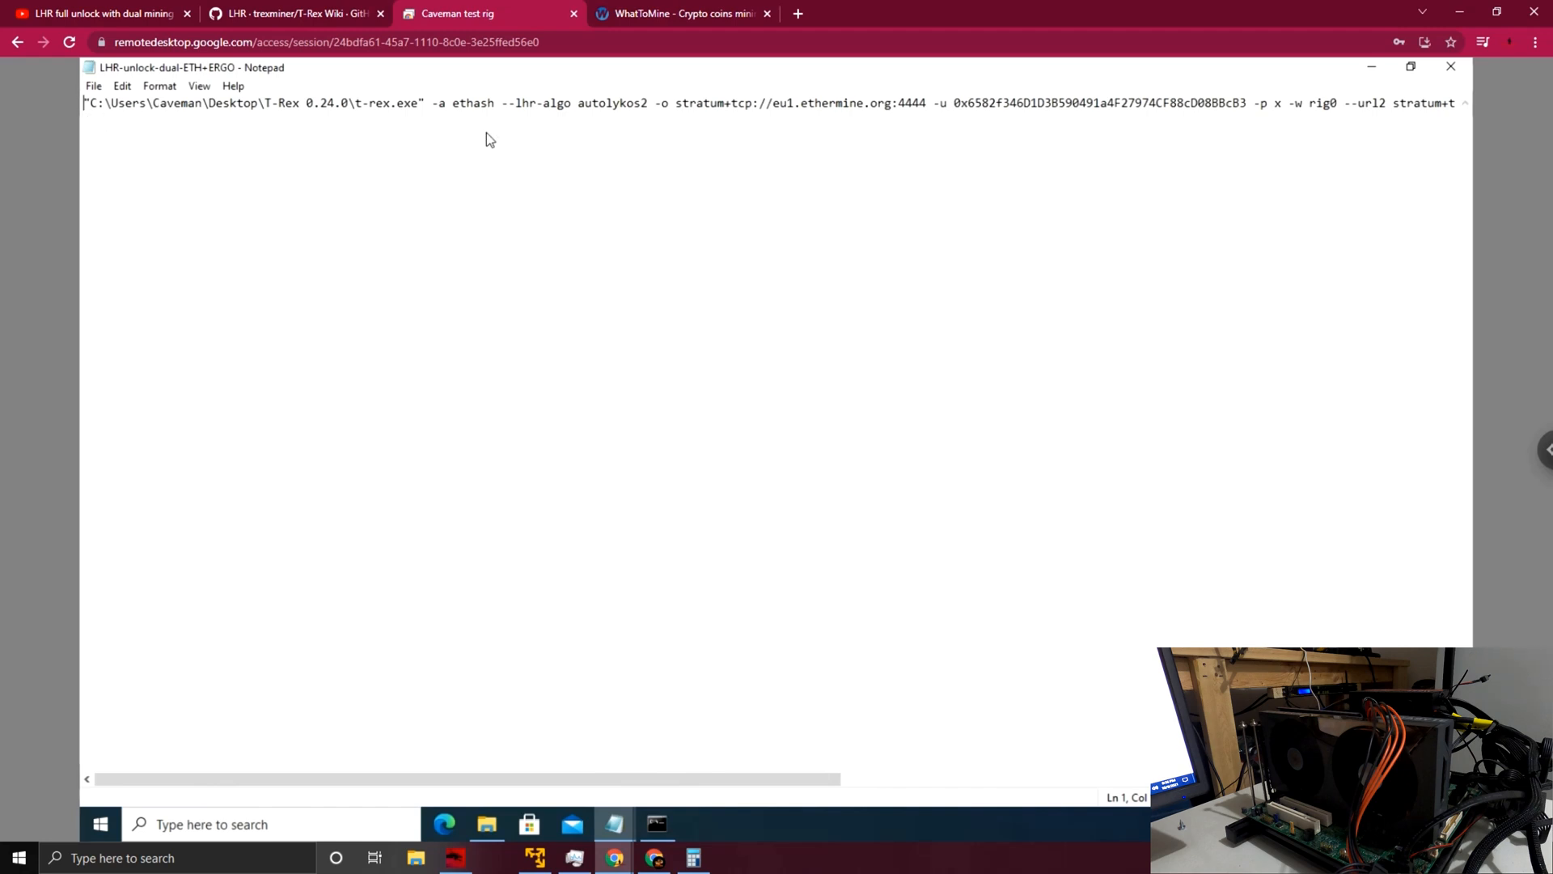
pyautogui.moveTo(470, 136)
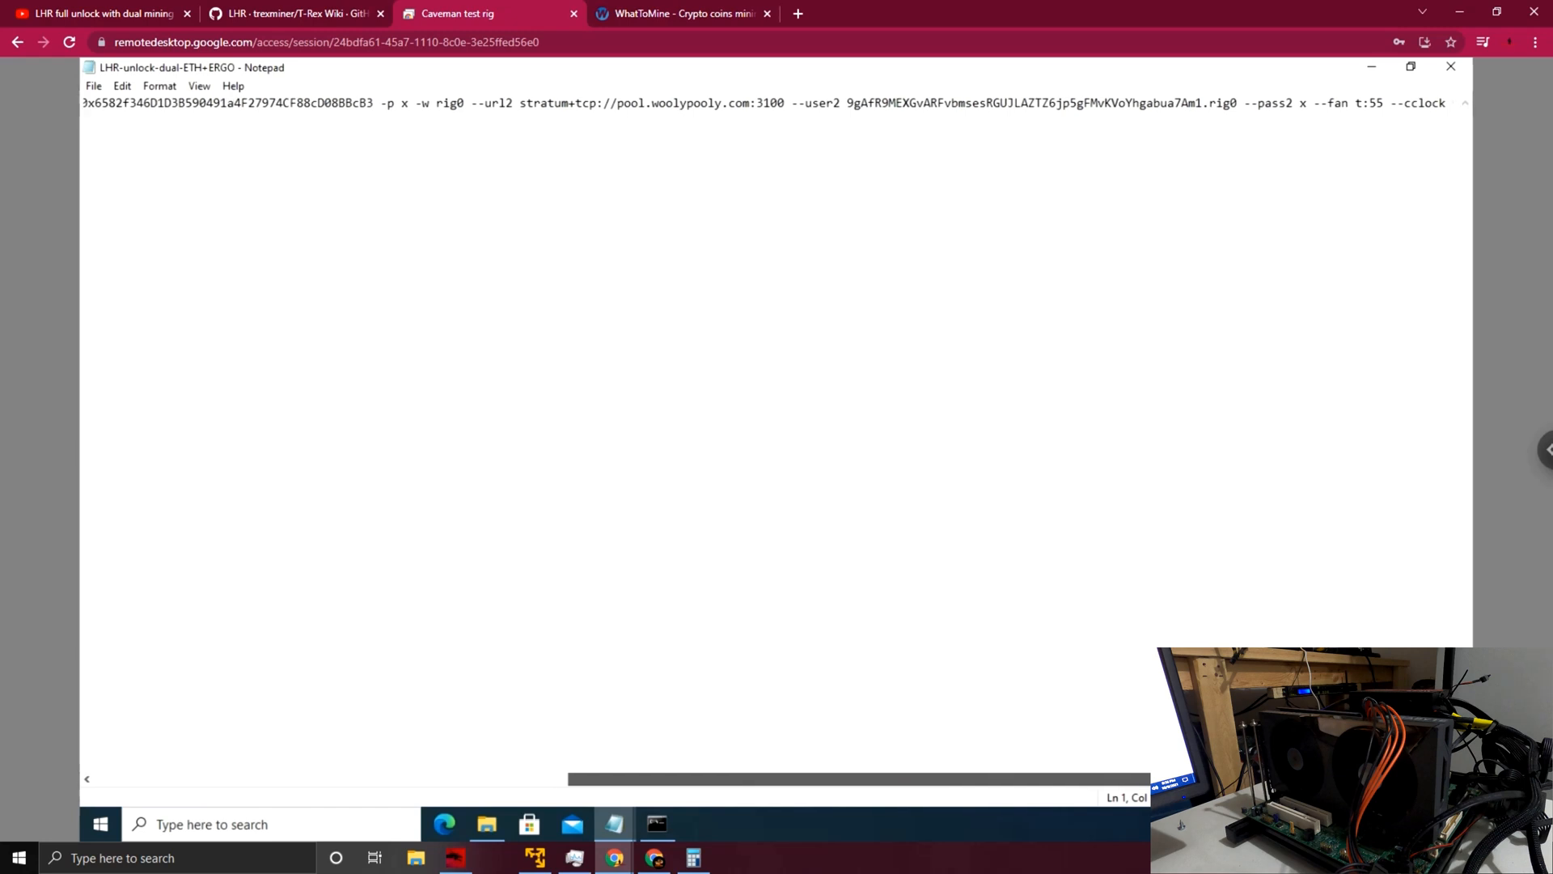
pyautogui.hscroll(3)
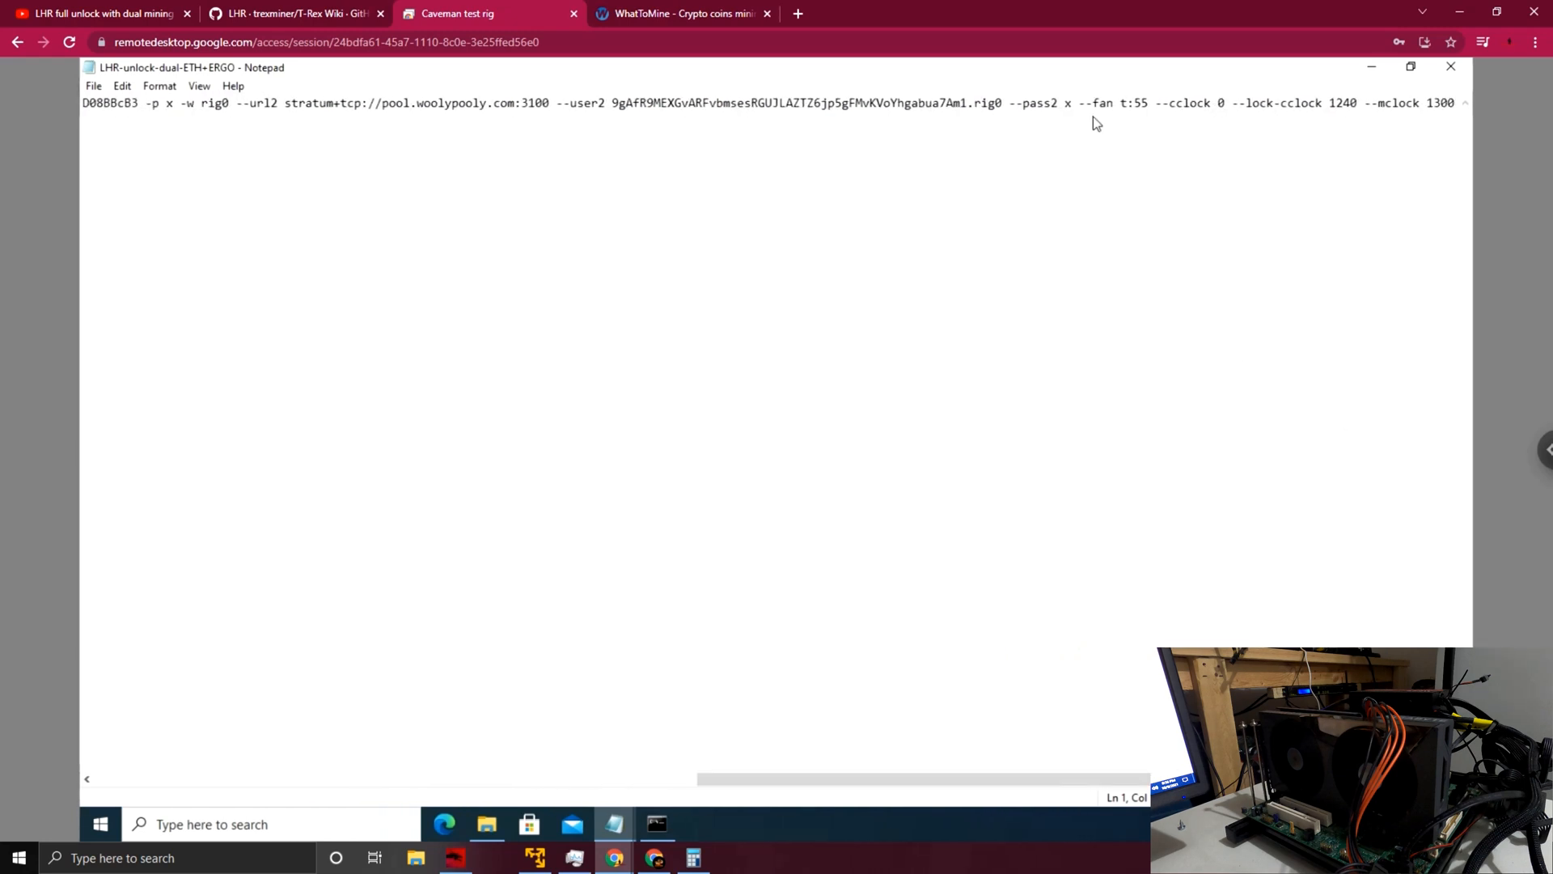
pyautogui.moveTo(1104, 134)
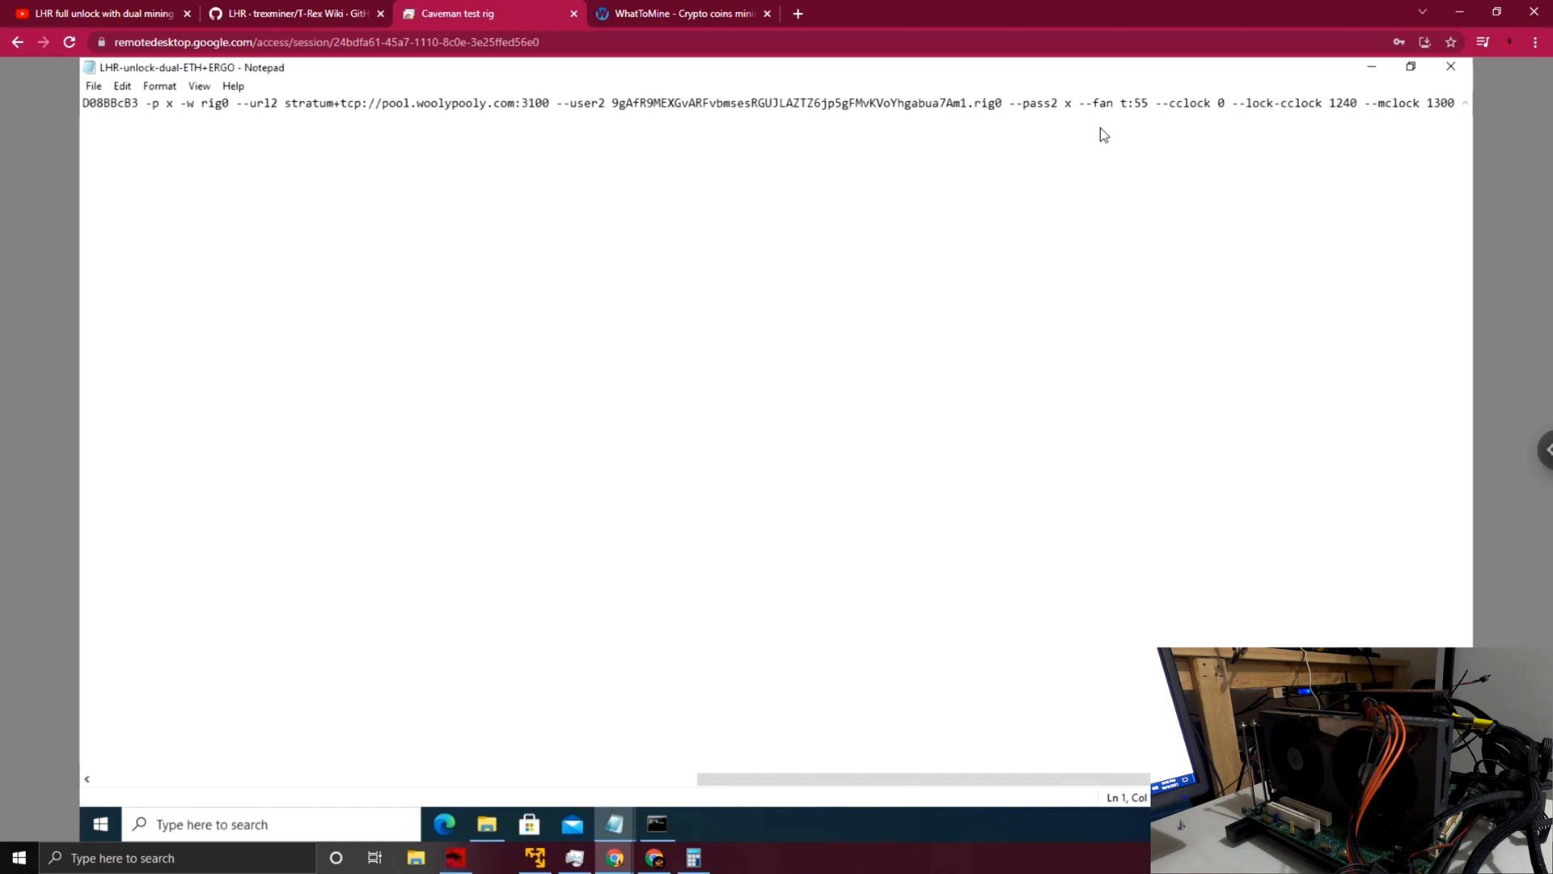
pyautogui.moveTo(1112, 116)
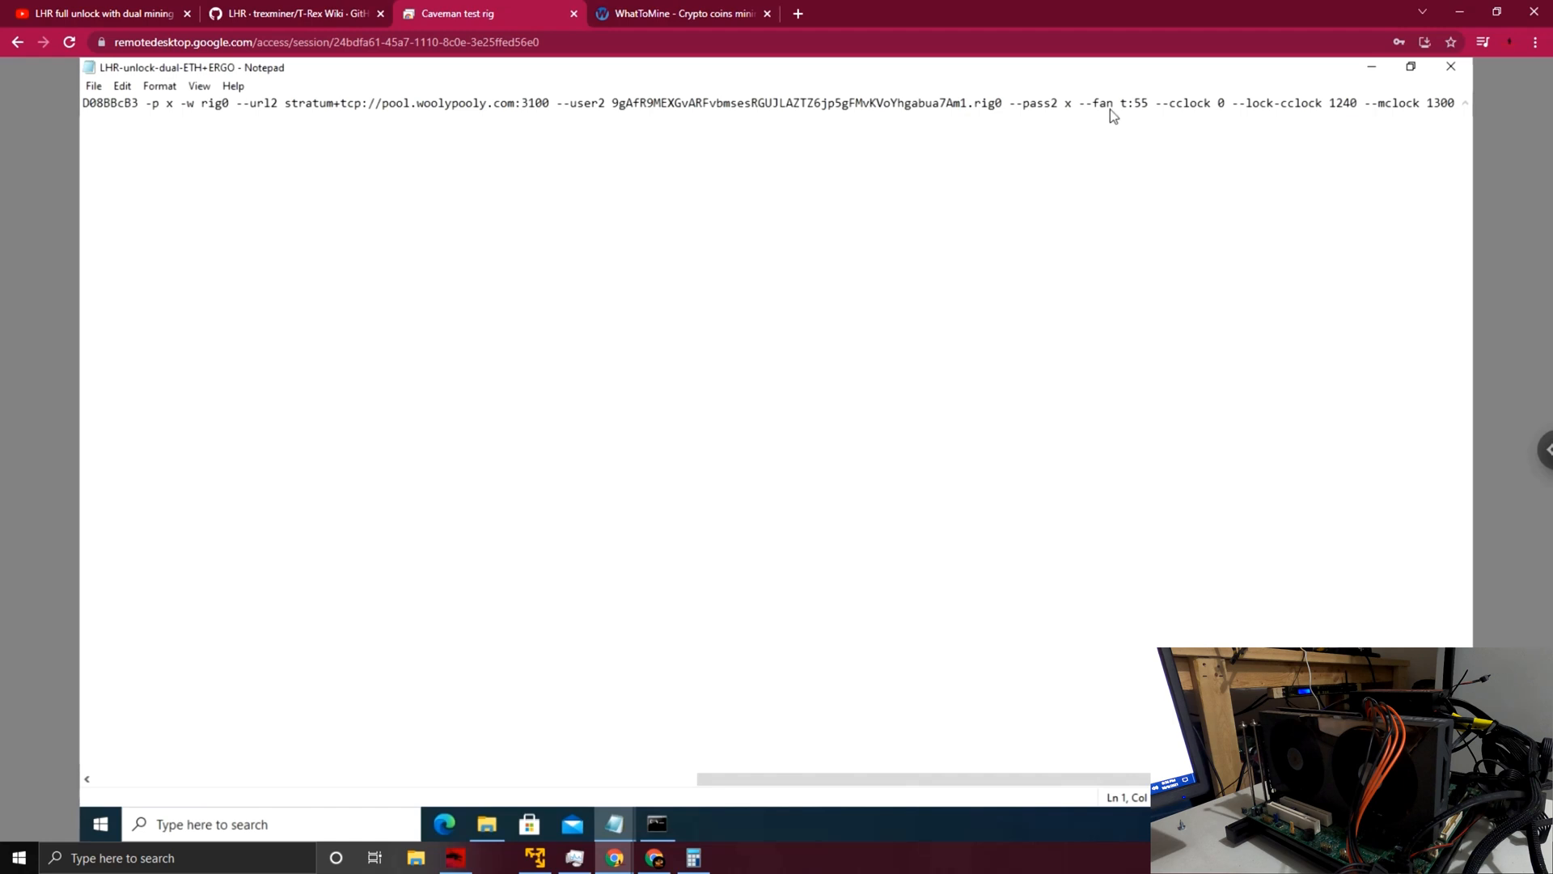
pyautogui.moveTo(1137, 125)
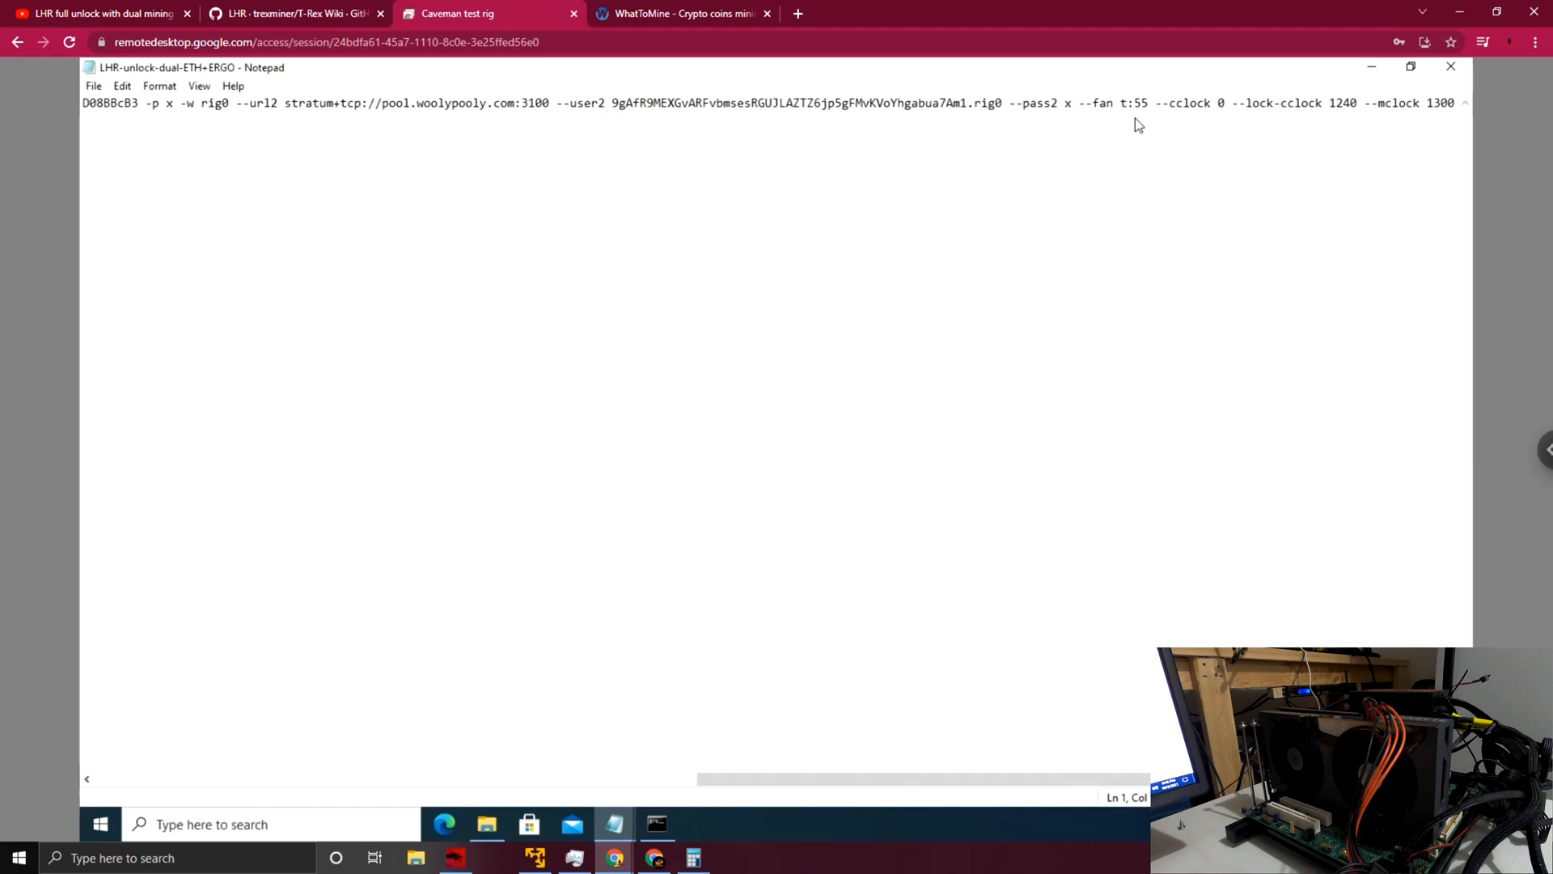
pyautogui.moveTo(1170, 121)
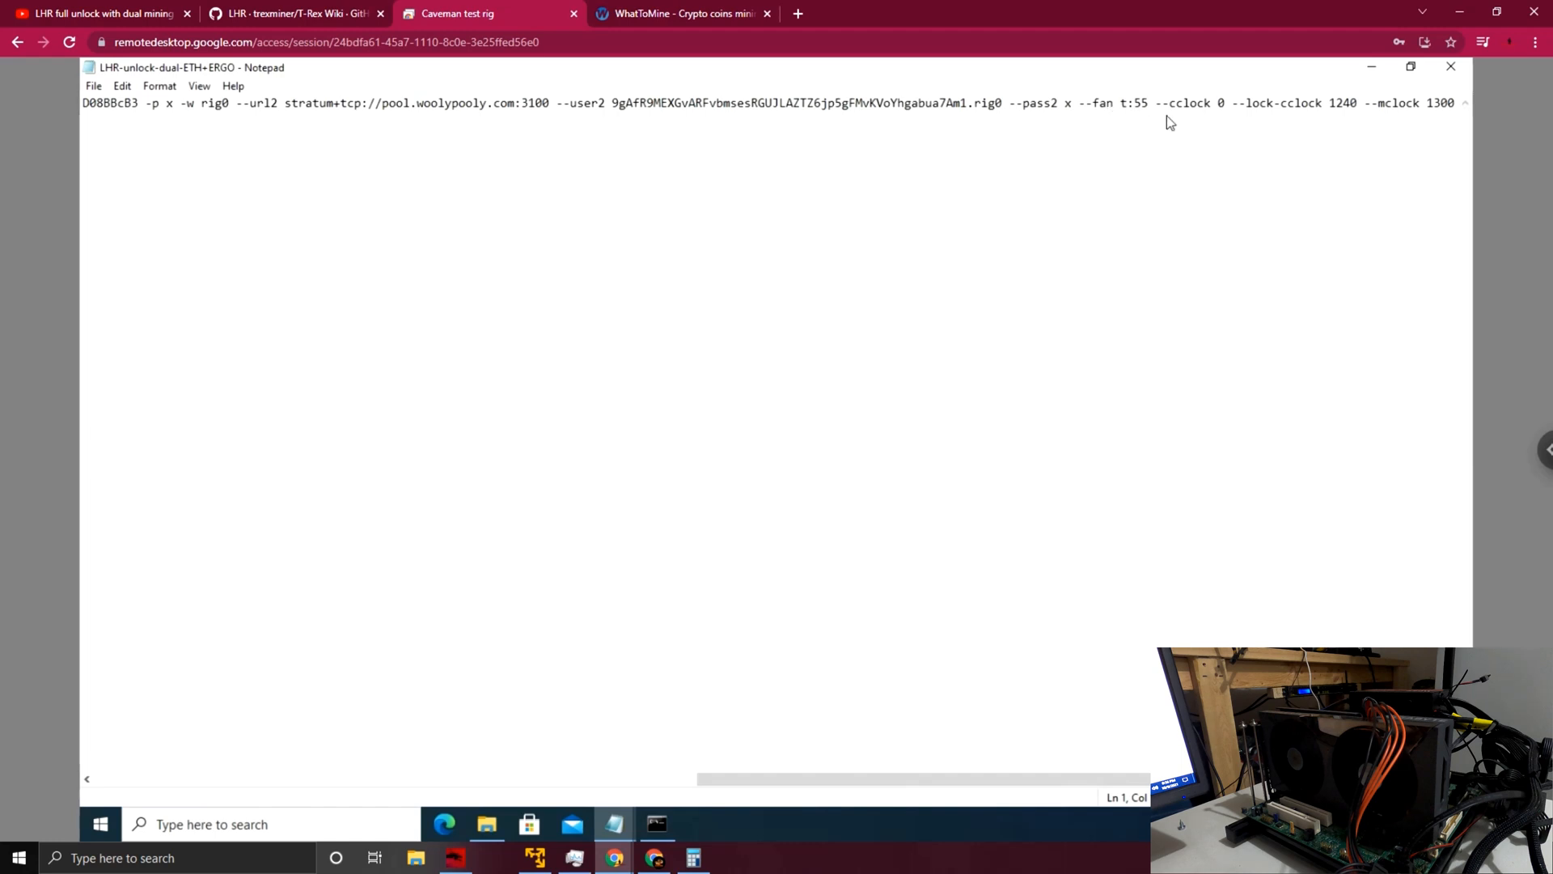
pyautogui.moveTo(1220, 123)
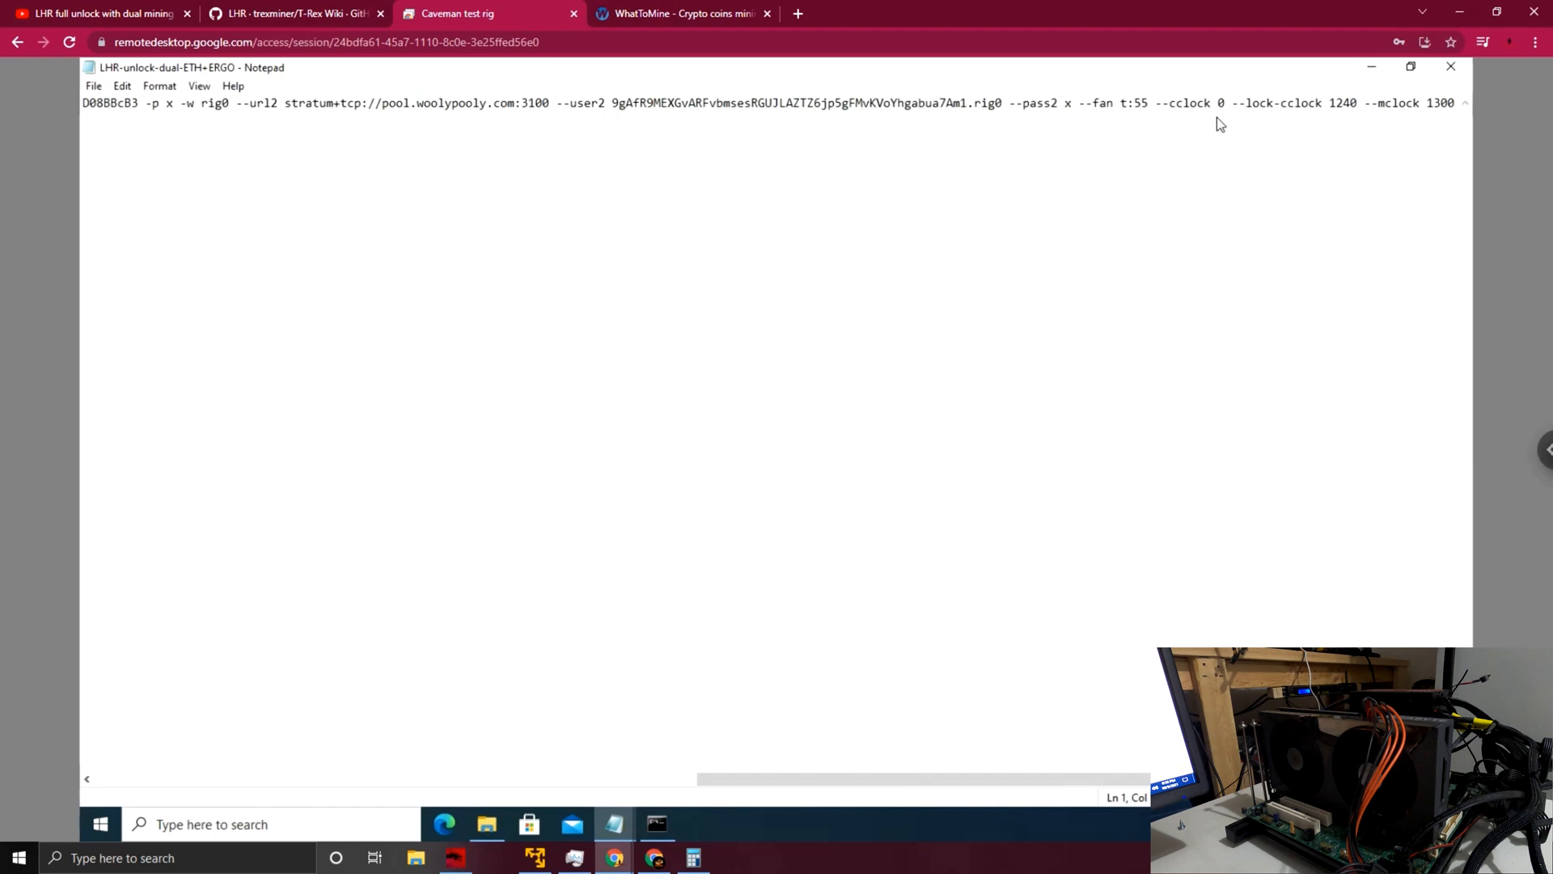
pyautogui.moveTo(1296, 129)
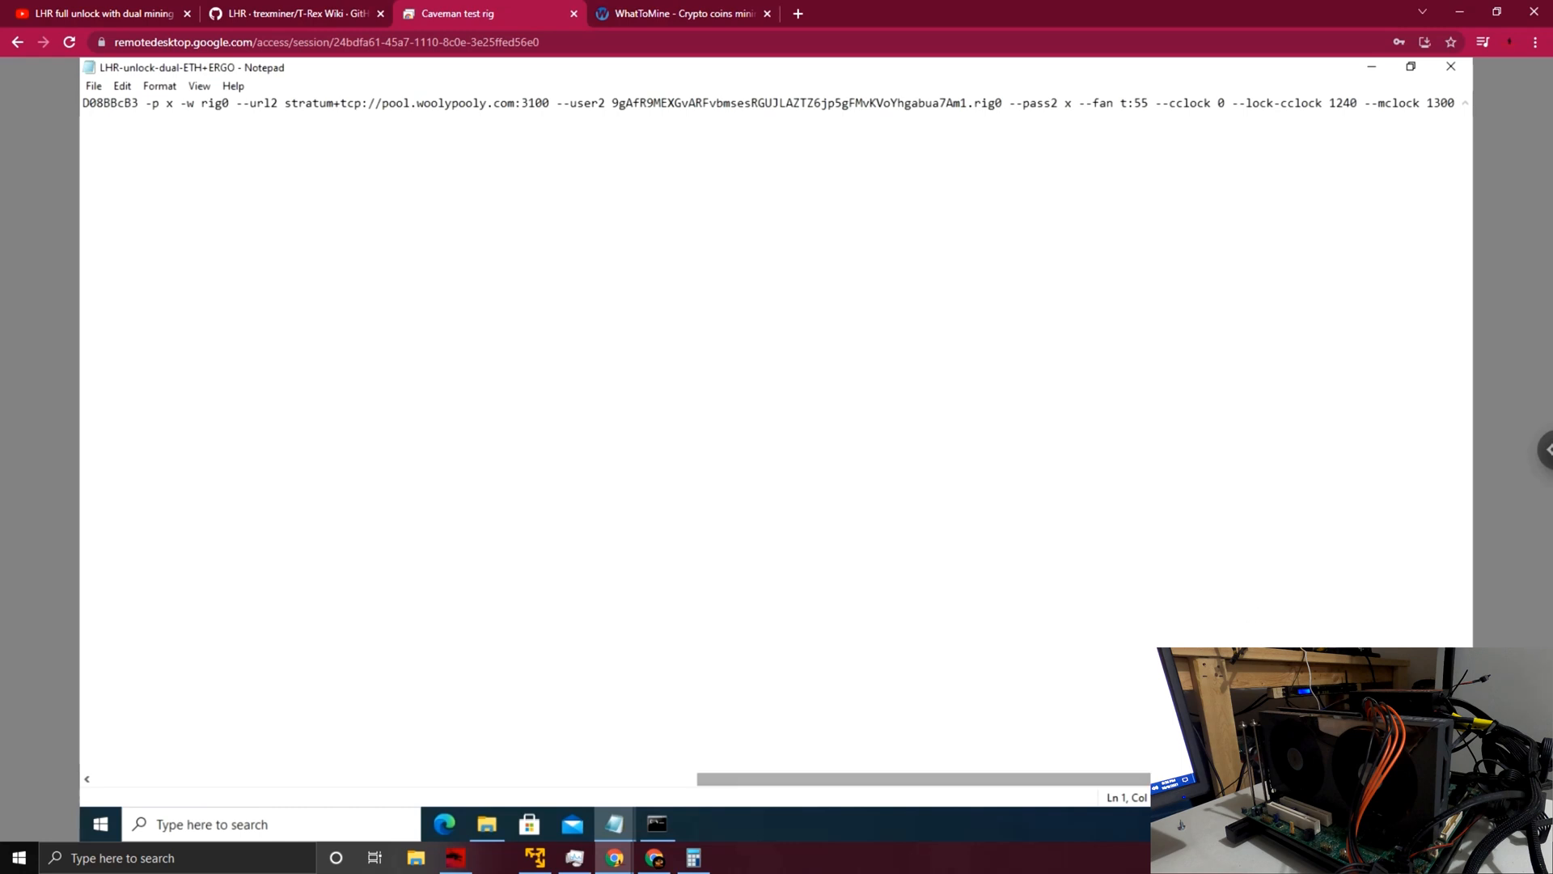
pyautogui.moveTo(1408, 120)
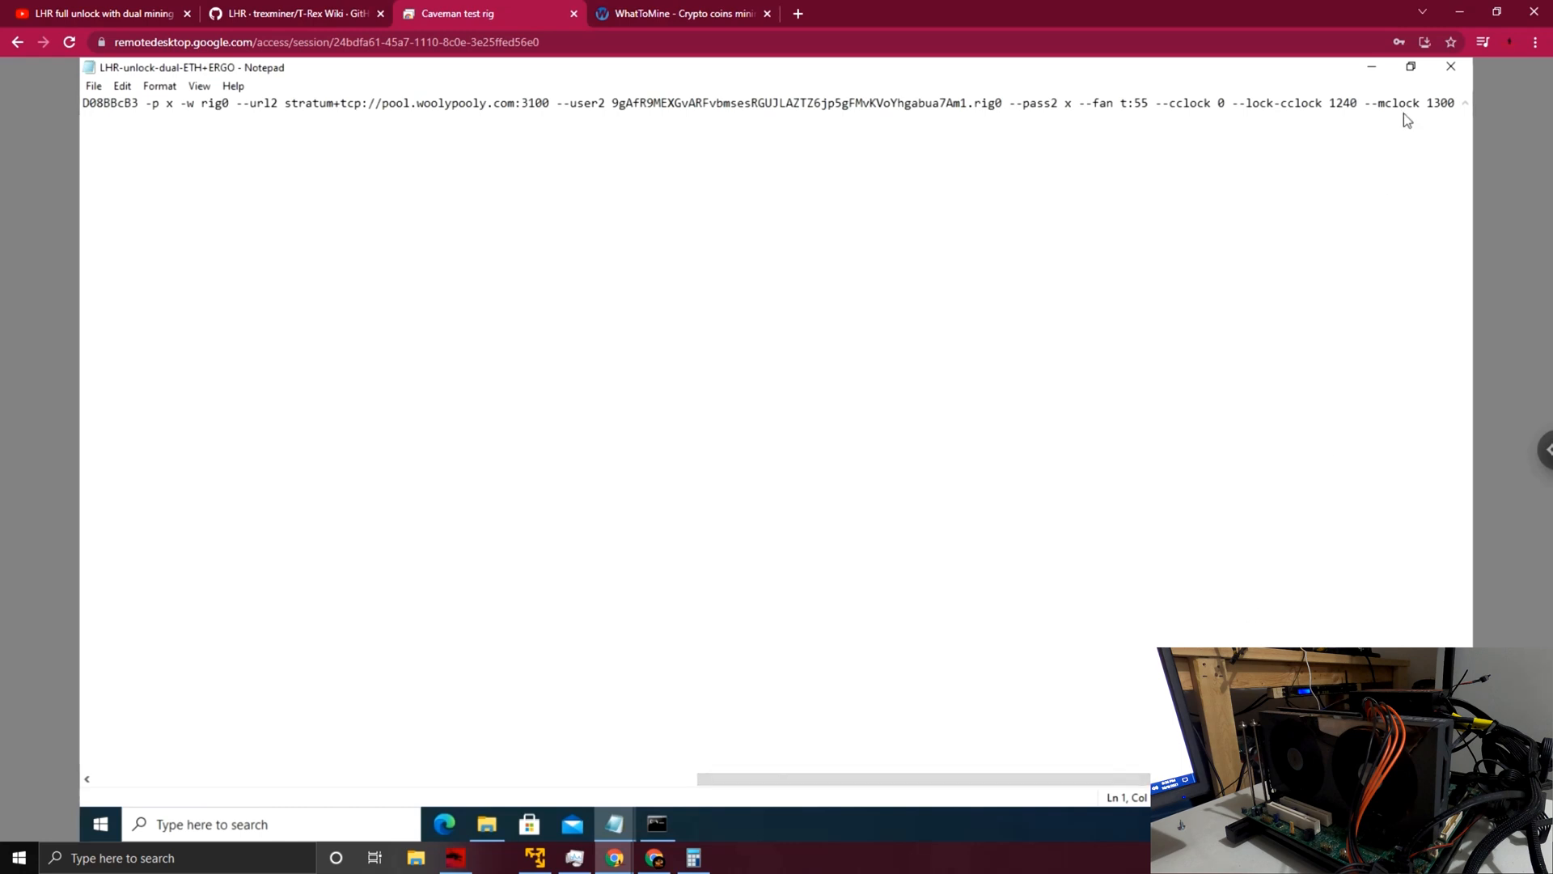
pyautogui.moveTo(949, 542)
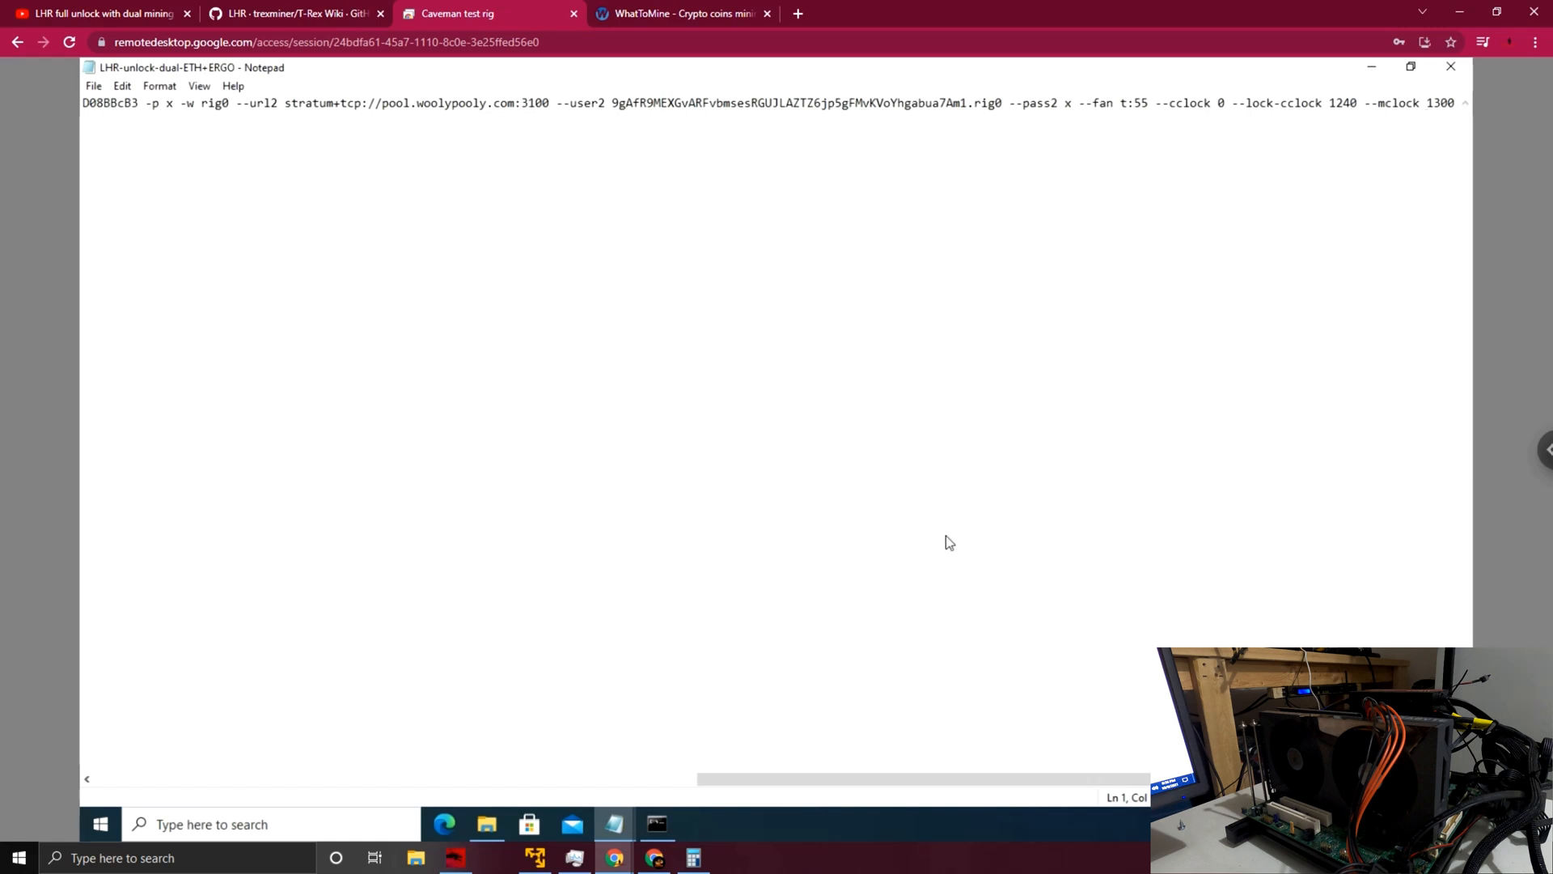
pyautogui.moveTo(1282, 186)
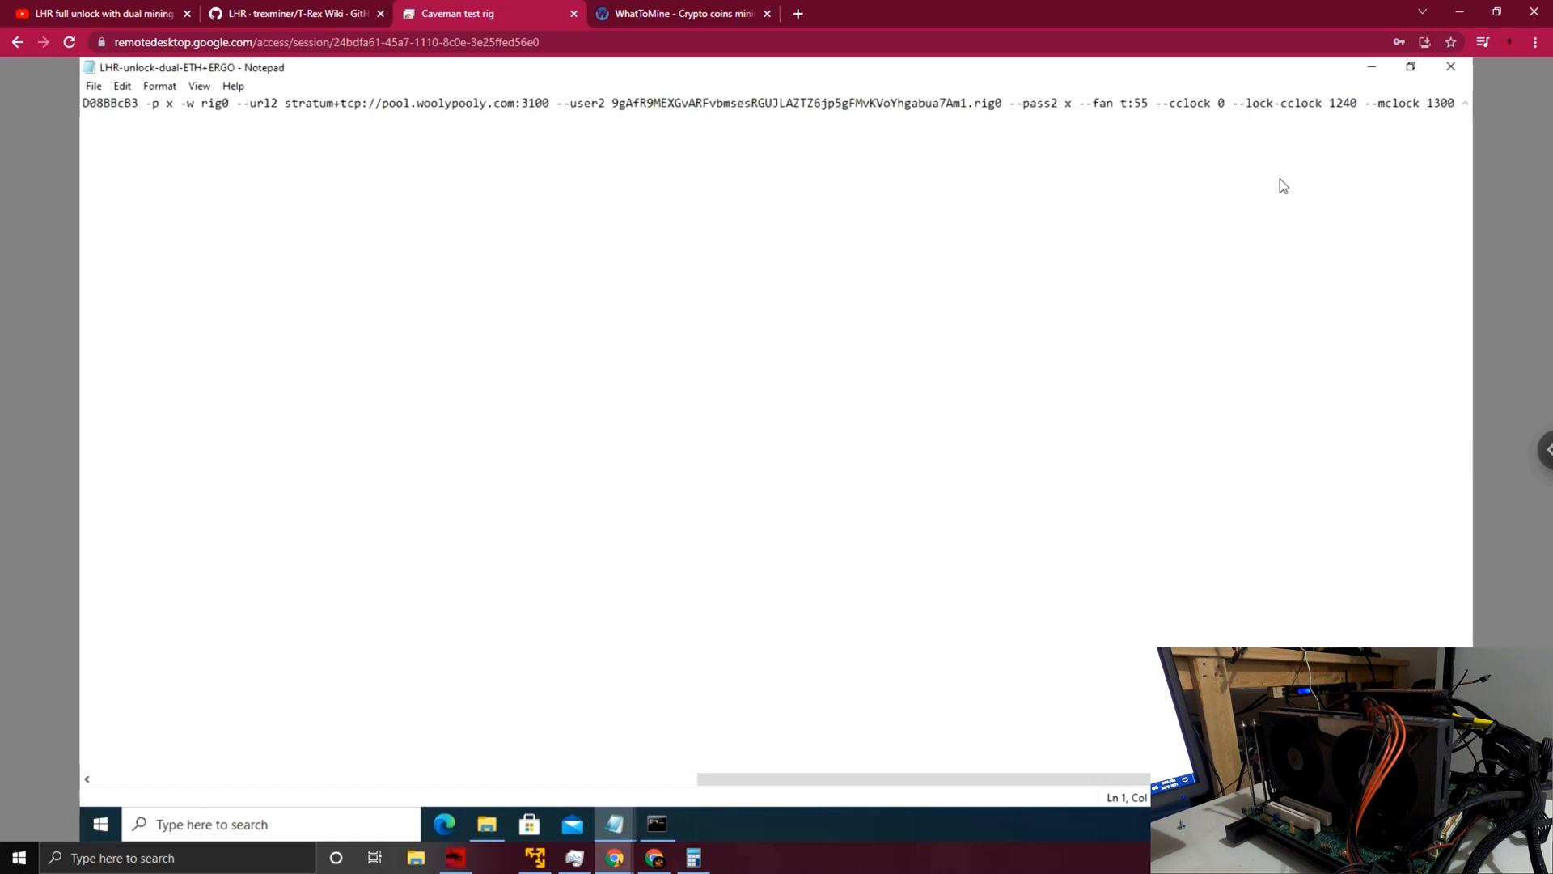
pyautogui.moveTo(1345, 122)
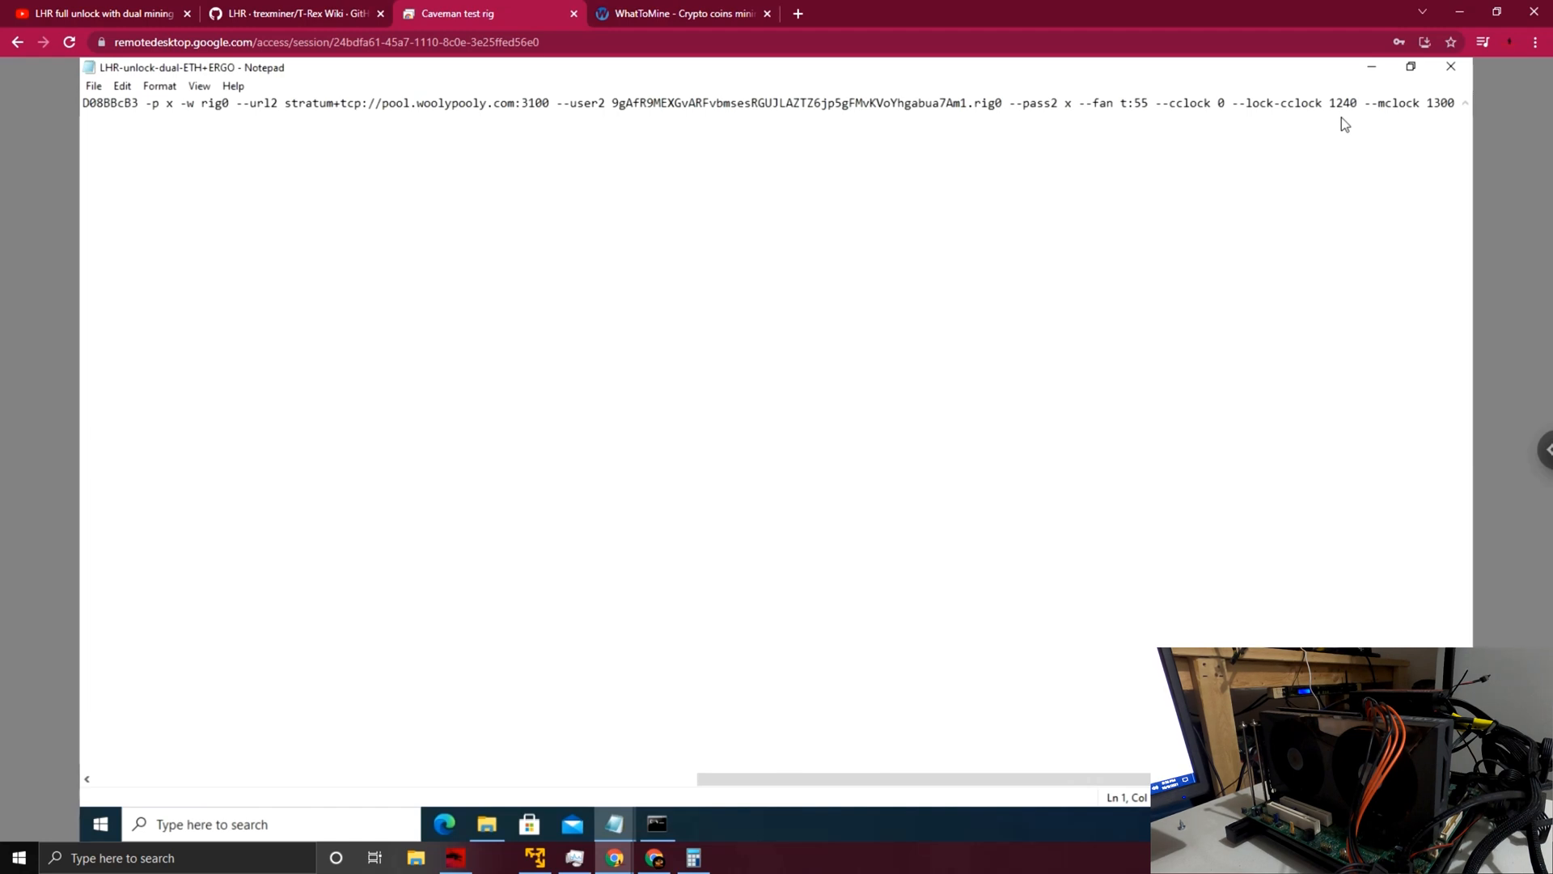
pyautogui.moveTo(715, 638)
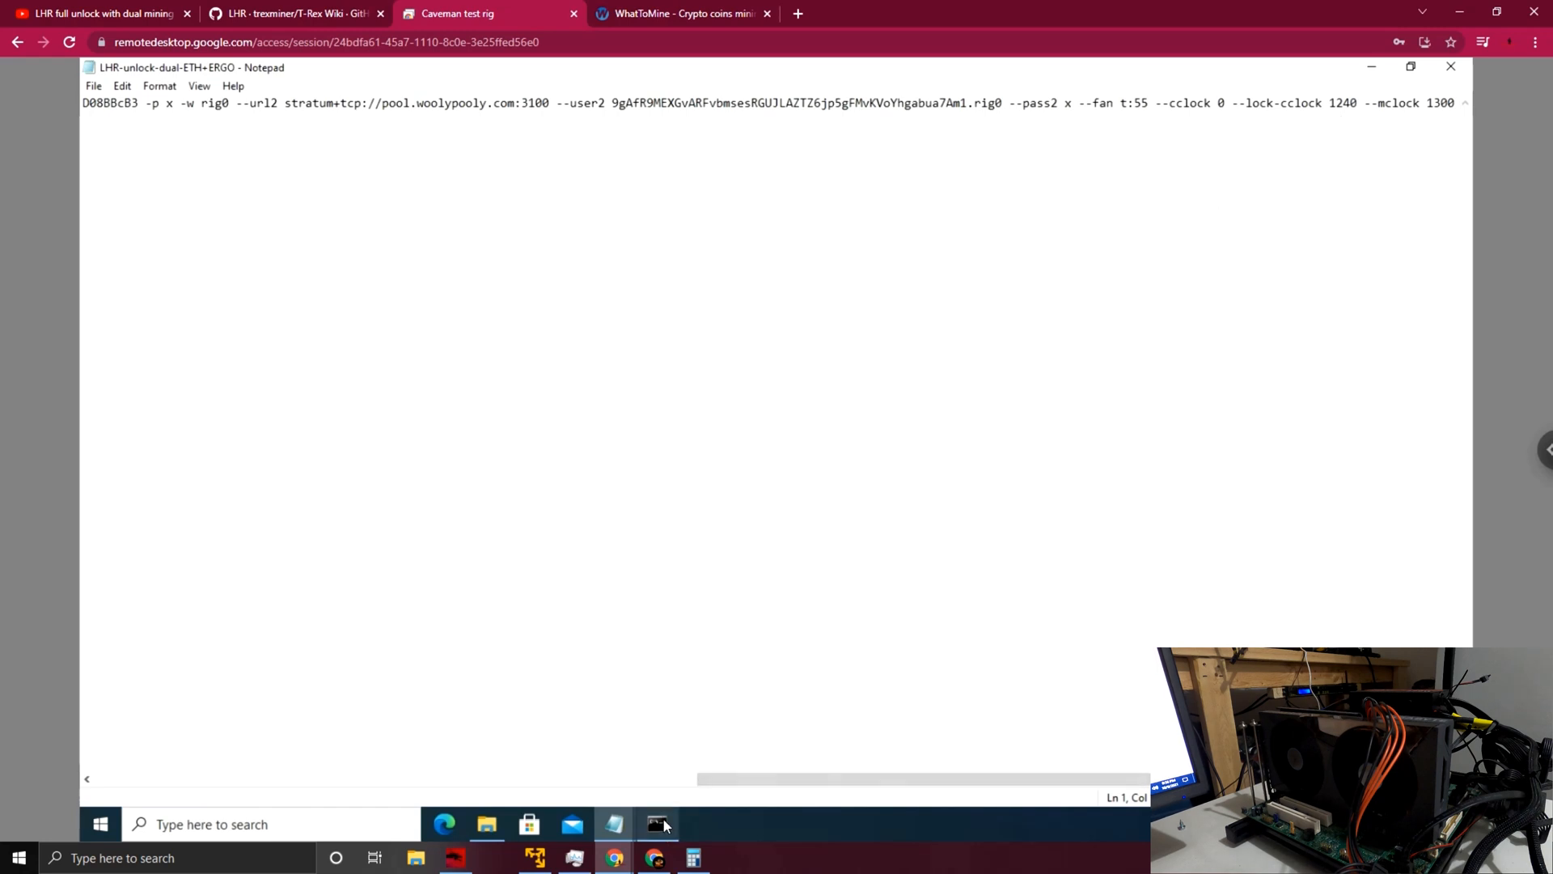
# Step: Bring the T-Rex console forward showing RTX 3060 ethash and autolykos2 hashrates with 6/6 shares
pyautogui.click(655, 823)
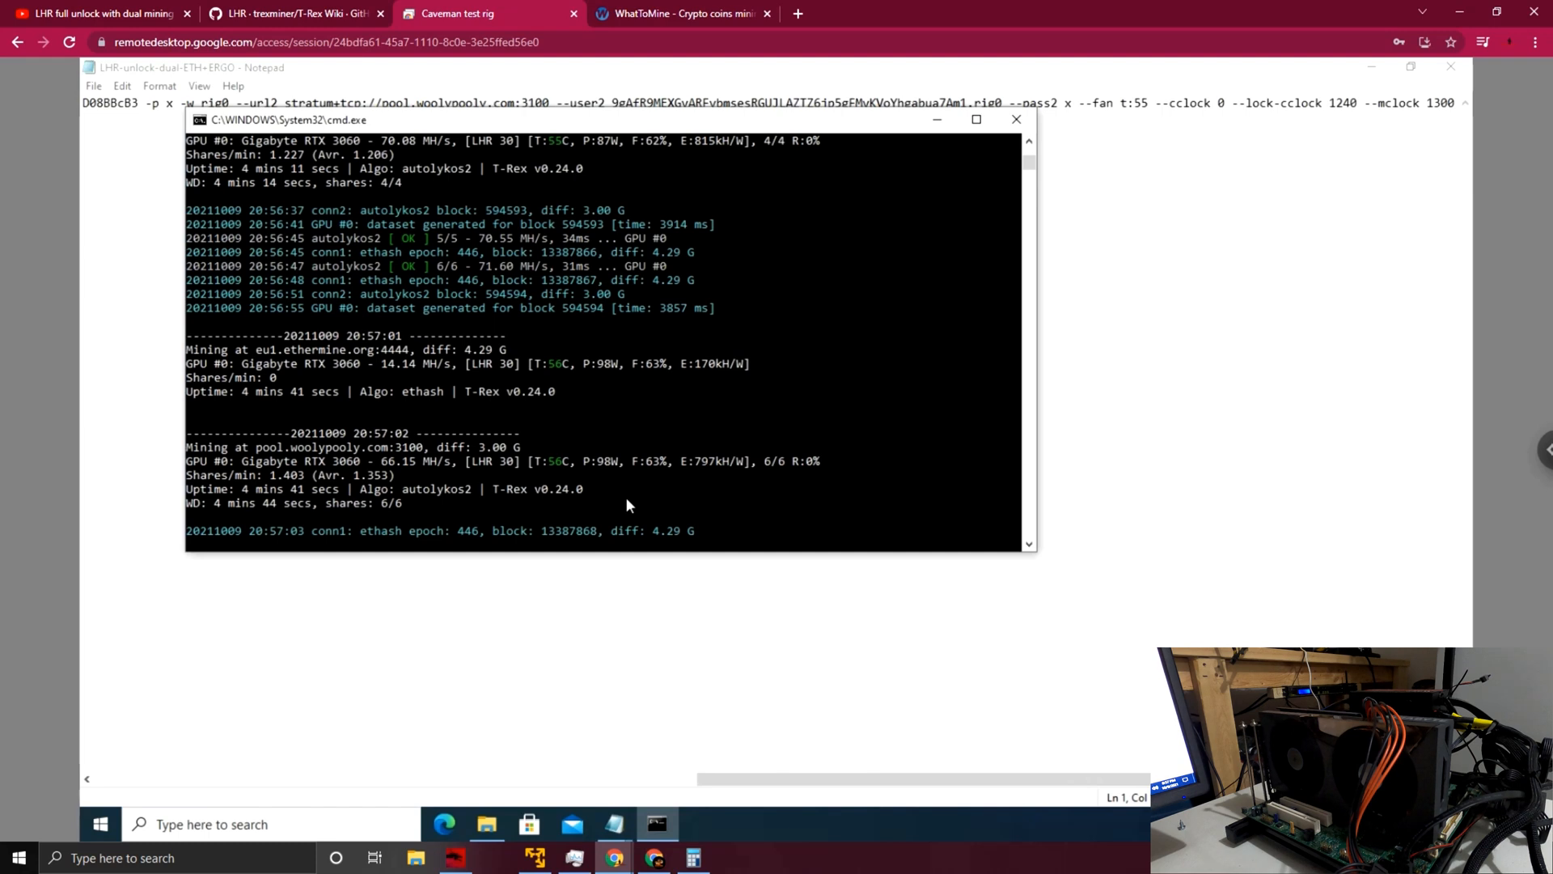
pyautogui.moveTo(617, 509)
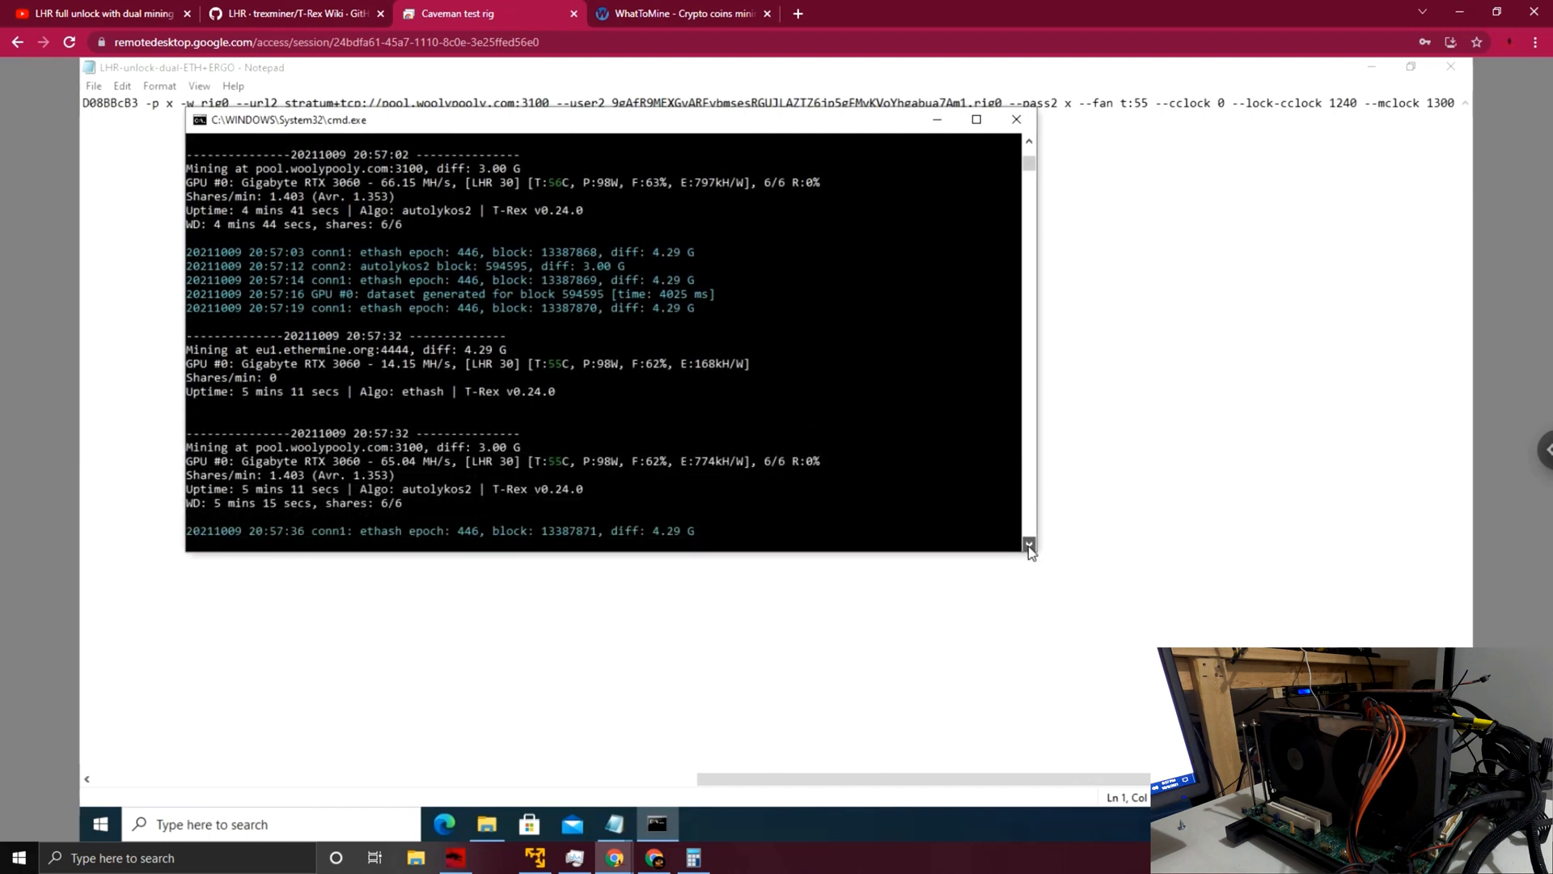
pyautogui.scroll(-3)
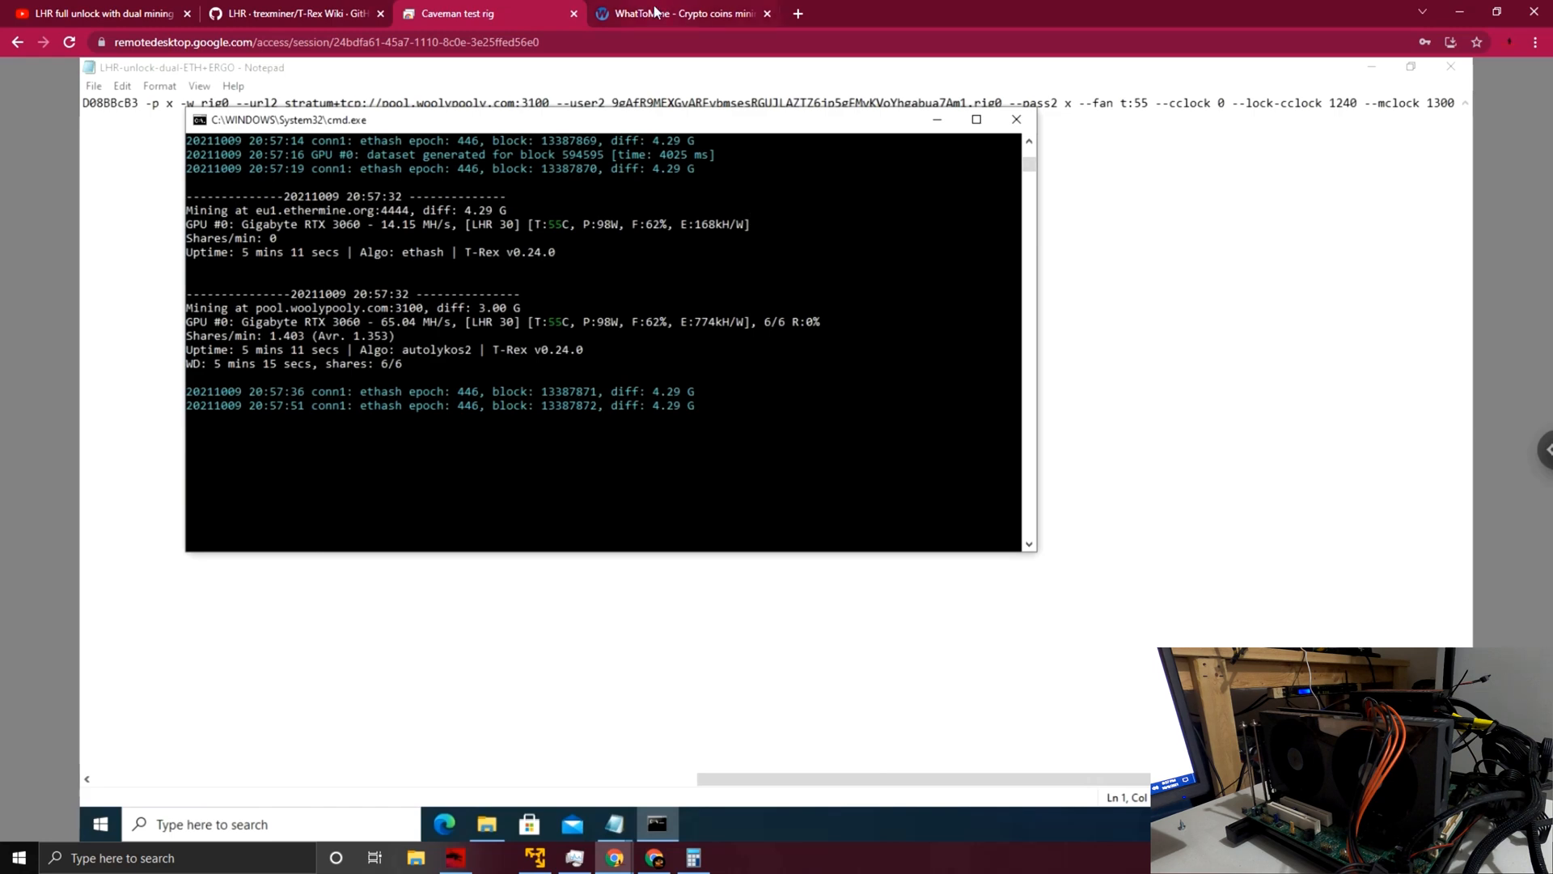
# Step: In the WhatToMine calculator, enter Ethash 14 Mh/s and Autolykos 74 Mh/s
pyautogui.click(678, 13)
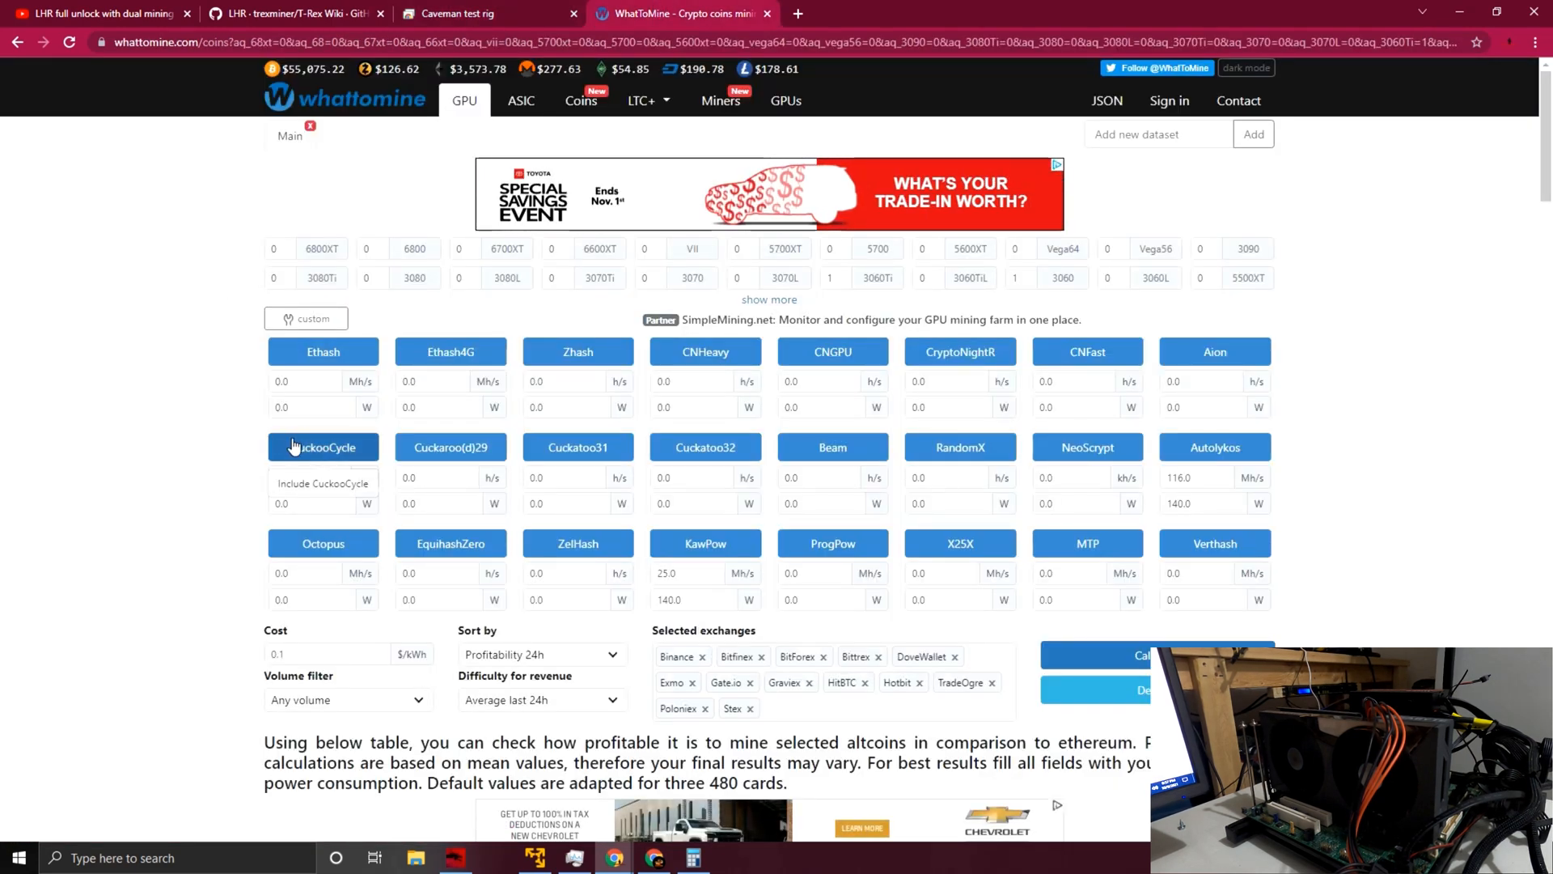
pyautogui.click(304, 380)
pyautogui.write('14')
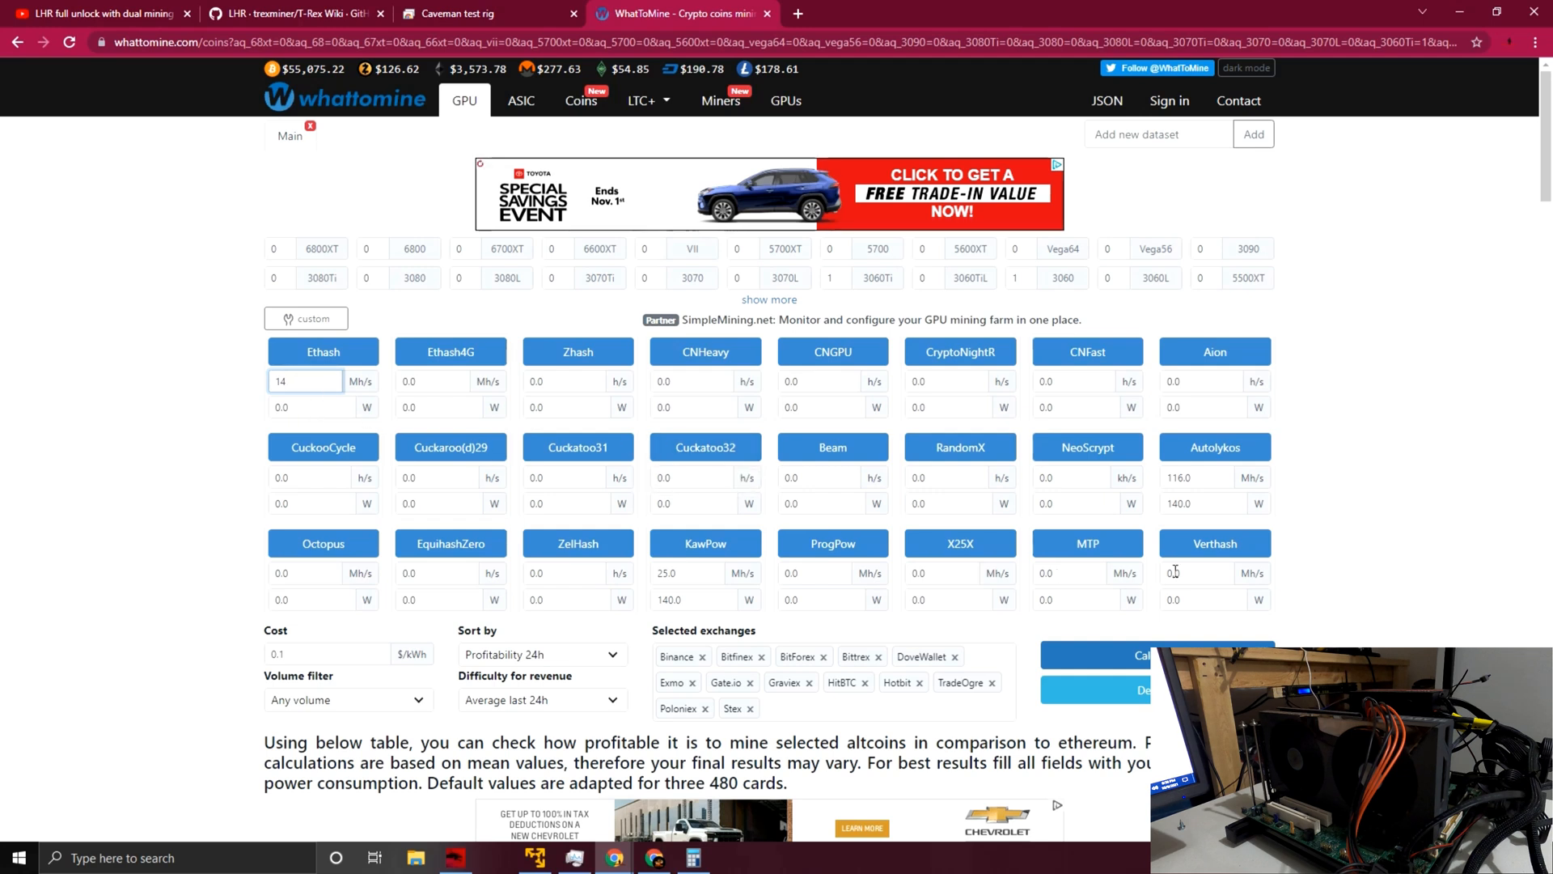
pyautogui.click(1196, 475)
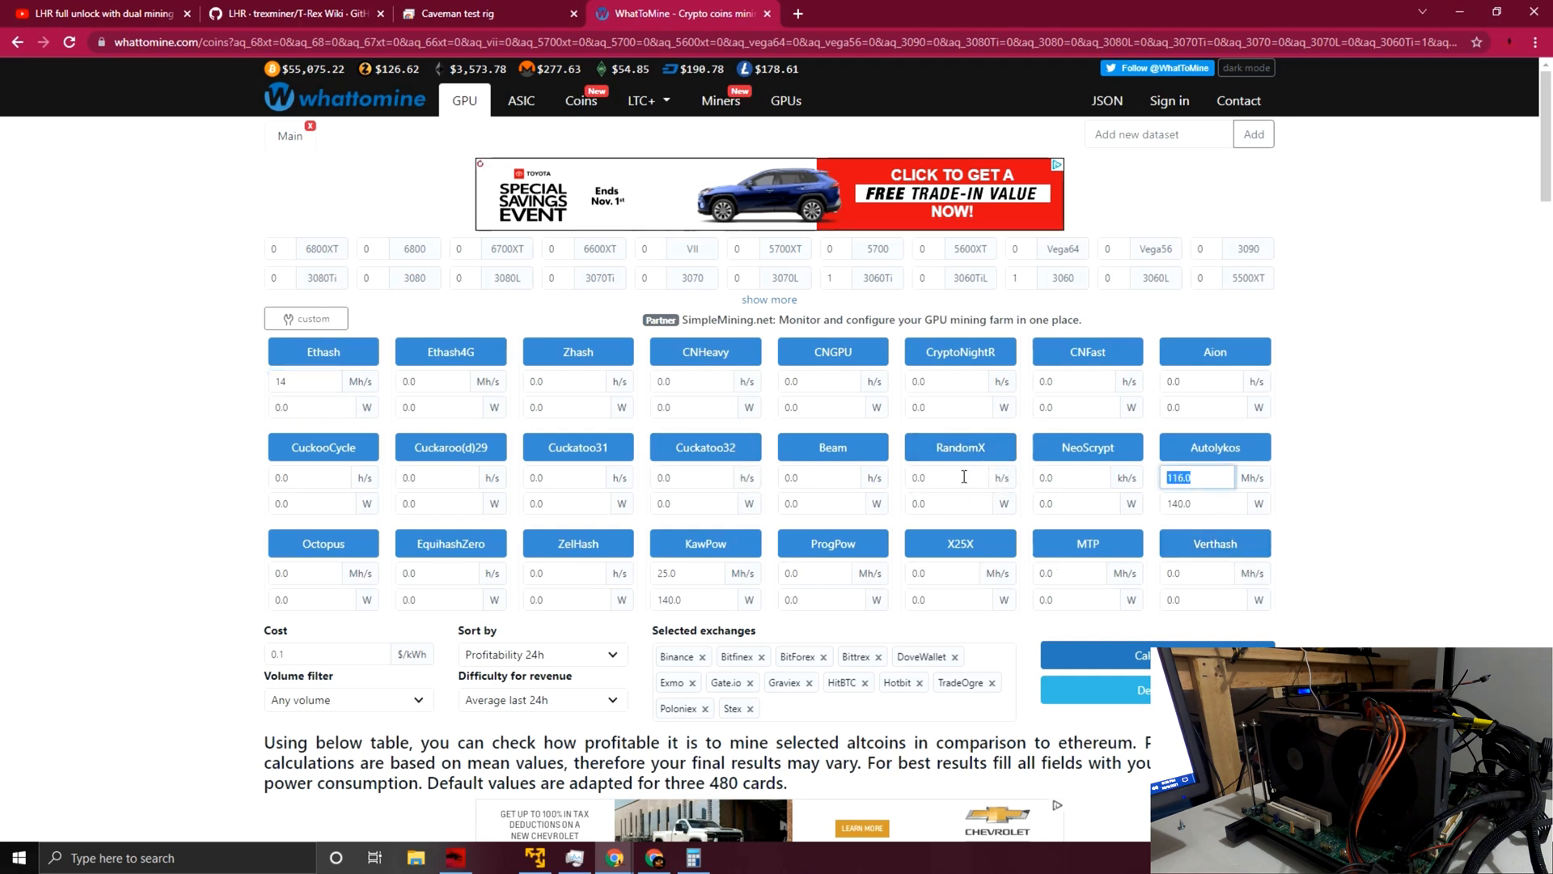
pyautogui.write('74')
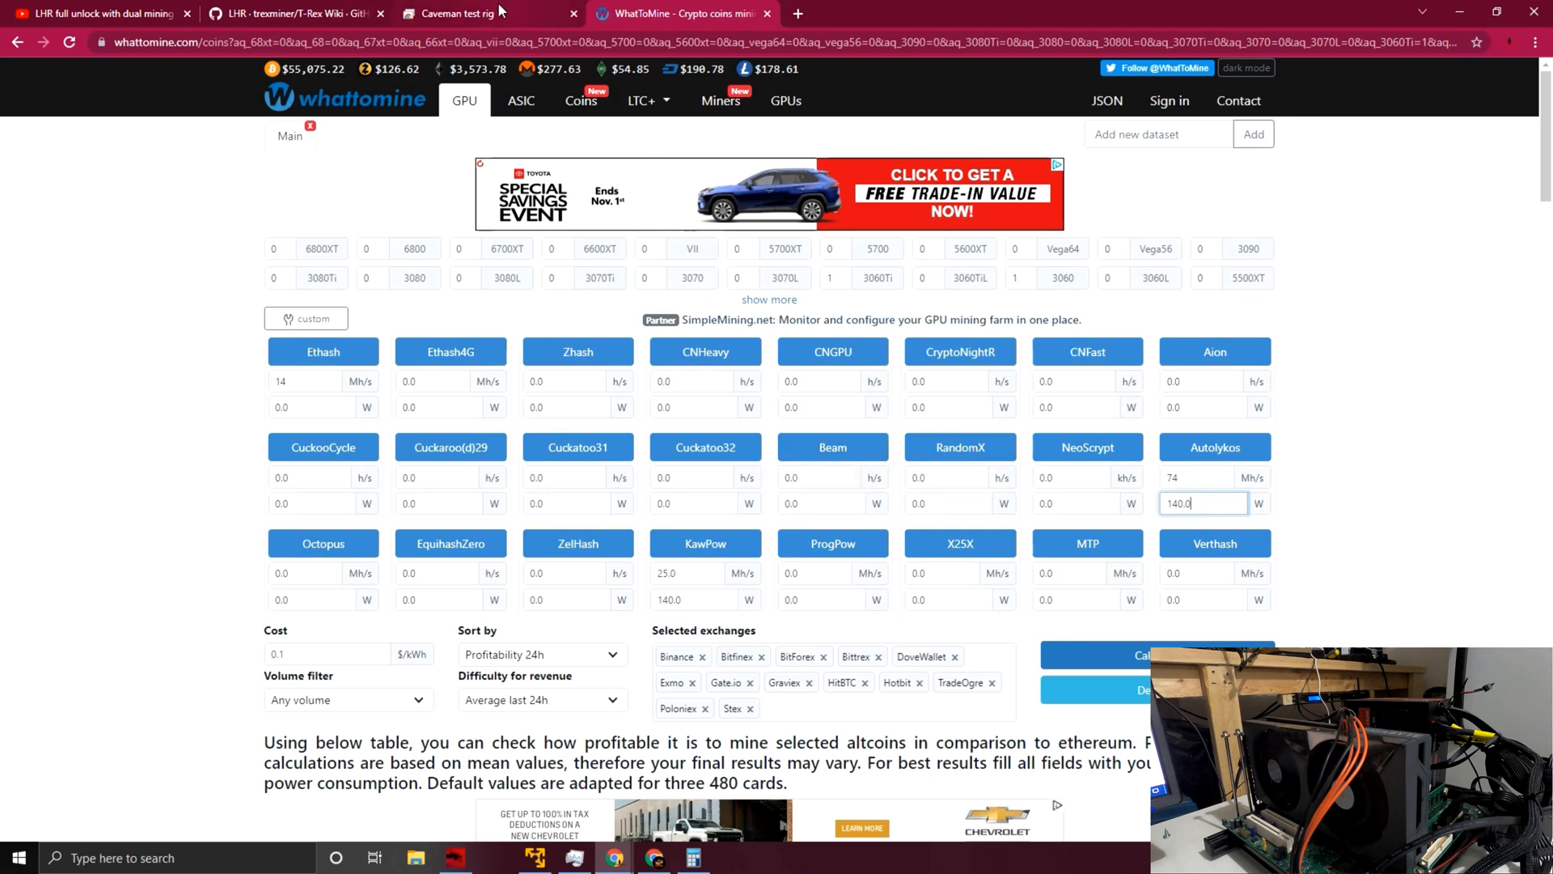
# Step: Check the rig's console hashrate, then return to WhatToMine with Ethash at 14.5 Mh/s
pyautogui.click(456, 13)
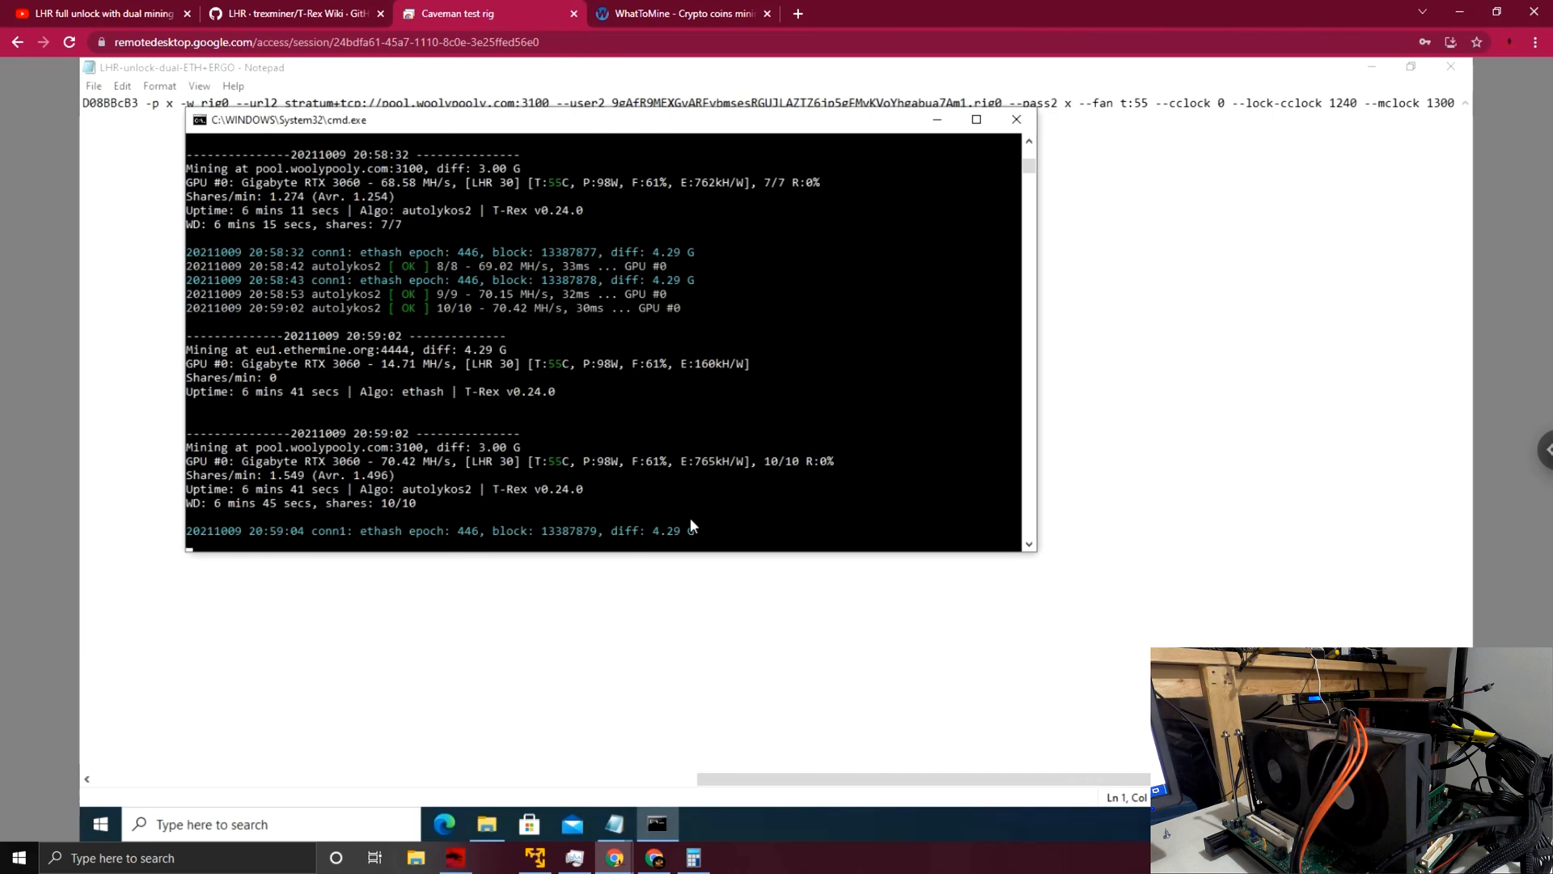
pyautogui.moveTo(471, 416)
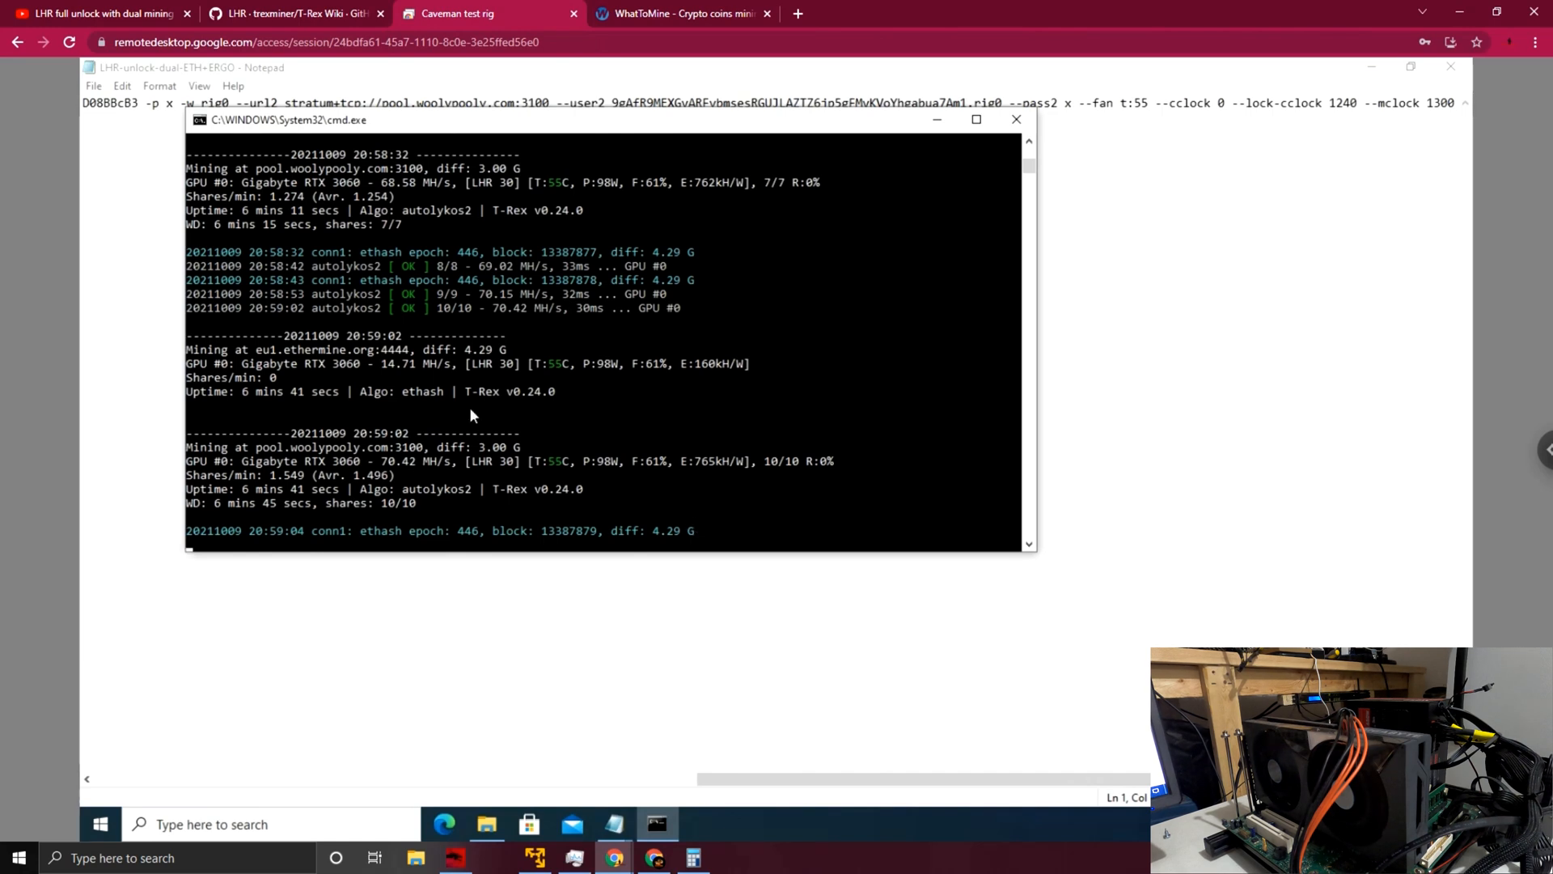
pyautogui.moveTo(434, 485)
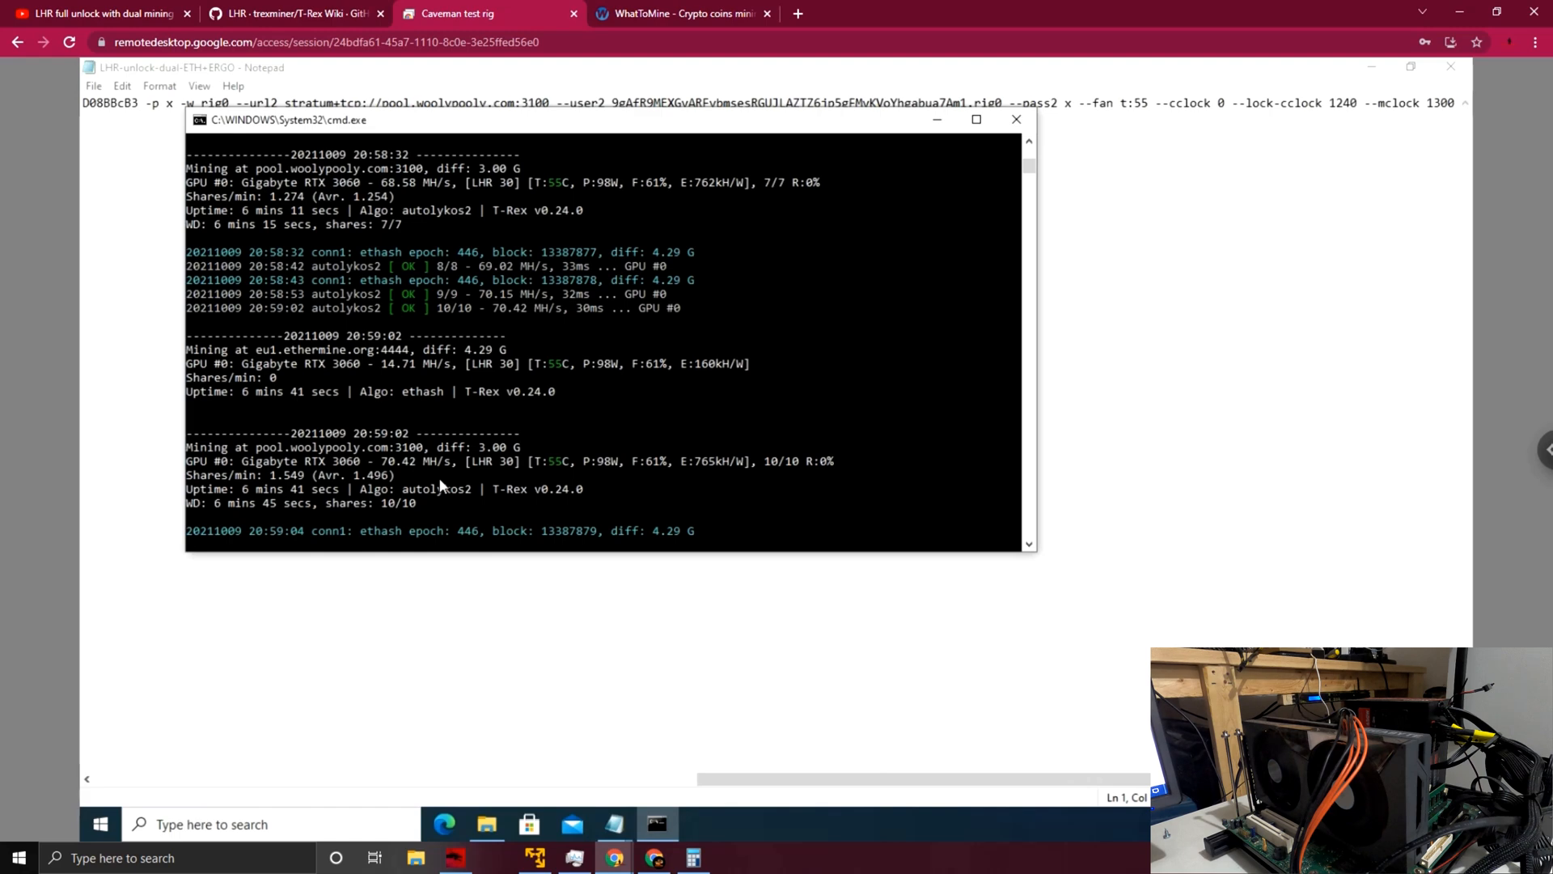
pyautogui.click(681, 13)
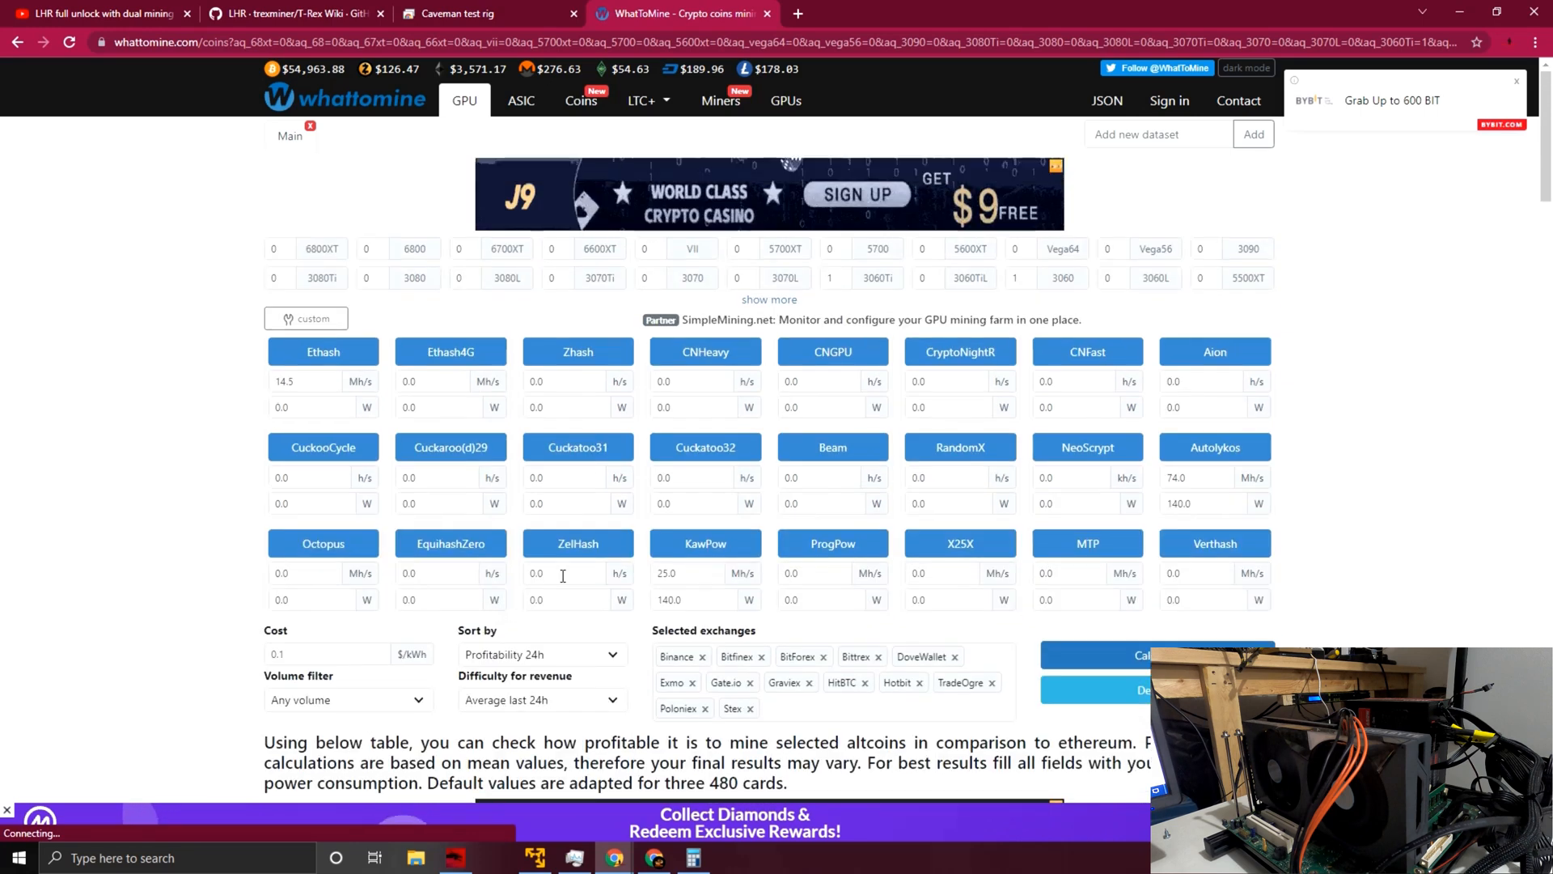
# Step: Calculate the dual-mining results, ranking Ergo Autolykos near 120% against Ethereum's 100%
pyautogui.click(694, 599)
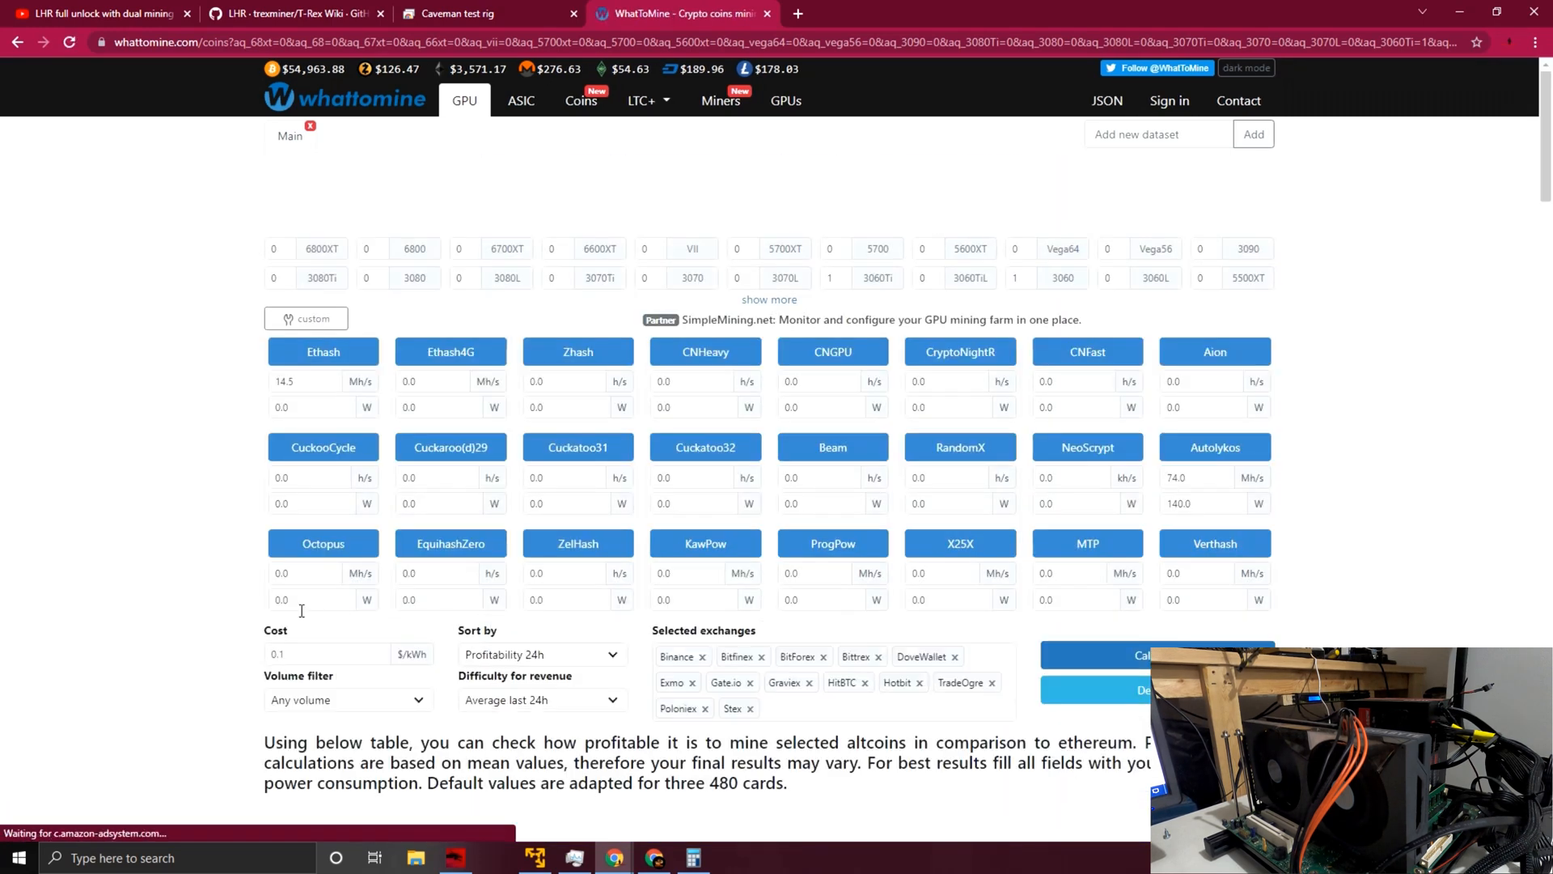
pyautogui.scroll(-3)
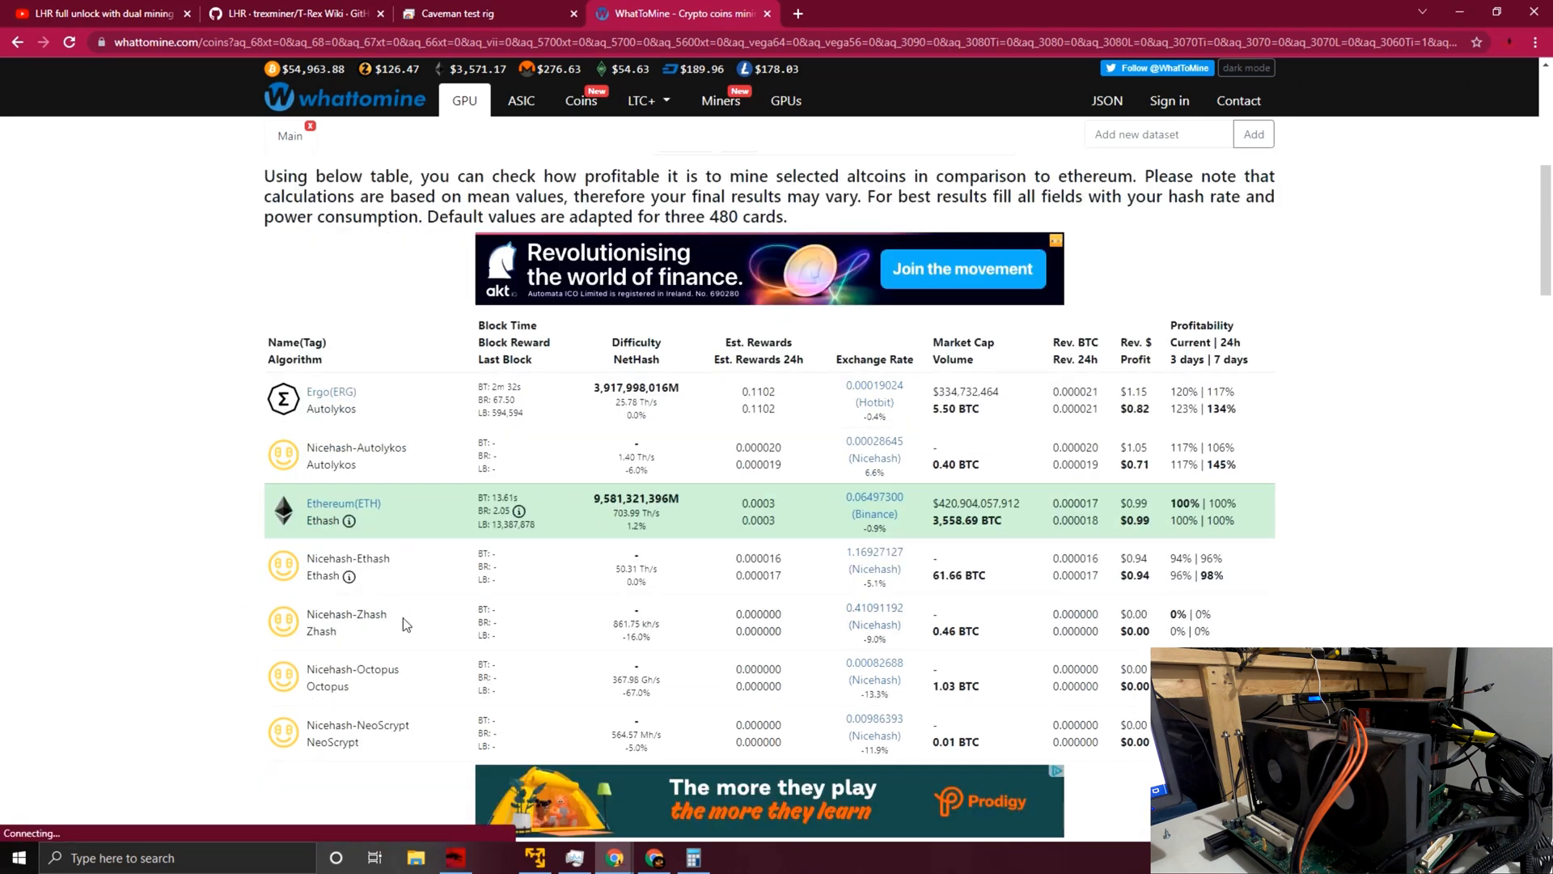
pyautogui.click(693, 857)
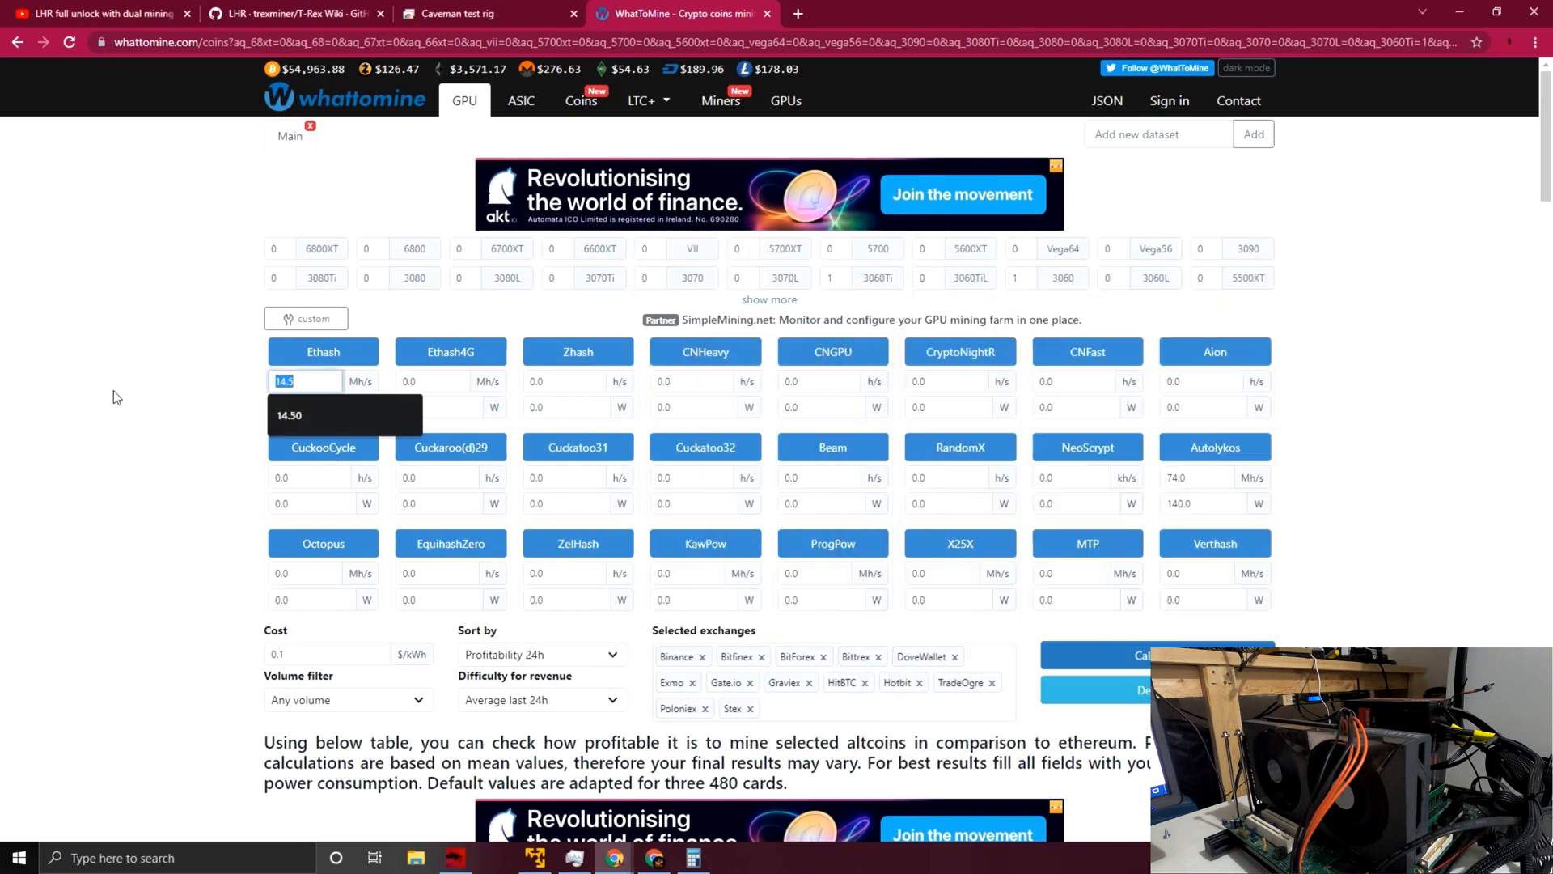
# Step: Enter an ETH-only scenario of Ethash 40 Mh/s at 130 W with Autolykos cleared
pyautogui.write('40')
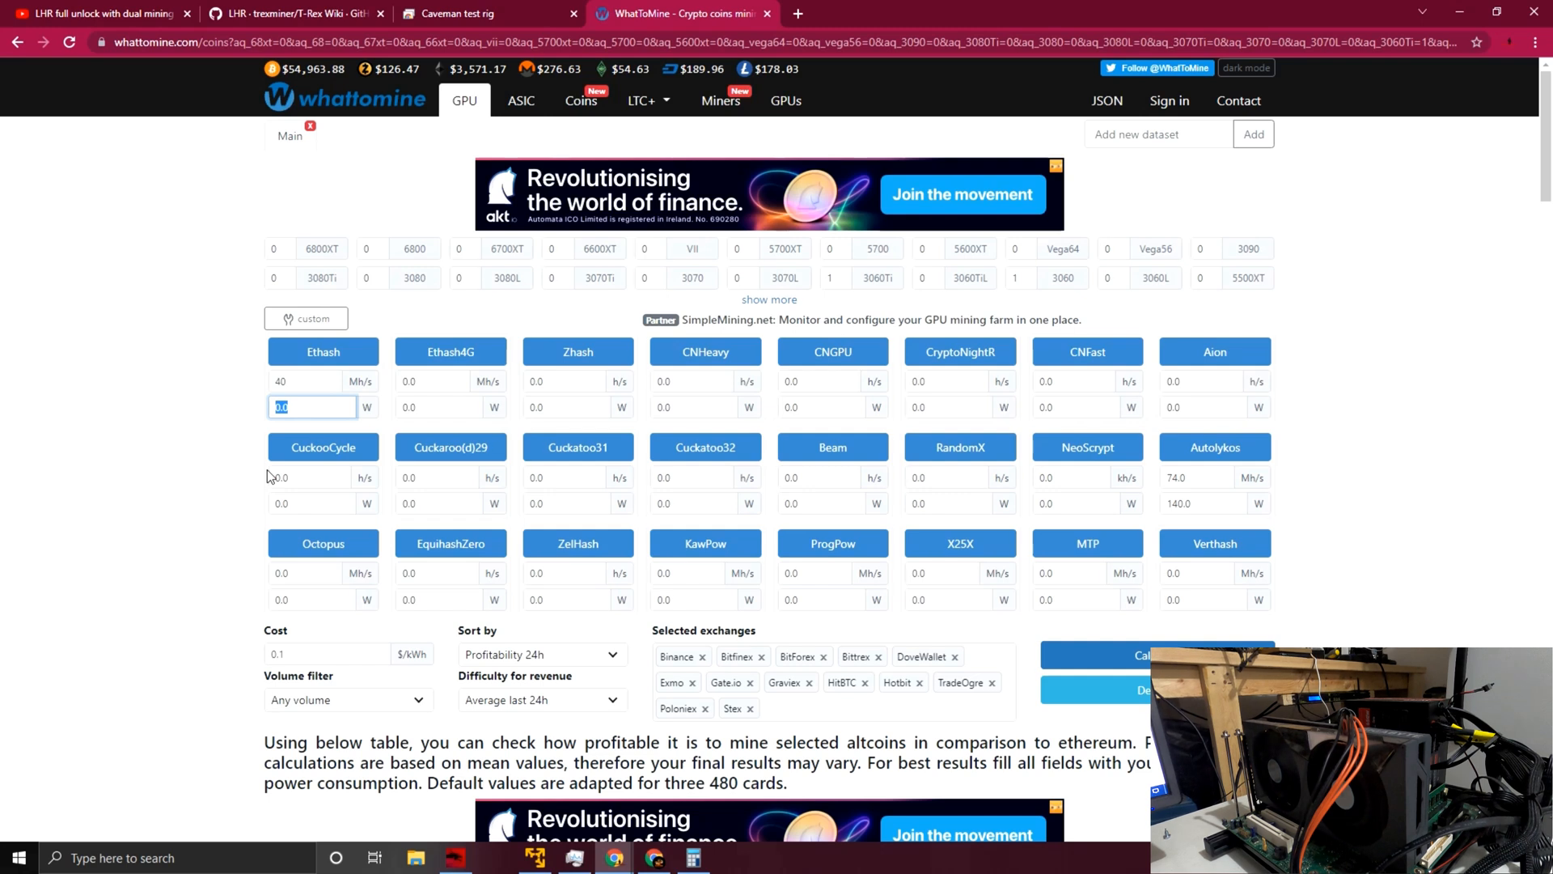
pyautogui.write('13')
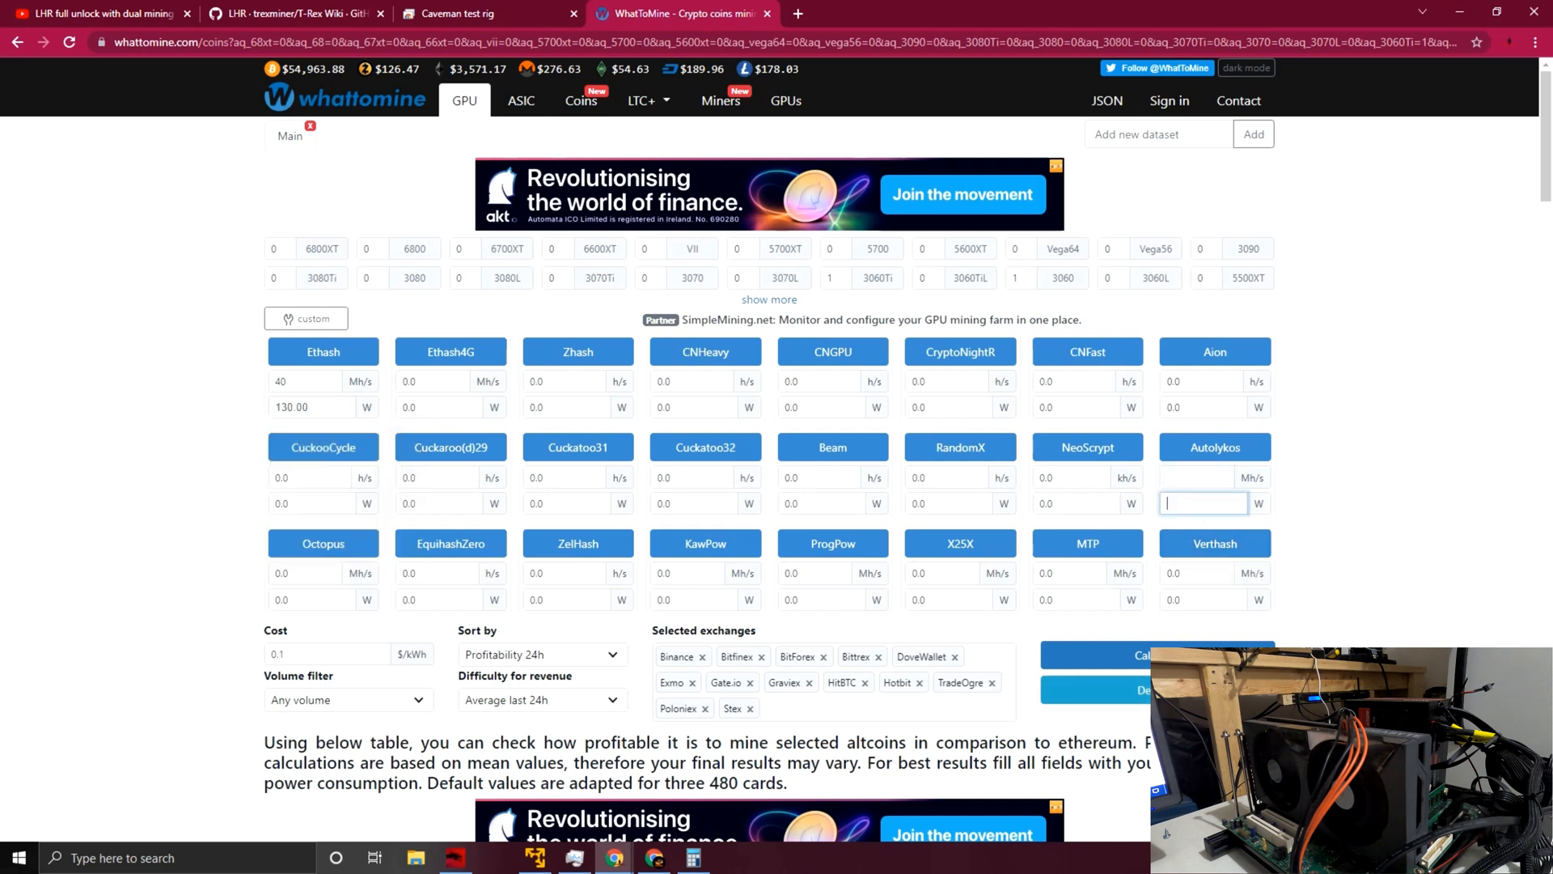
pyautogui.scroll(-3)
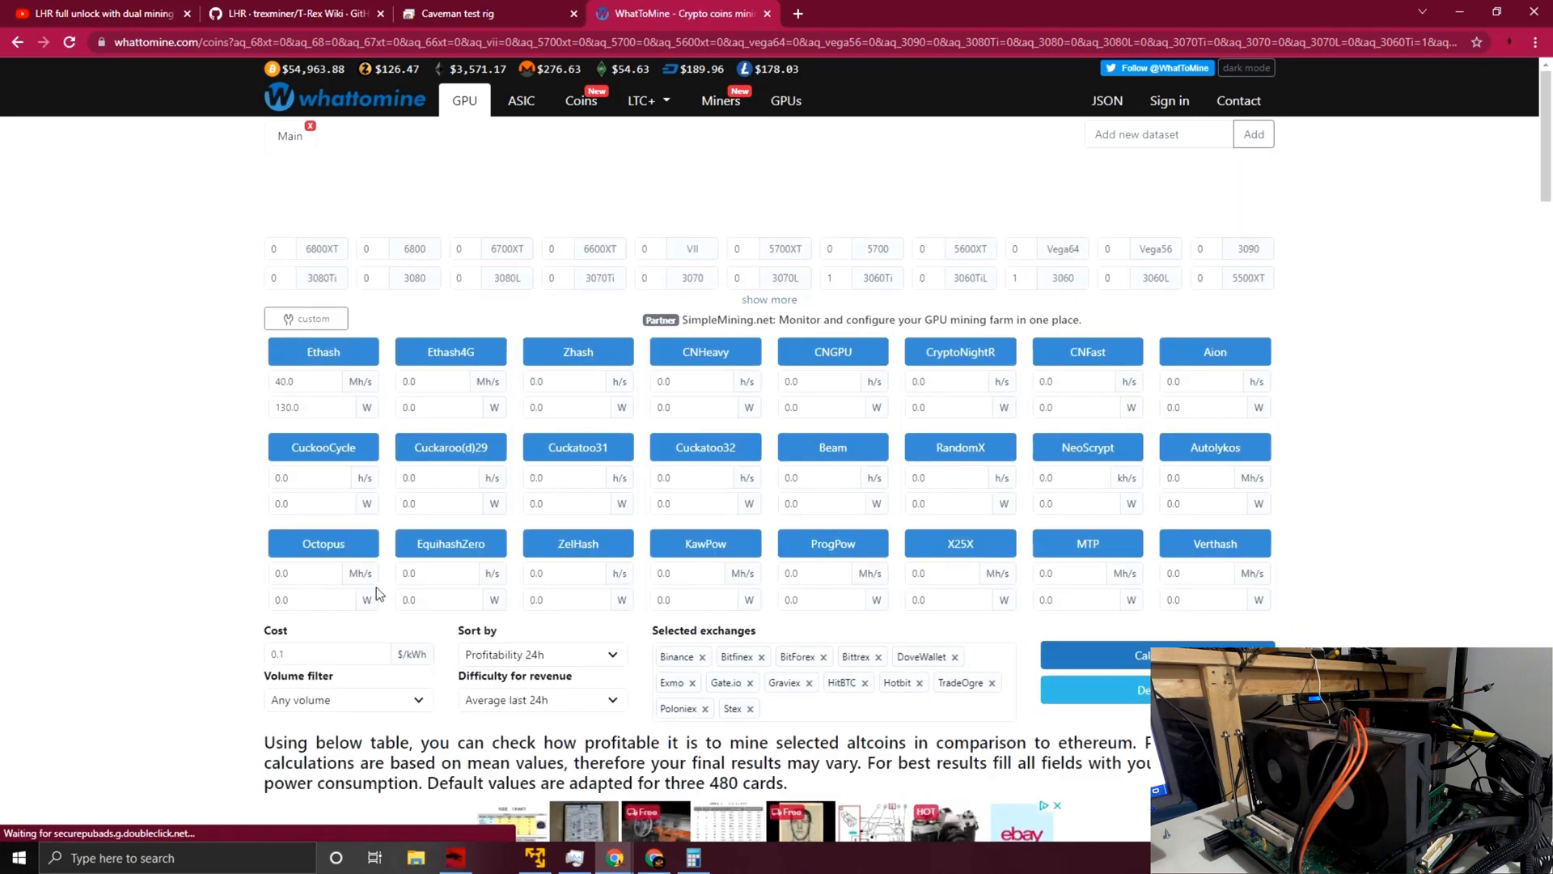
pyautogui.scroll(-3)
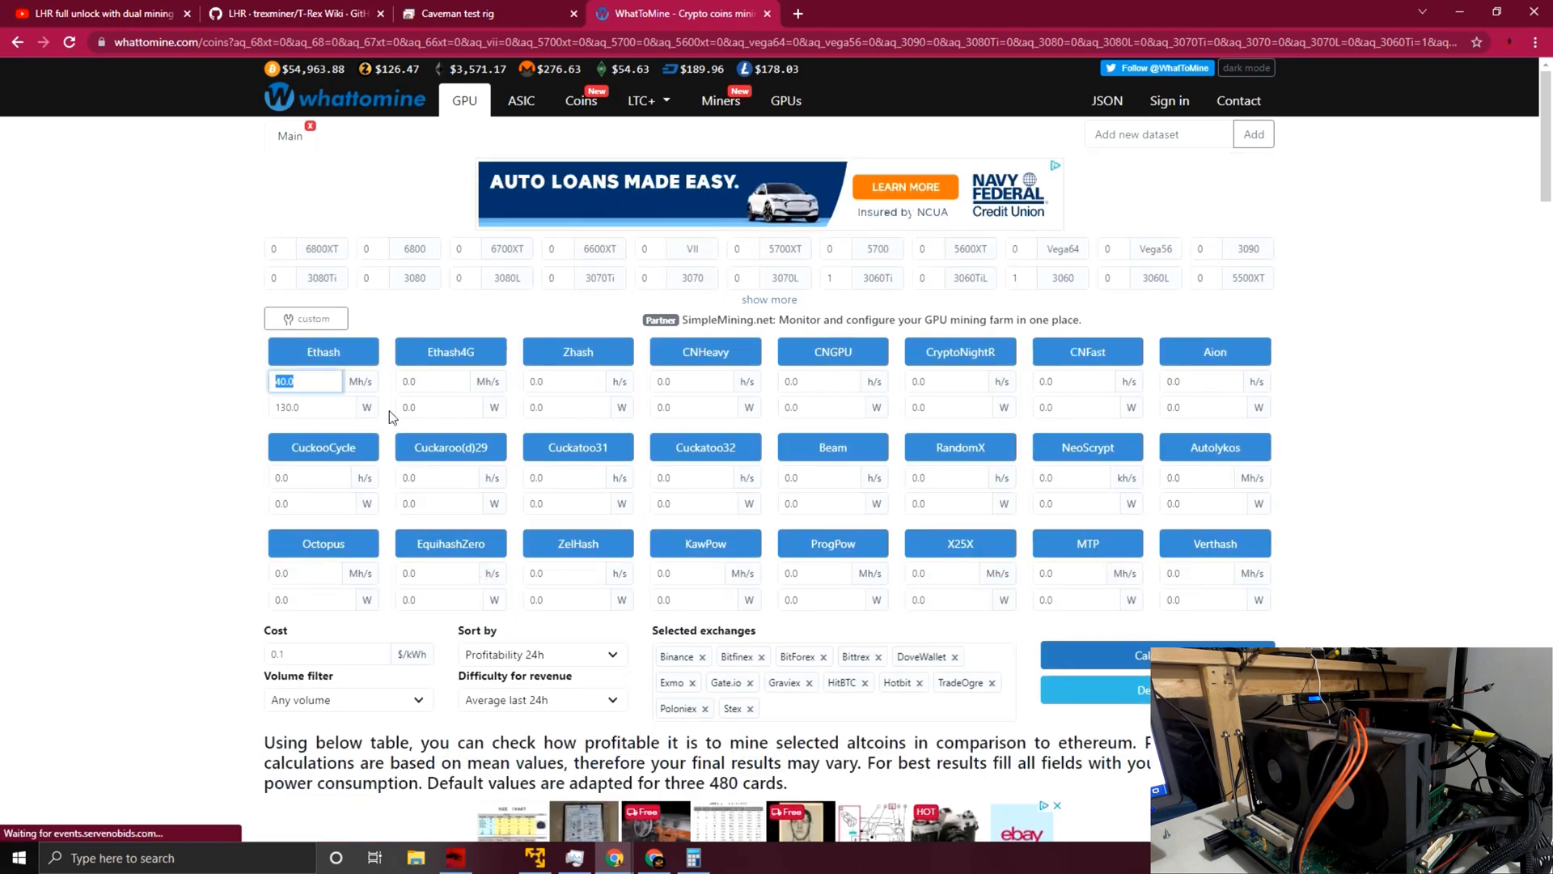
# Step: Clear Ethash, enter Autolykos 116.50 Mh/s at 140 W and review the ERGO-only results
pyautogui.click(1199, 477)
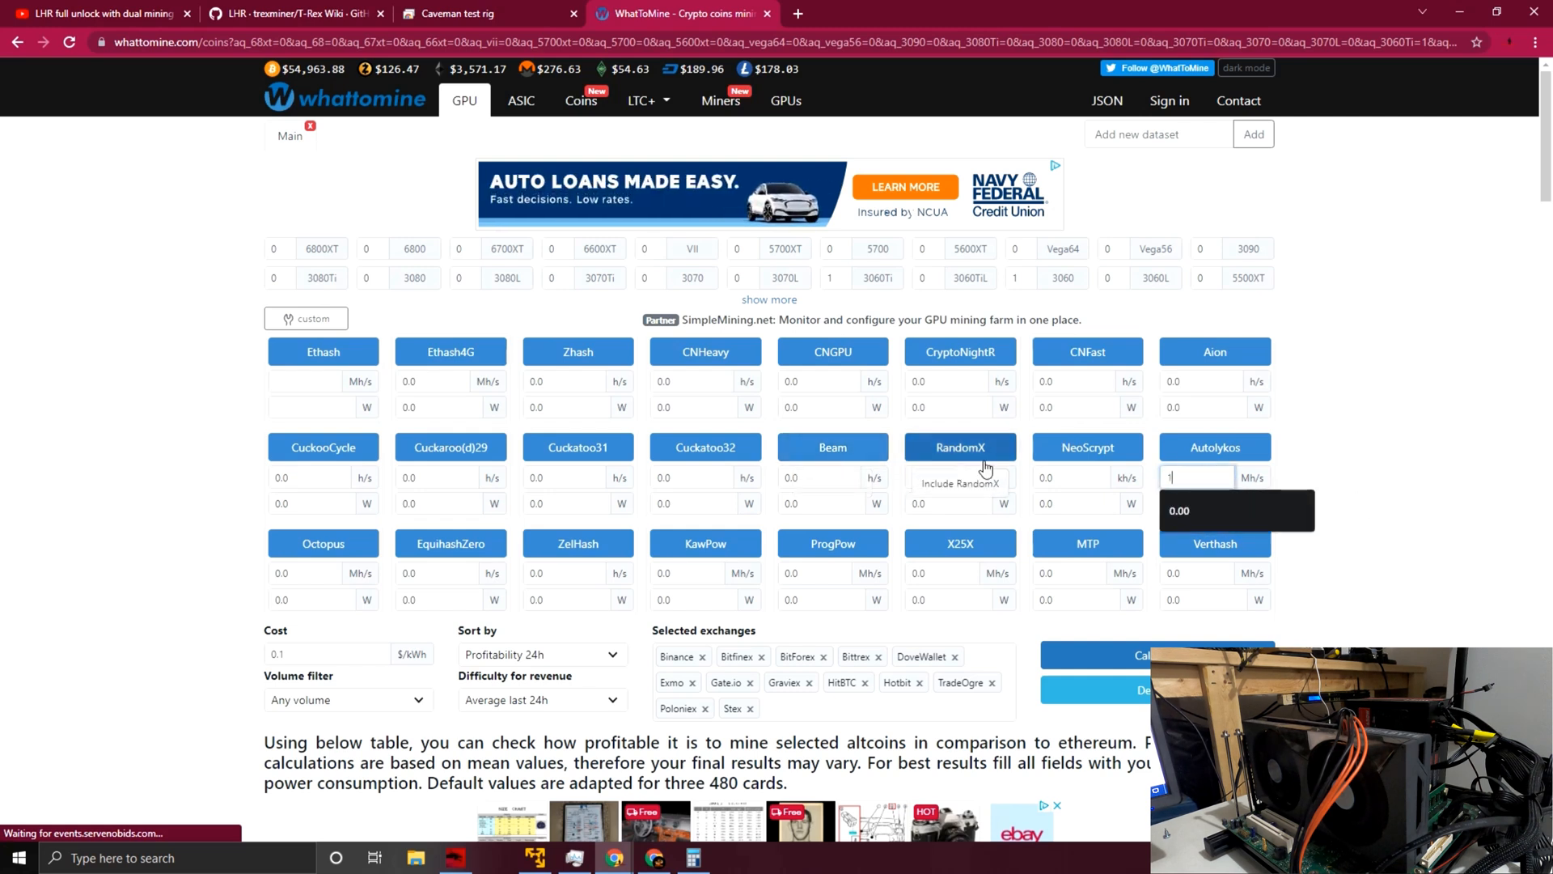
pyautogui.write('116.50')
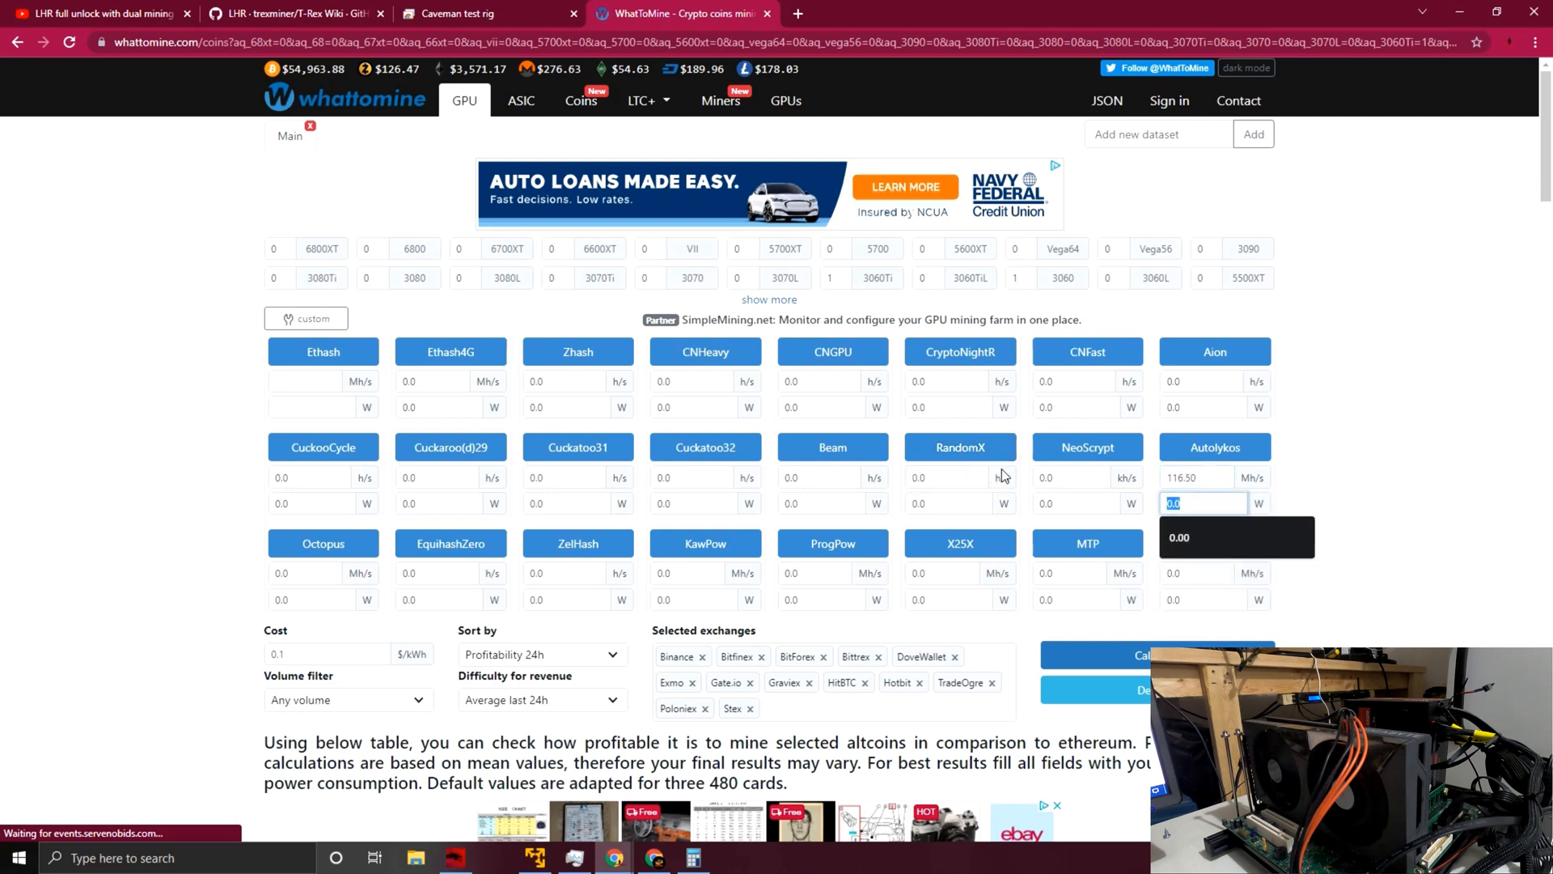
pyautogui.write('140')
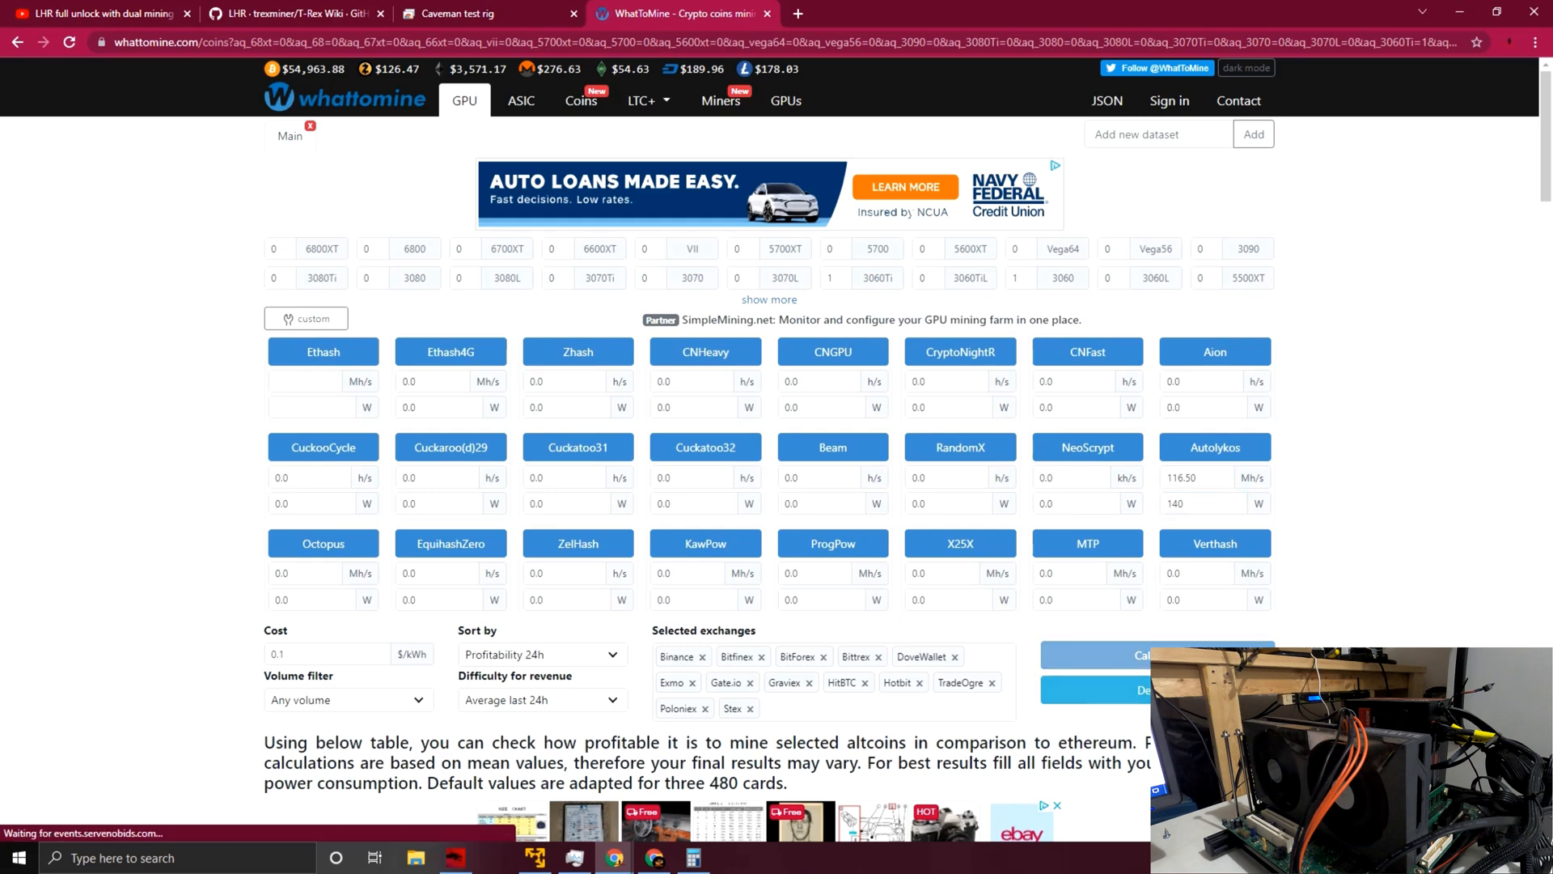
pyautogui.scroll(-3)
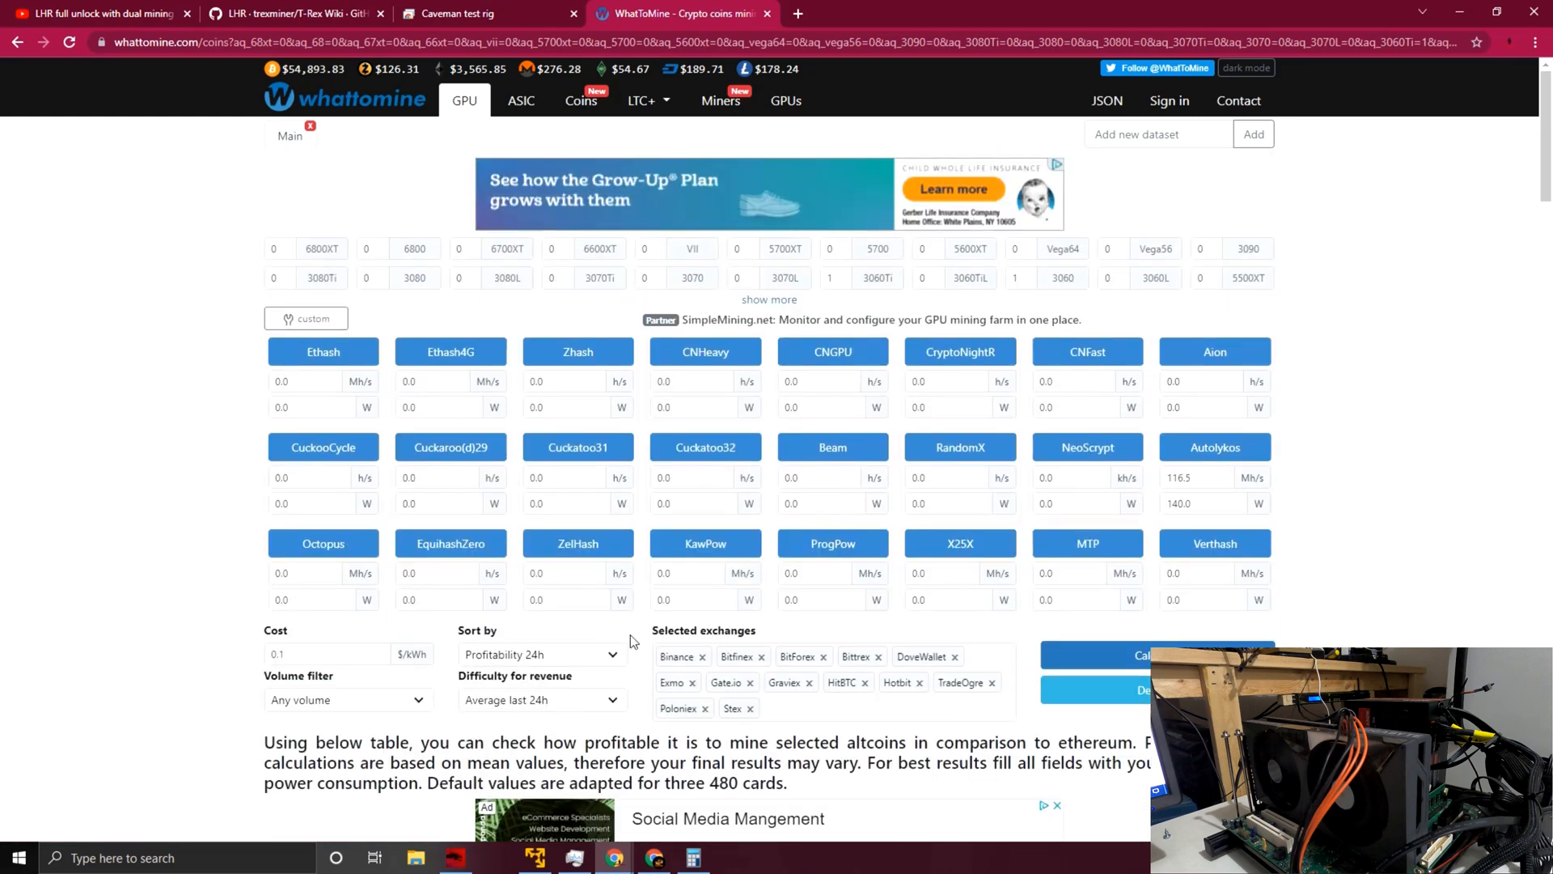
pyautogui.moveTo(924, 660)
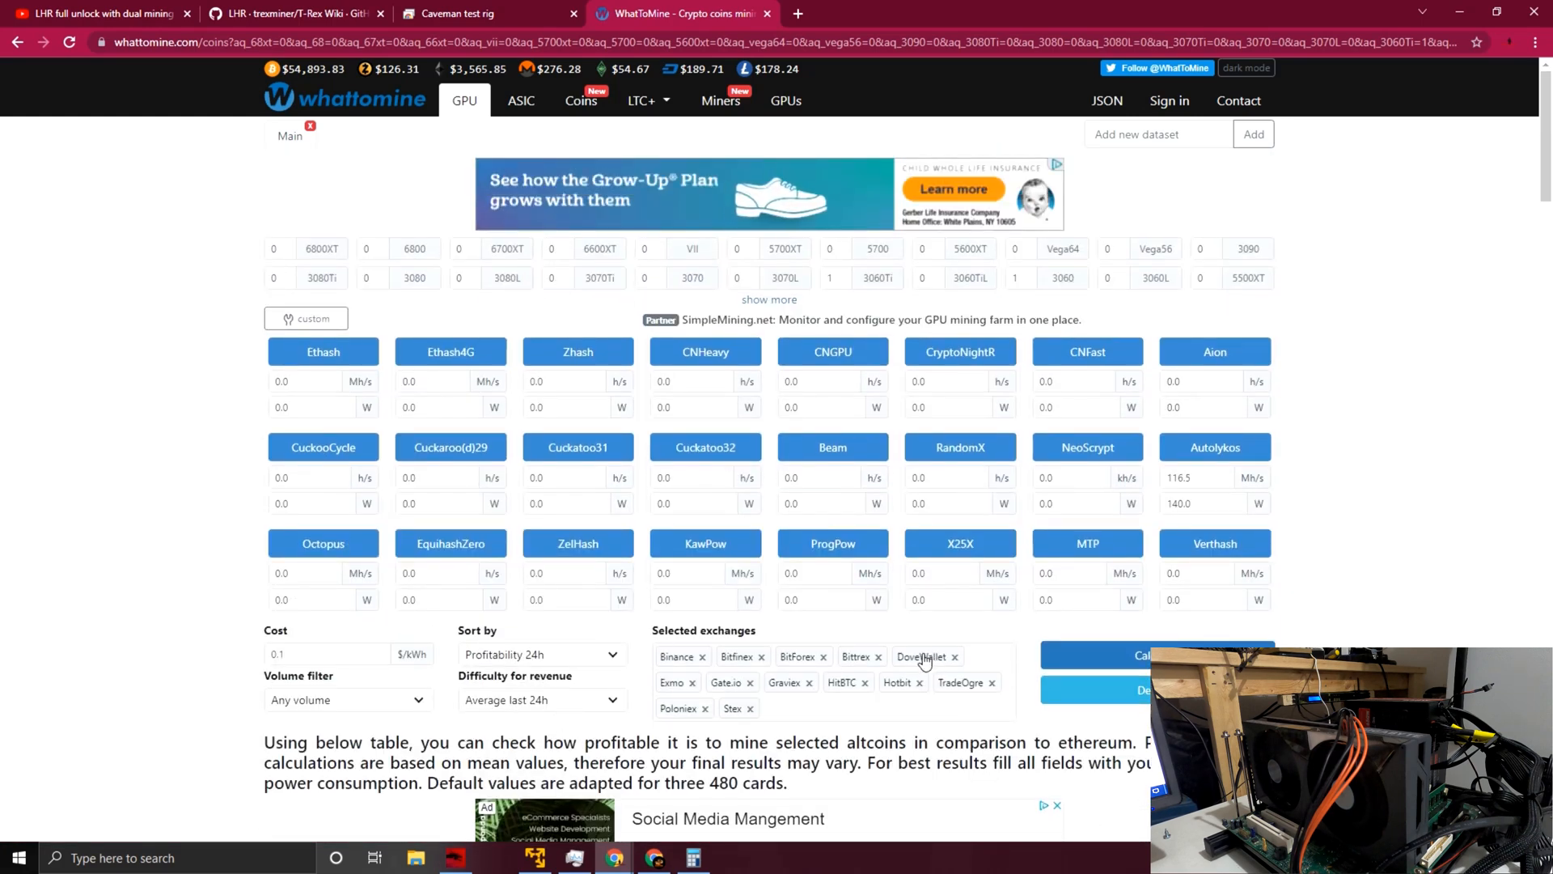
pyautogui.scroll(-3)
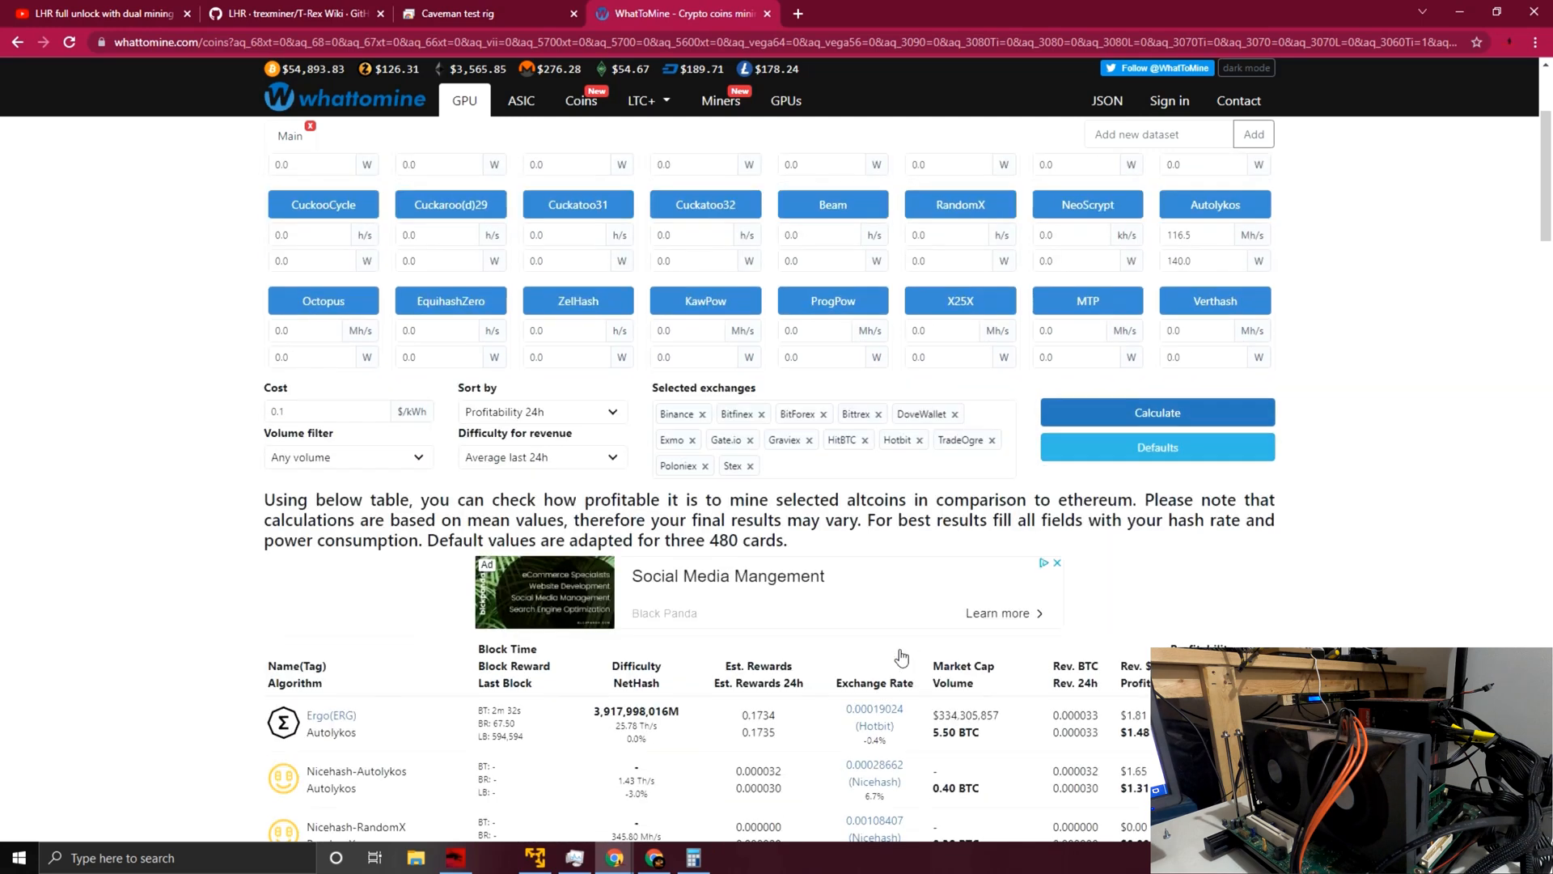
pyautogui.scroll(-3)
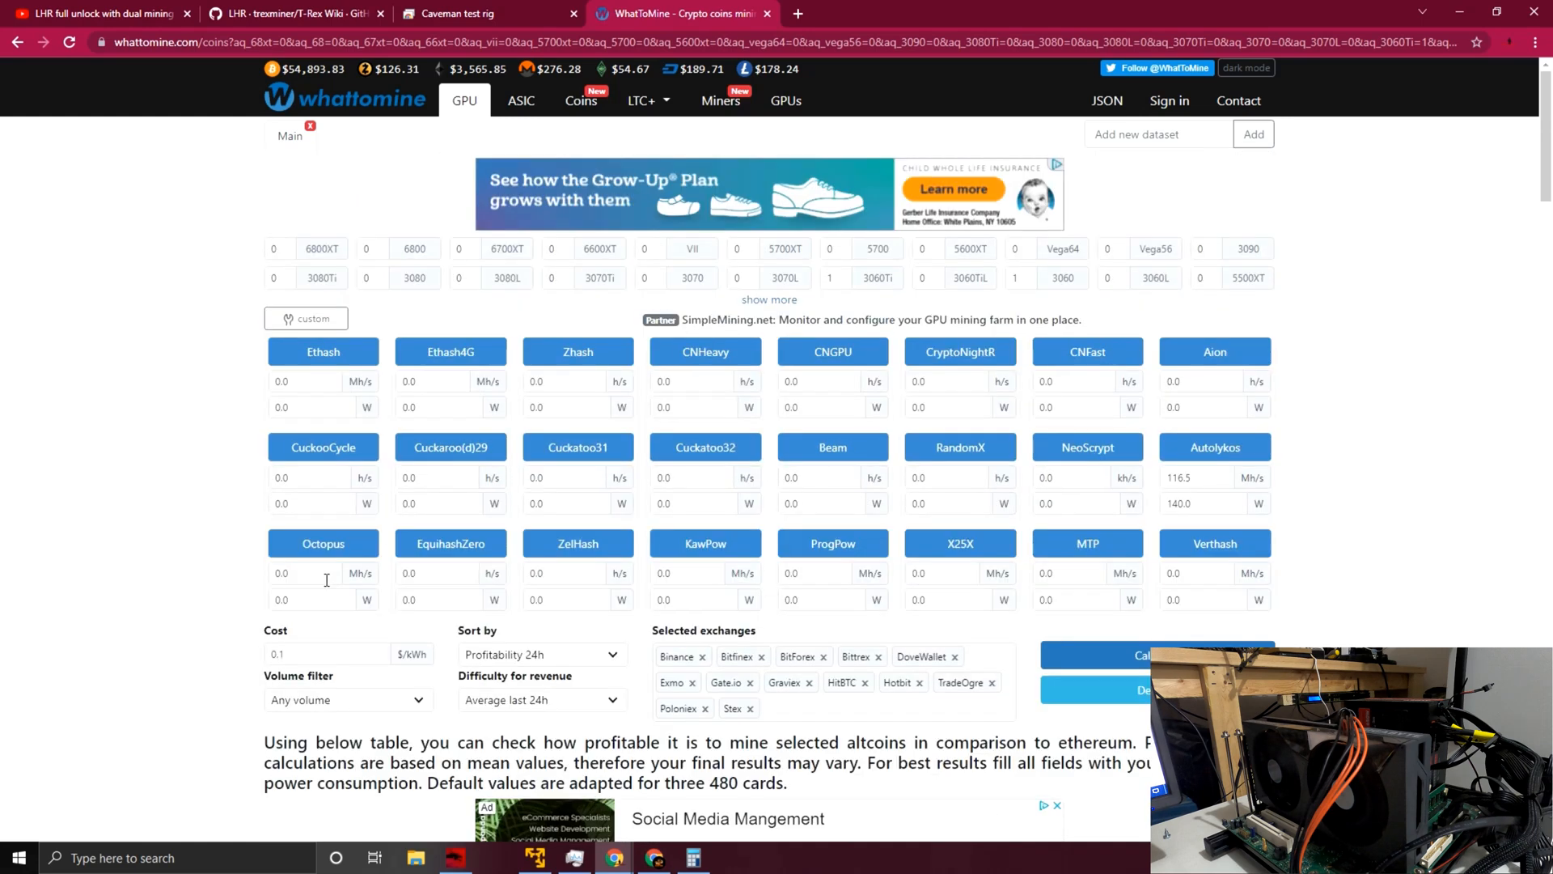
# Step: Enter 40.0 Mh/s in the Ethash field, then come back to WhatToMine from the remote desktop tab
pyautogui.click(306, 380)
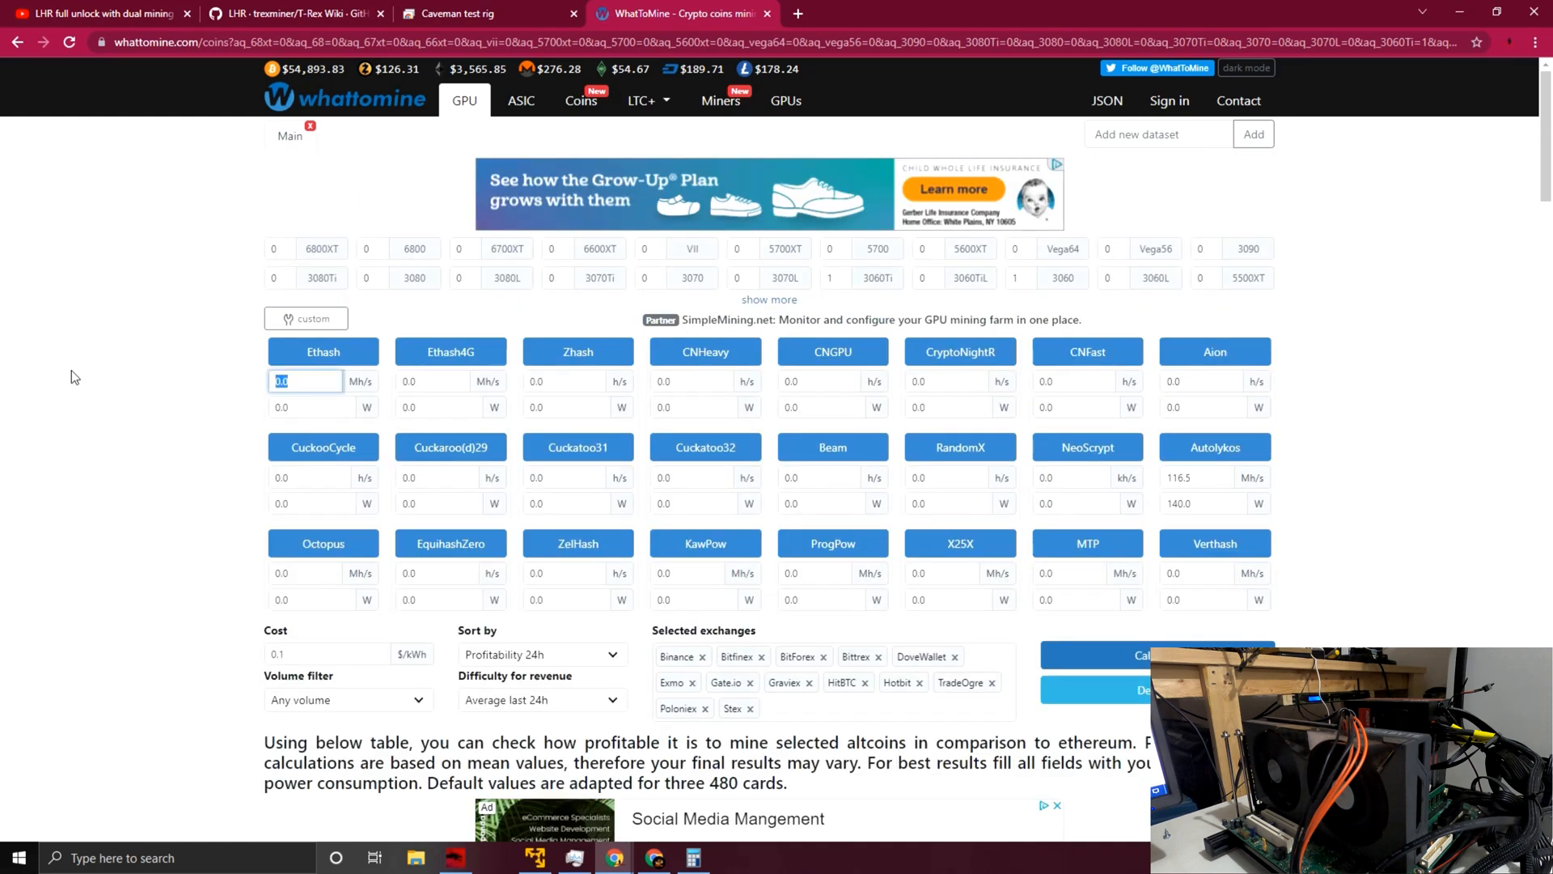
pyautogui.write('40.0')
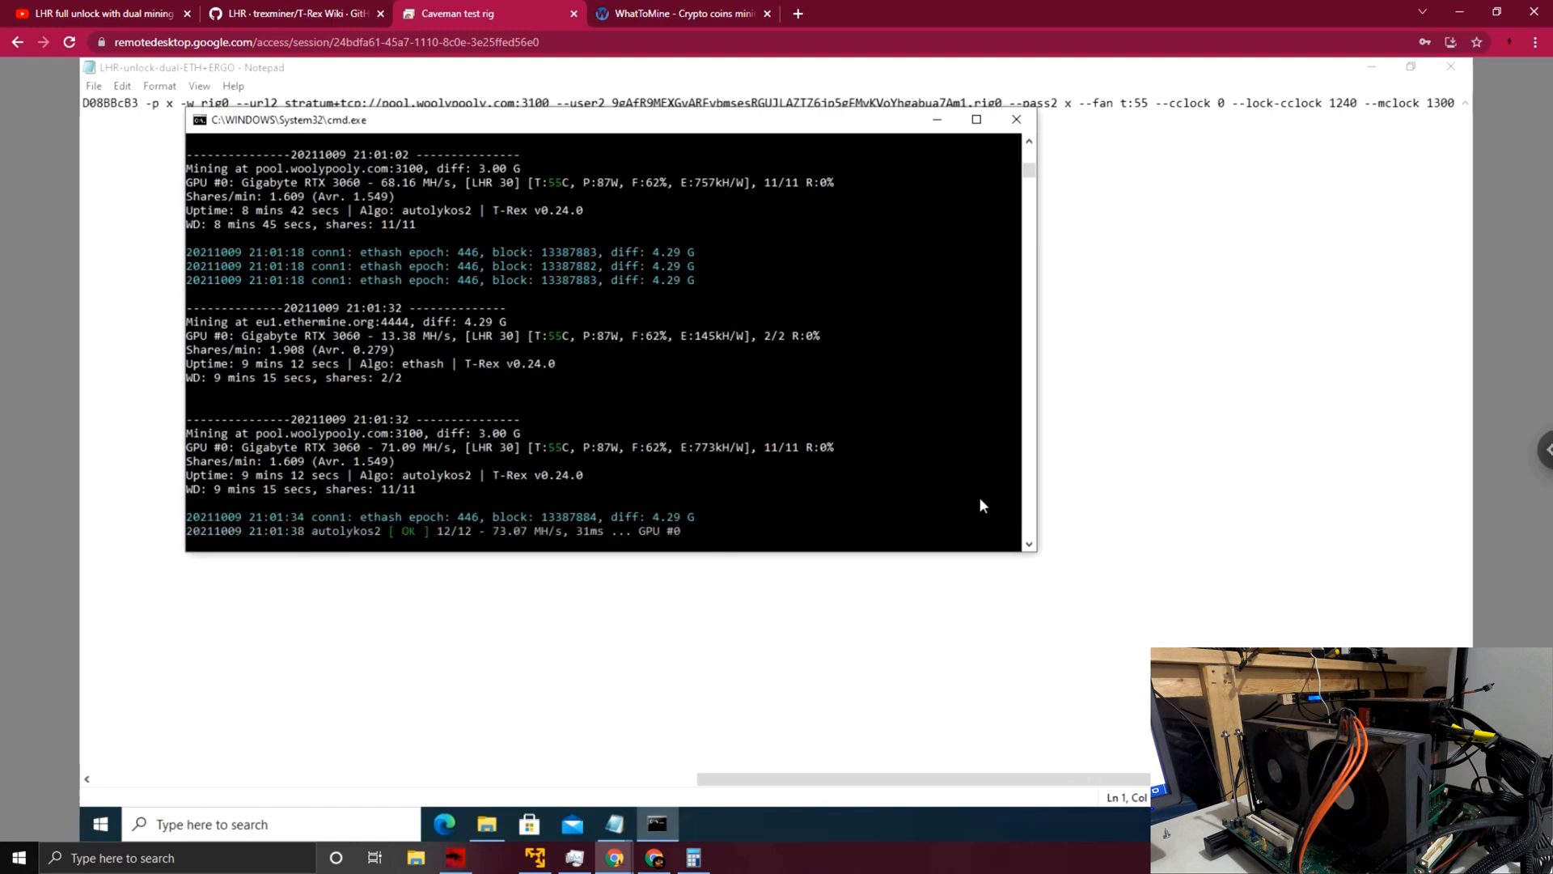
pyautogui.click(682, 13)
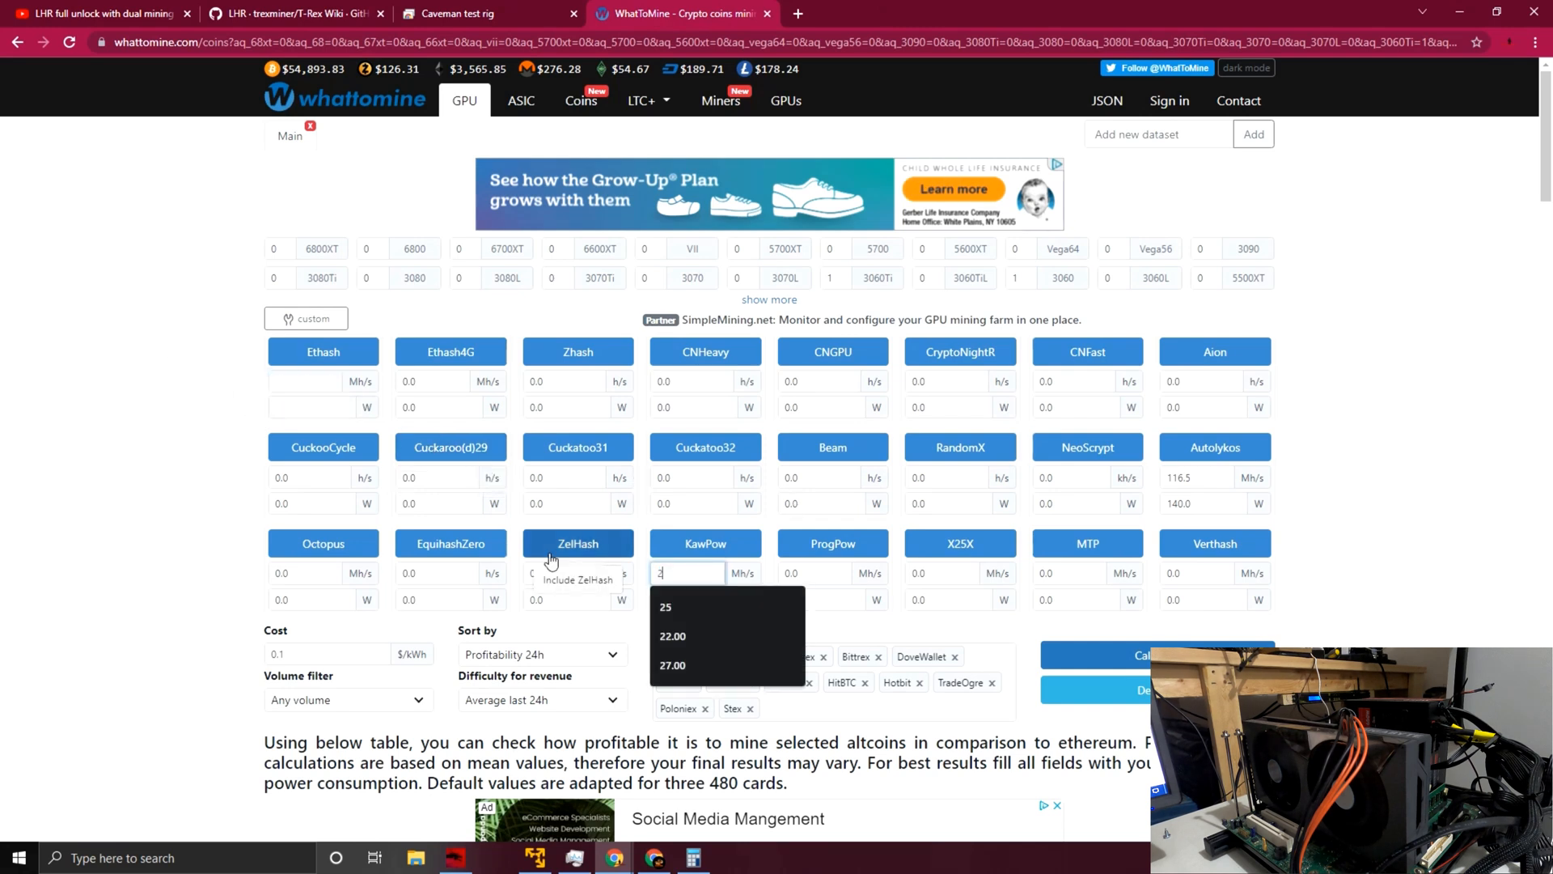
# Step: Enter 25 Mh/s KawPow for the estimate, then switch to the T-Rex LHR wiki's ETH+RVN table
pyautogui.write('24.')
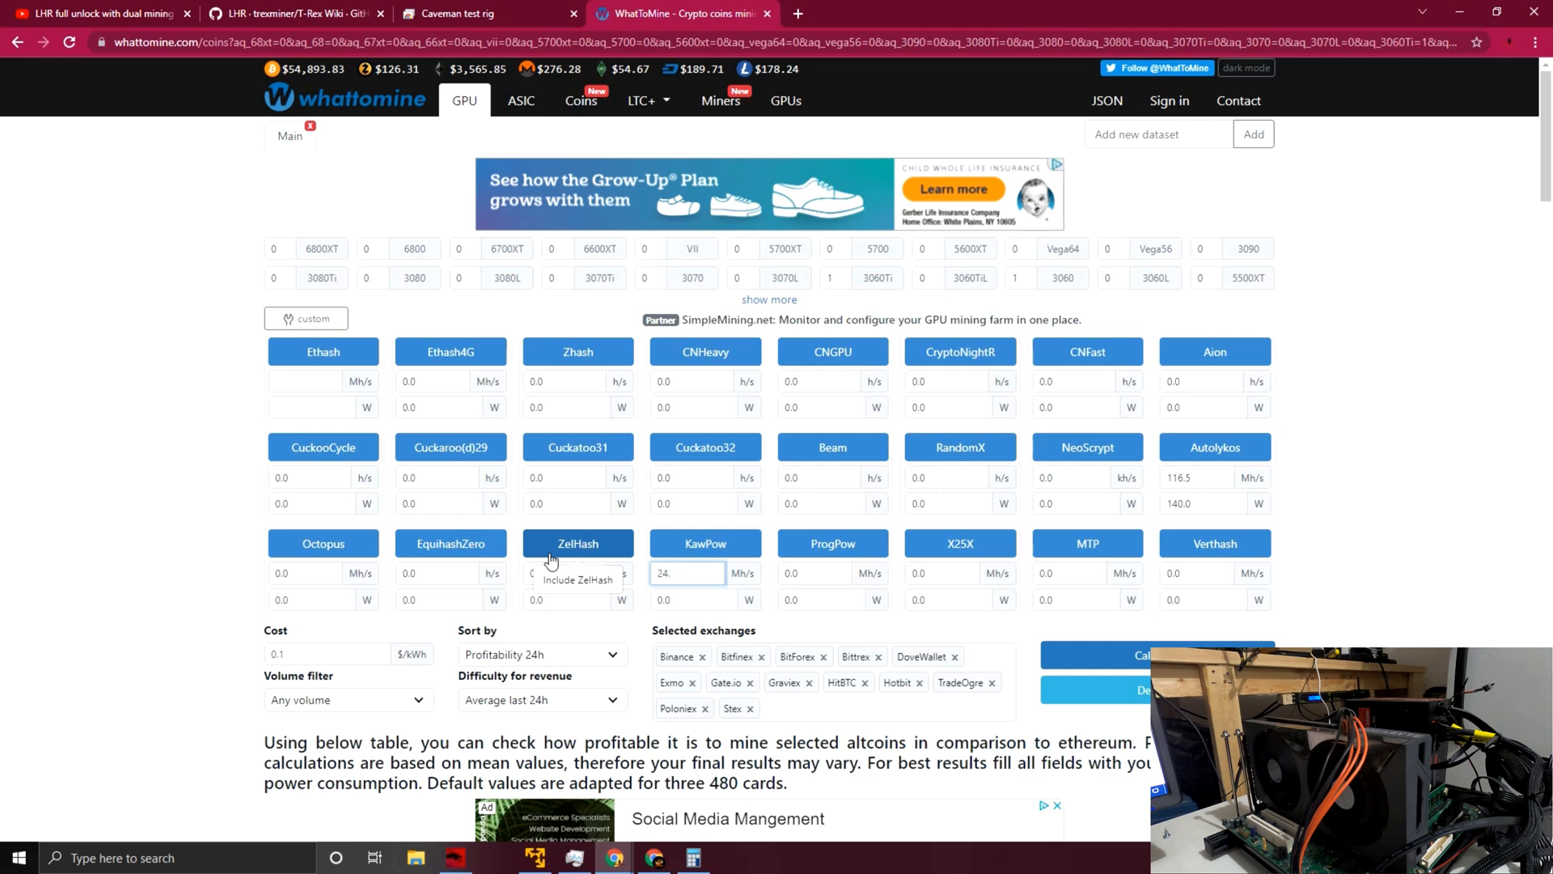
pyautogui.write('25')
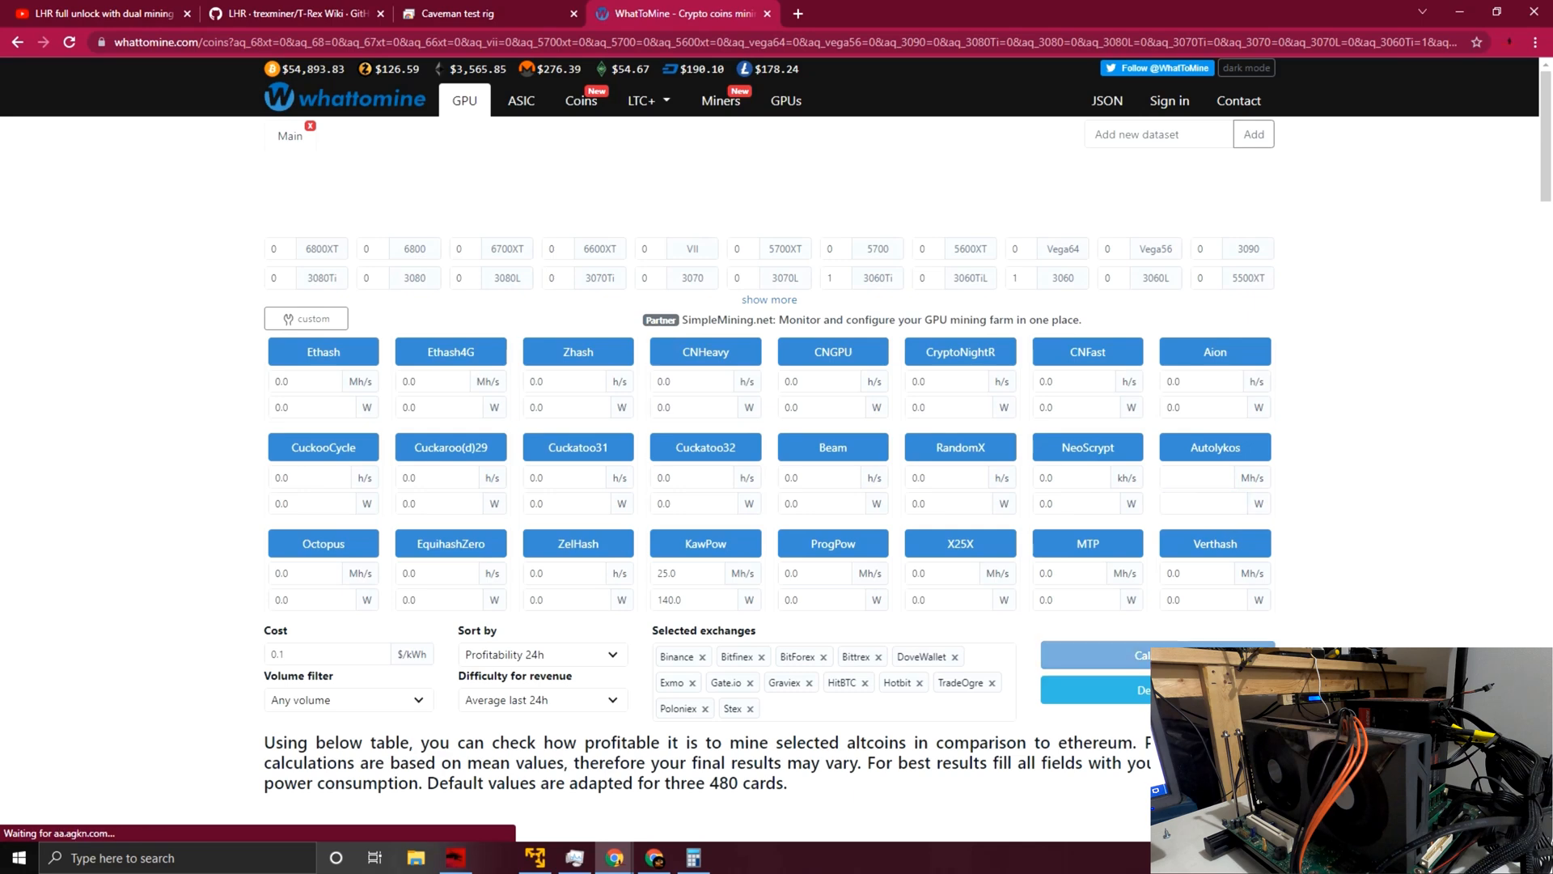
pyautogui.scroll(-3)
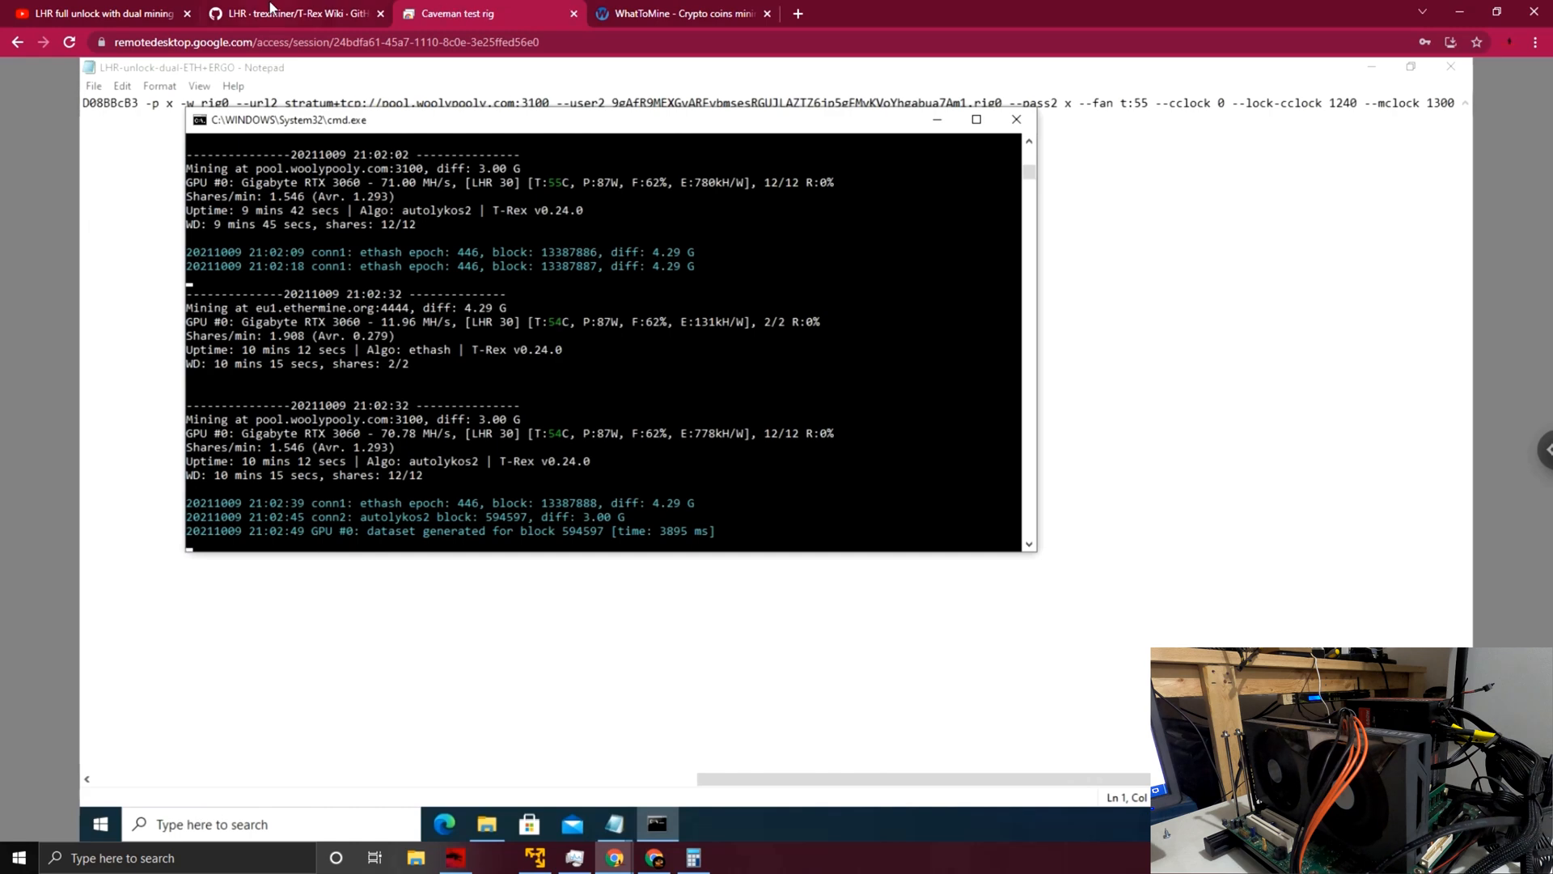
pyautogui.click(293, 13)
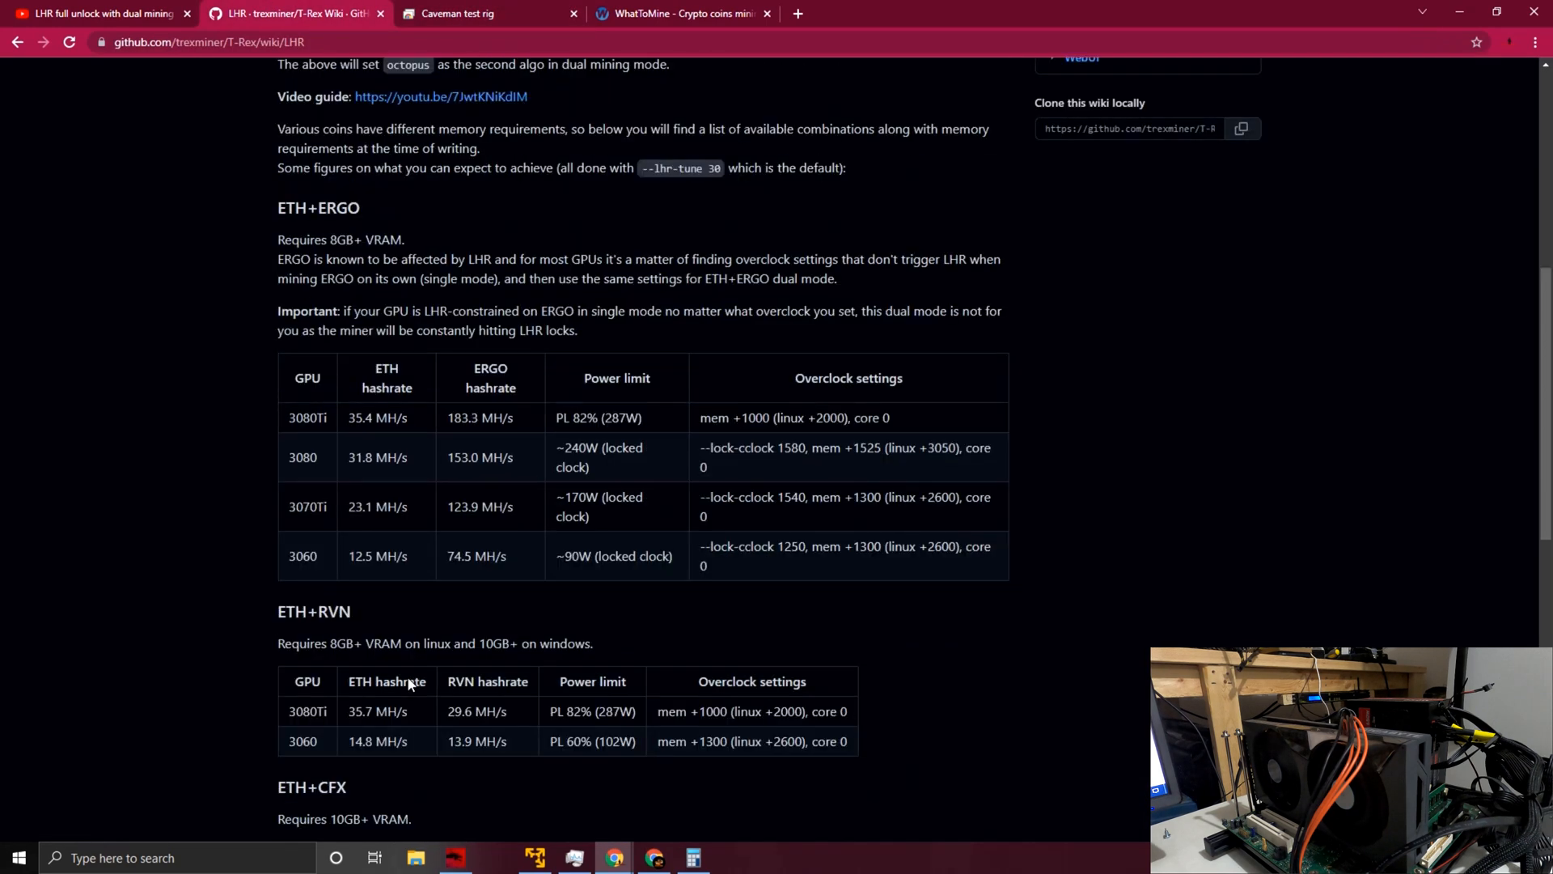
pyautogui.scroll(-3)
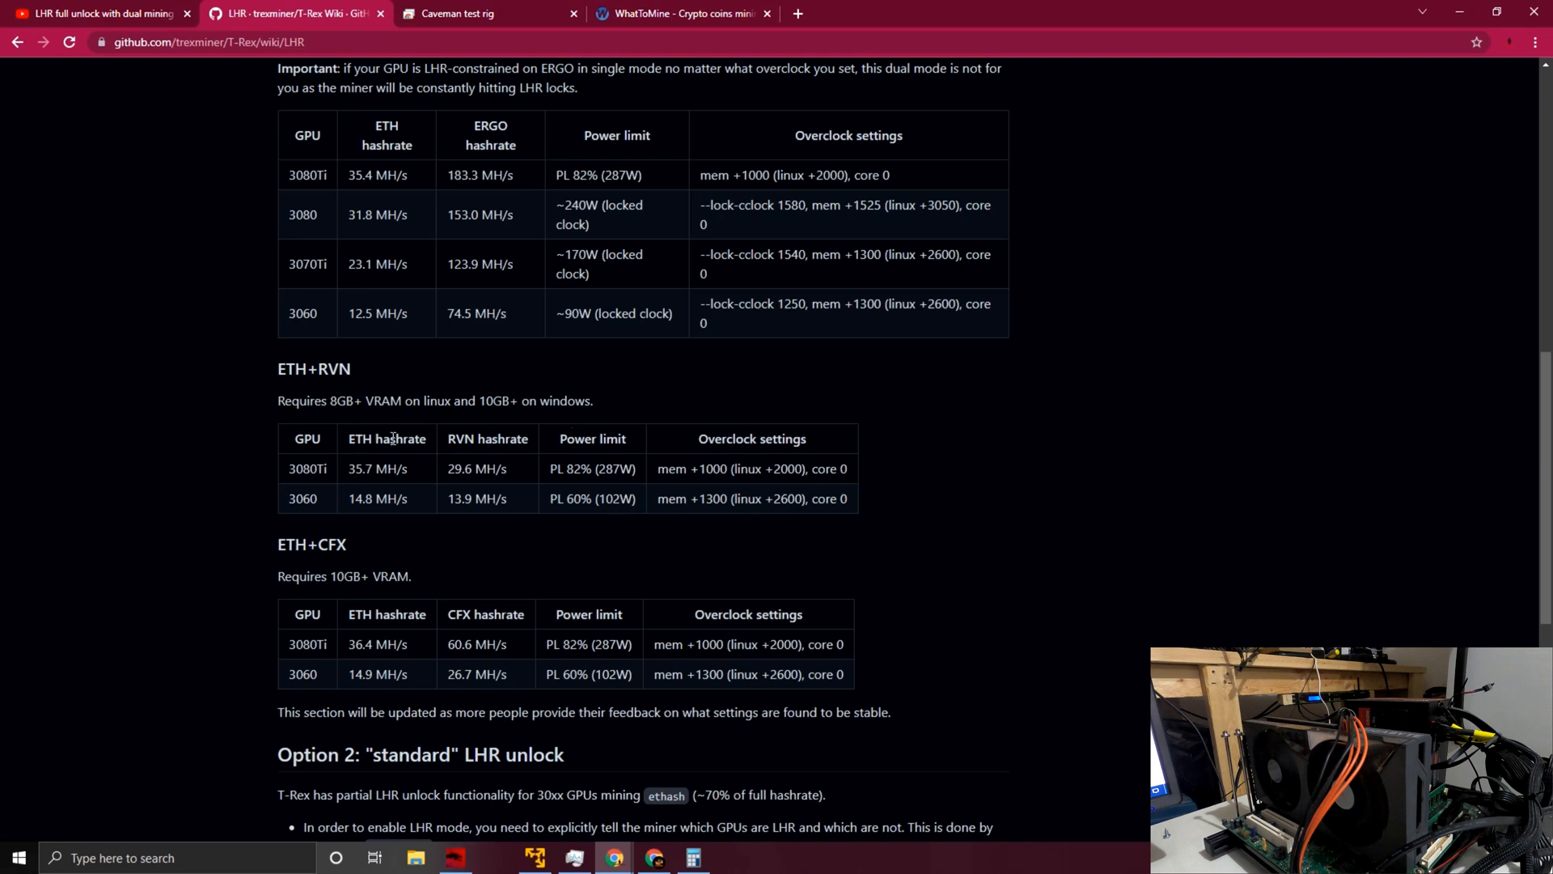
pyautogui.moveTo(498, 443)
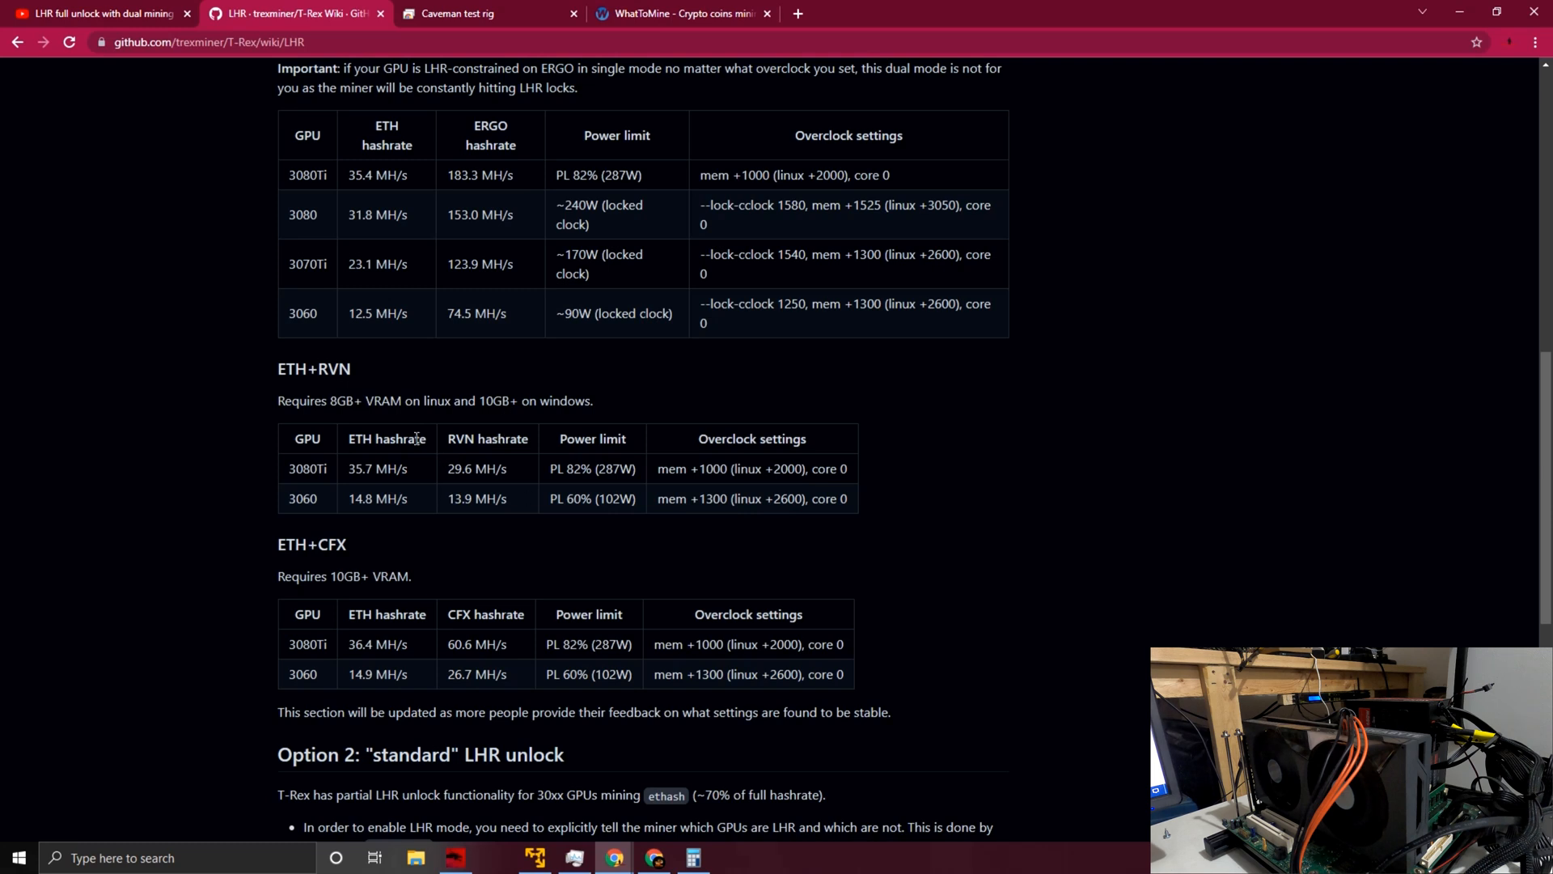
pyautogui.moveTo(529, 476)
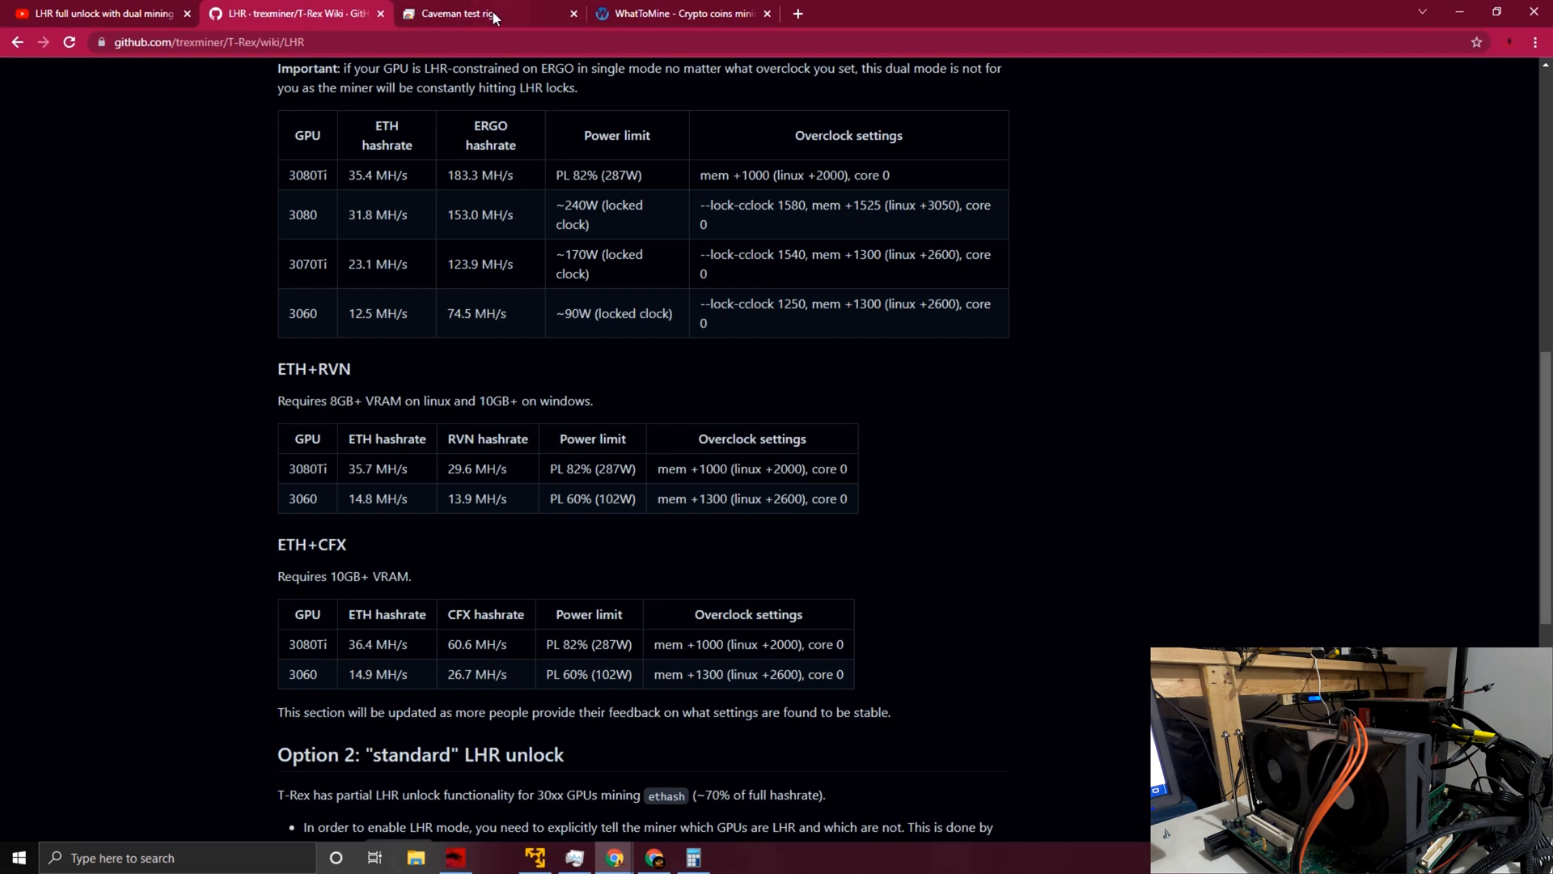
# Step: Return to the 'Caveman test rig' session and watch the RTX 3060 report 13.85 Mh/s ETH and 70.63 Mh/s ERGO
pyautogui.click(458, 13)
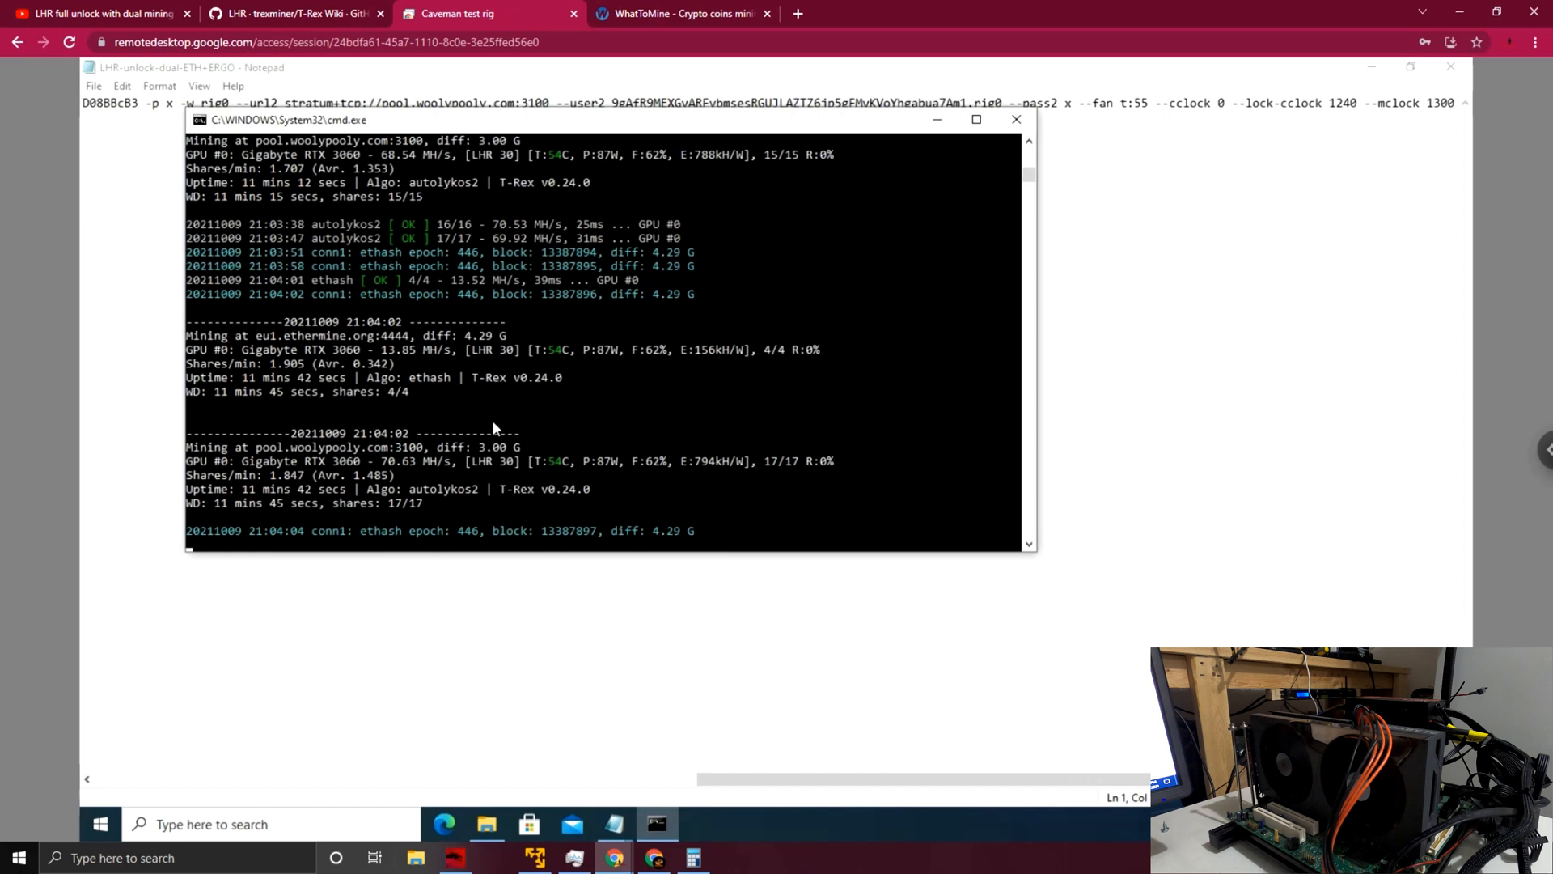
pyautogui.scroll(-3)
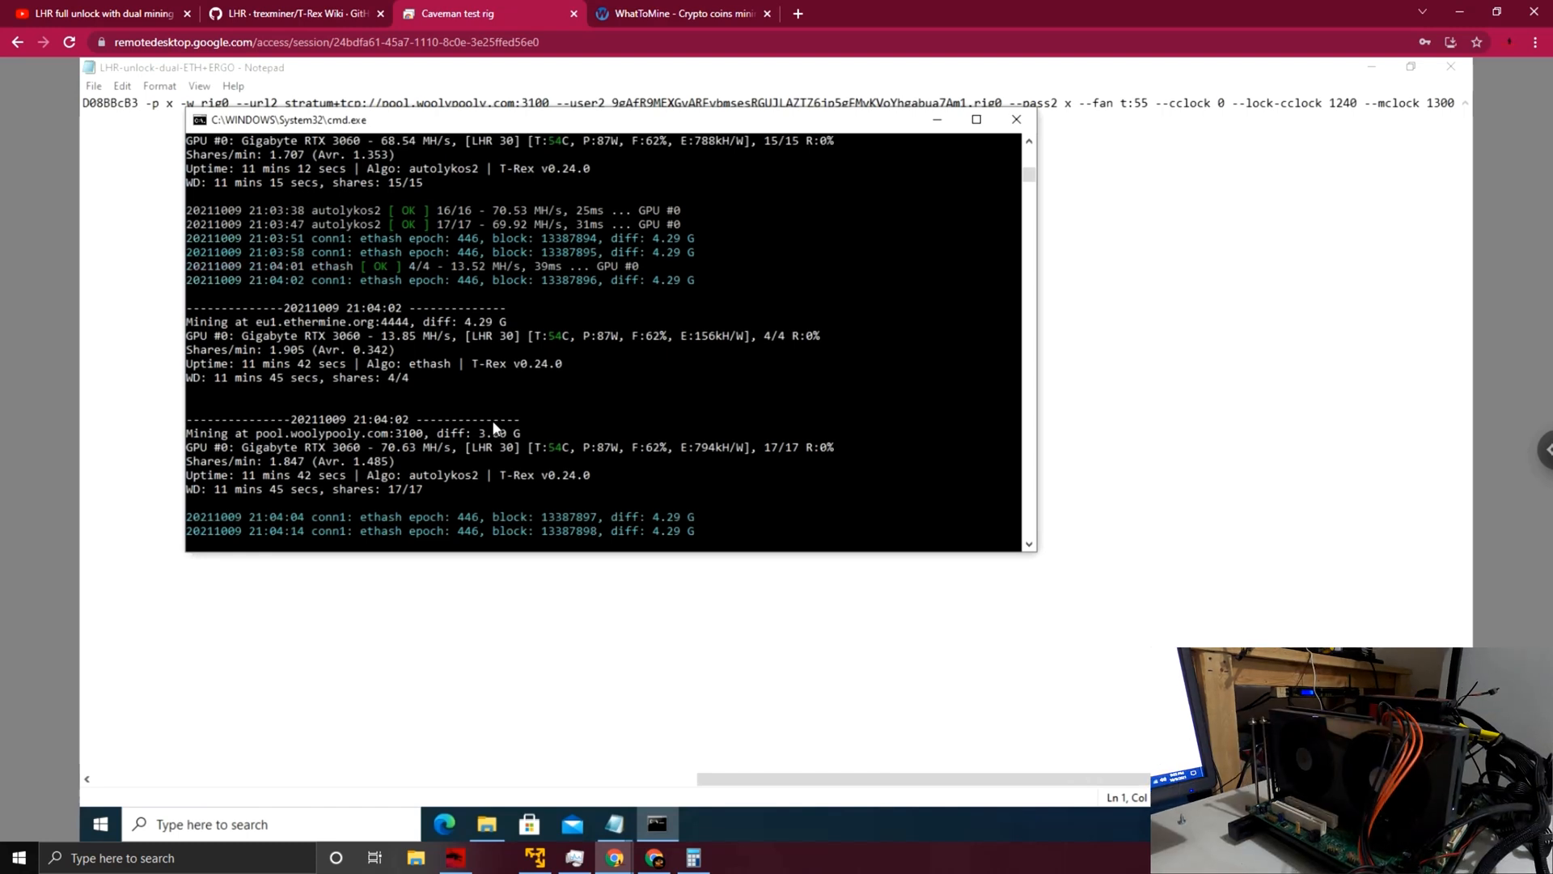